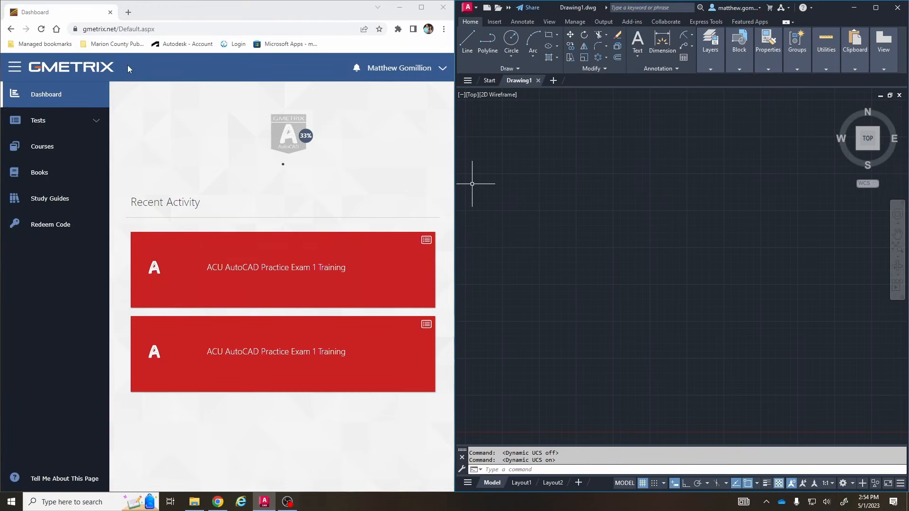
mouse_move(702, 252)
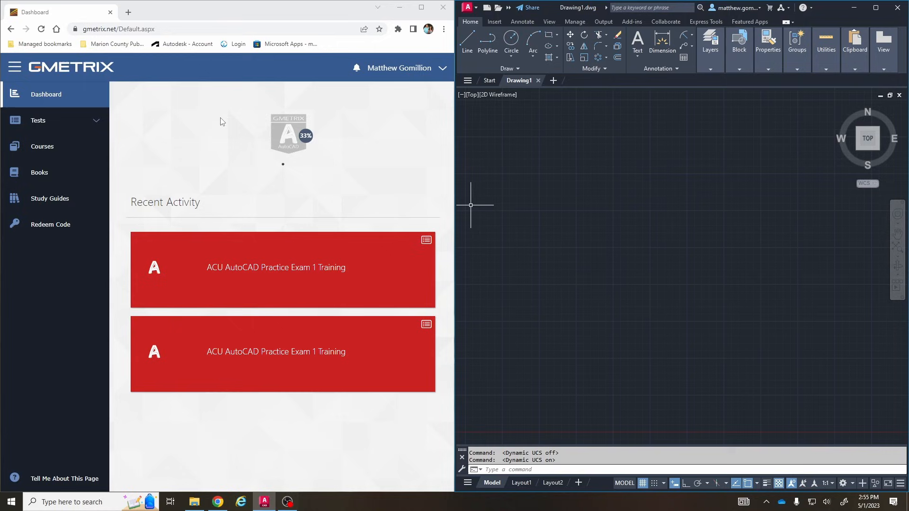
mouse_move(55, 121)
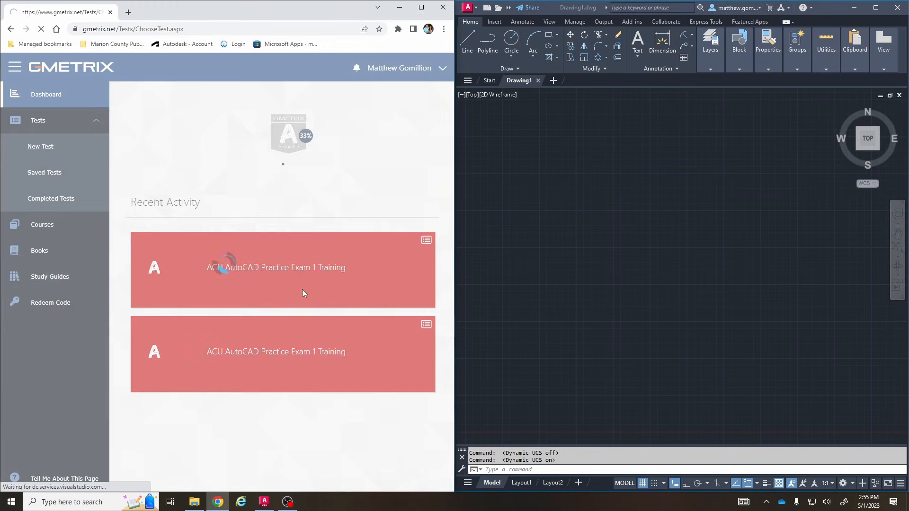
- Start a fresh Training Mode attempt of ACU AutoCAD Practice Exam 1 from the Tests list
left_click(40, 146)
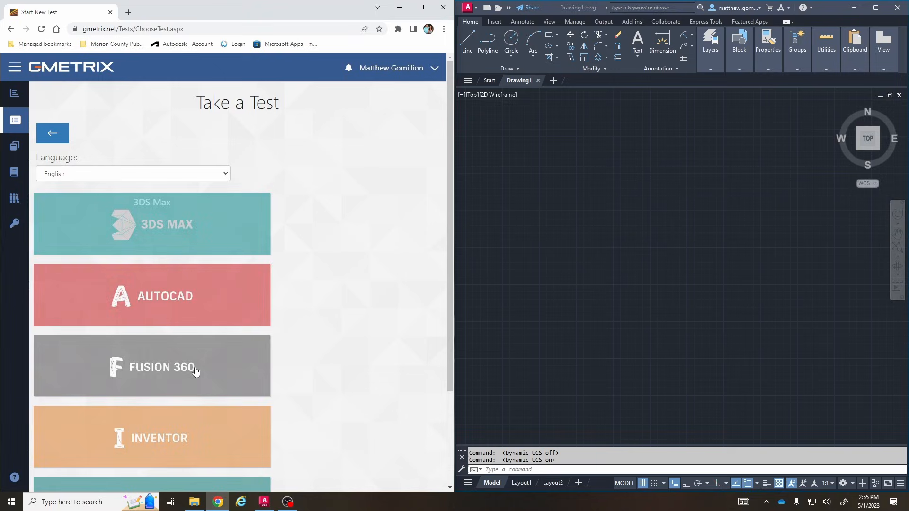
left_click(152, 296)
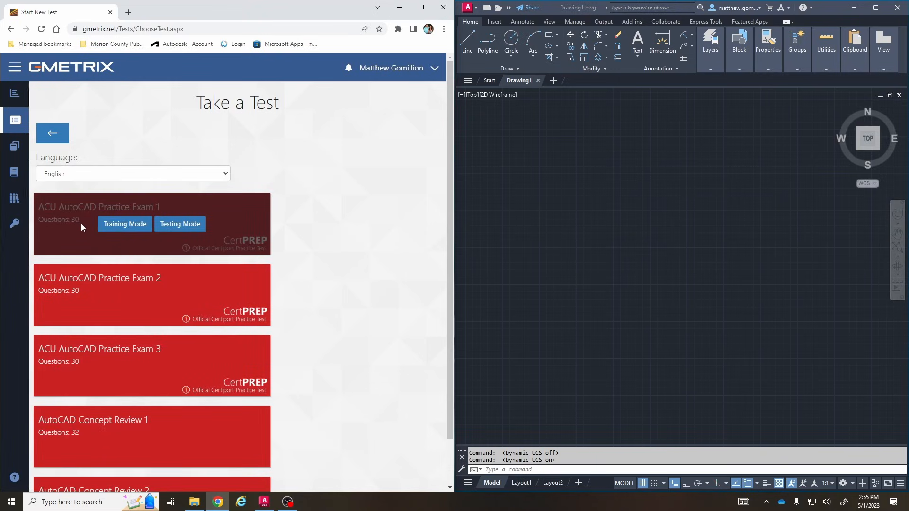
mouse_move(123, 225)
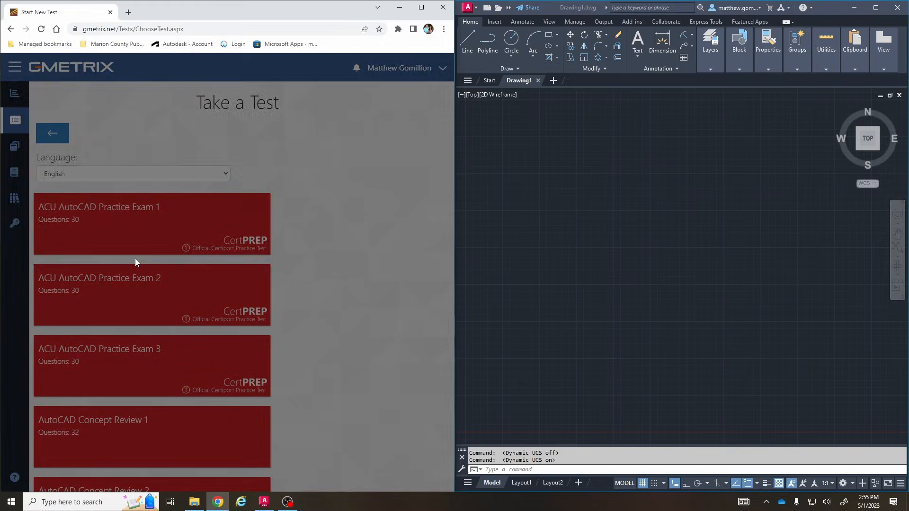
left_click(151, 225)
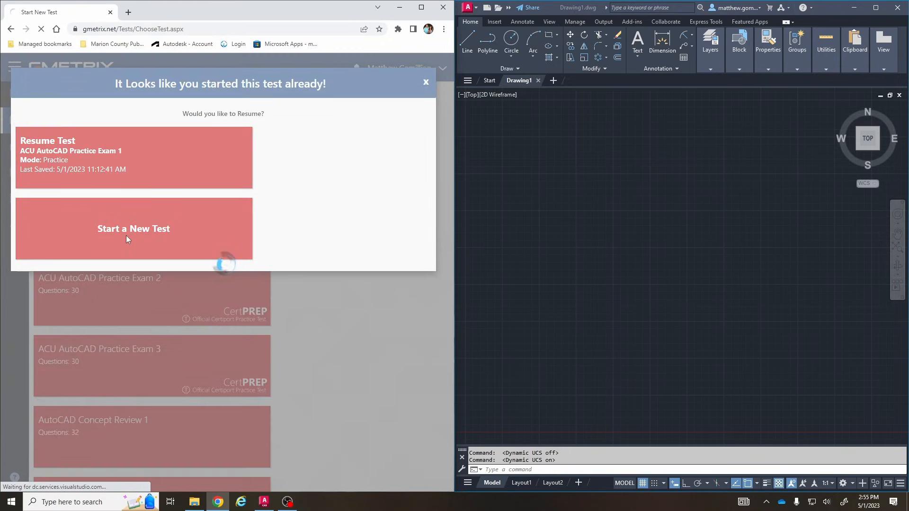
left_click(134, 228)
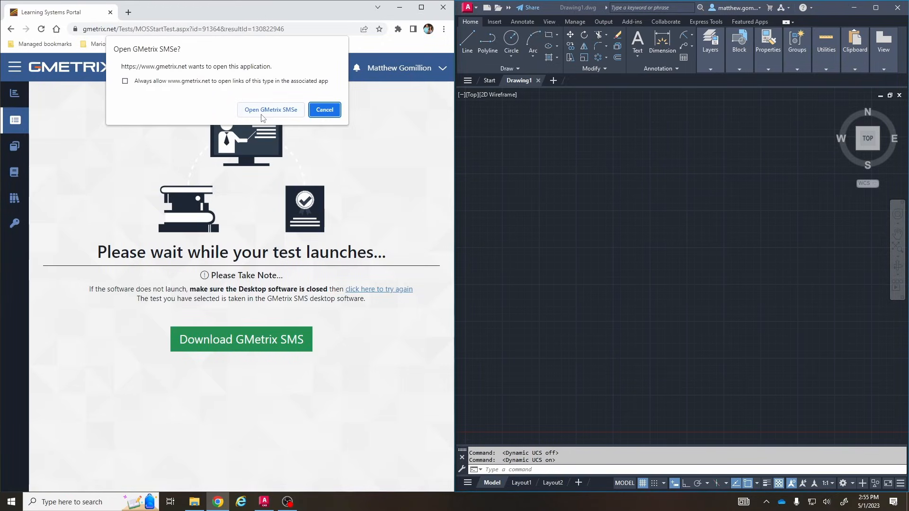
- Allow the GMetrix desktop app to open and begin the test with AutoCAD 22 selected
left_click(270, 110)
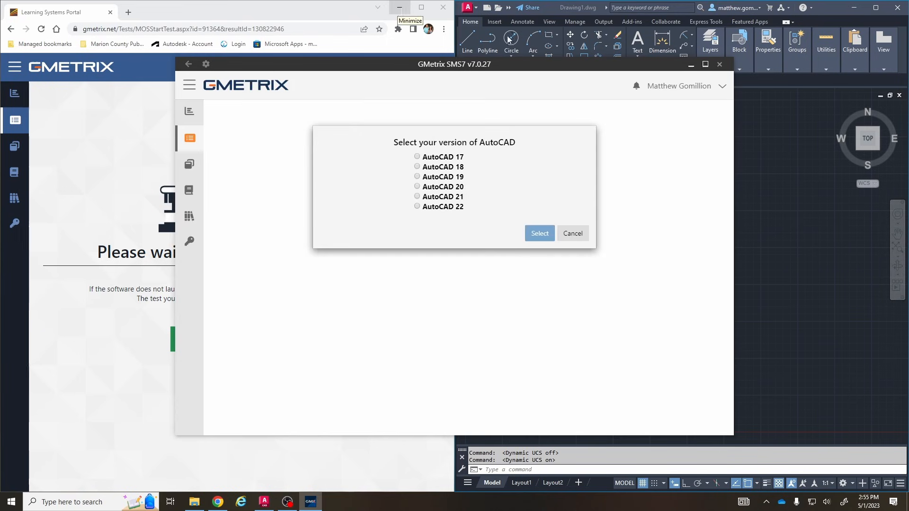
mouse_move(732, 16)
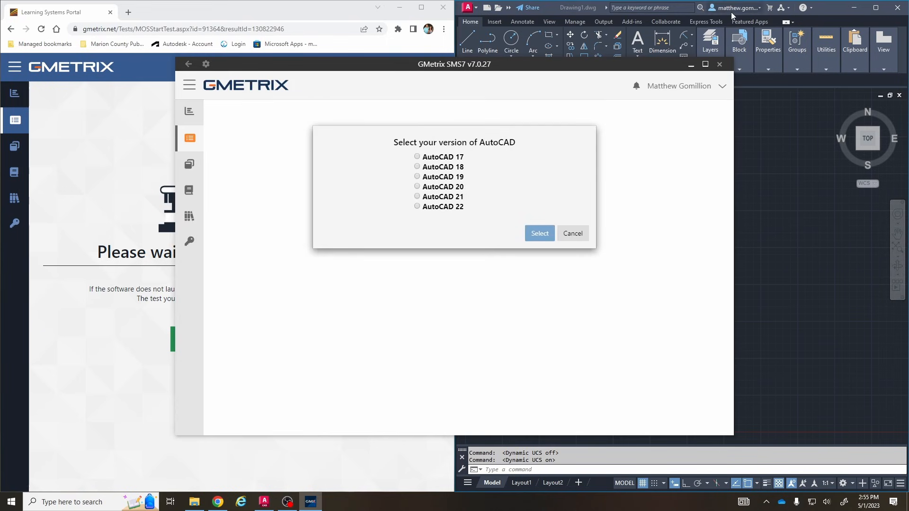
left_click(417, 206)
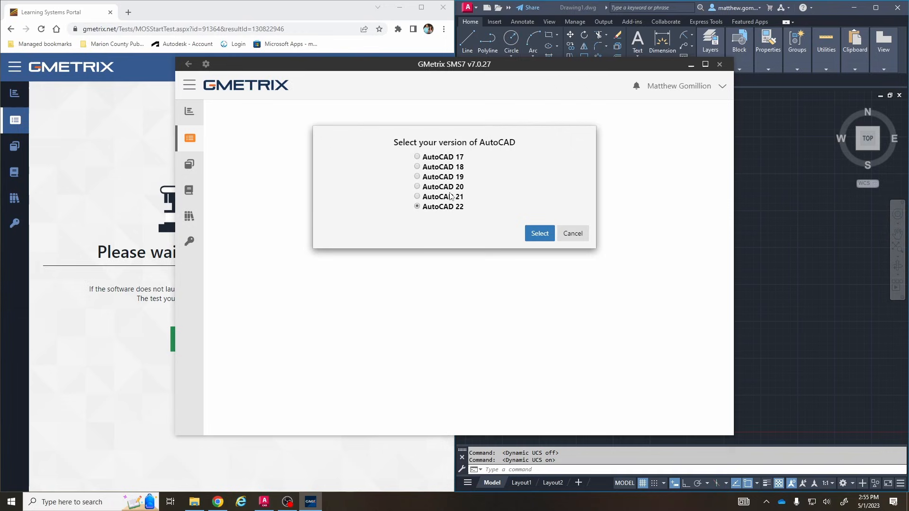
left_click(538, 233)
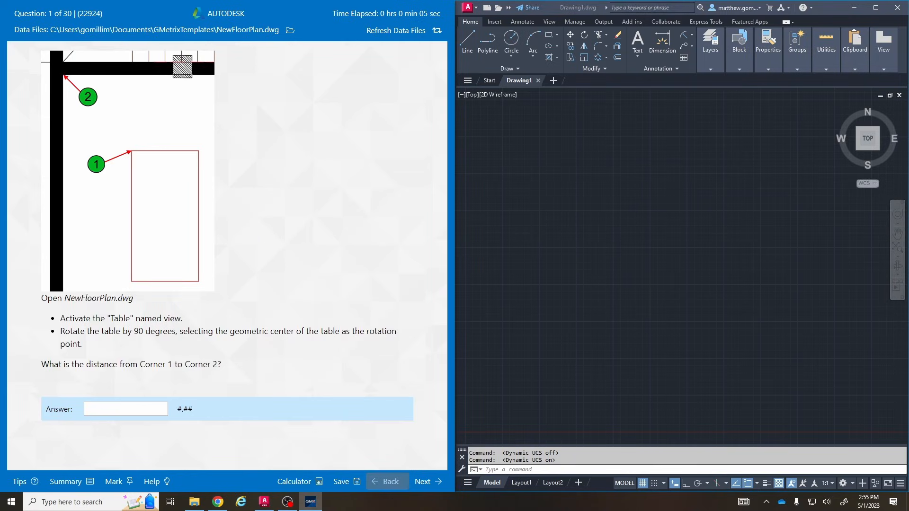
mouse_move(289, 30)
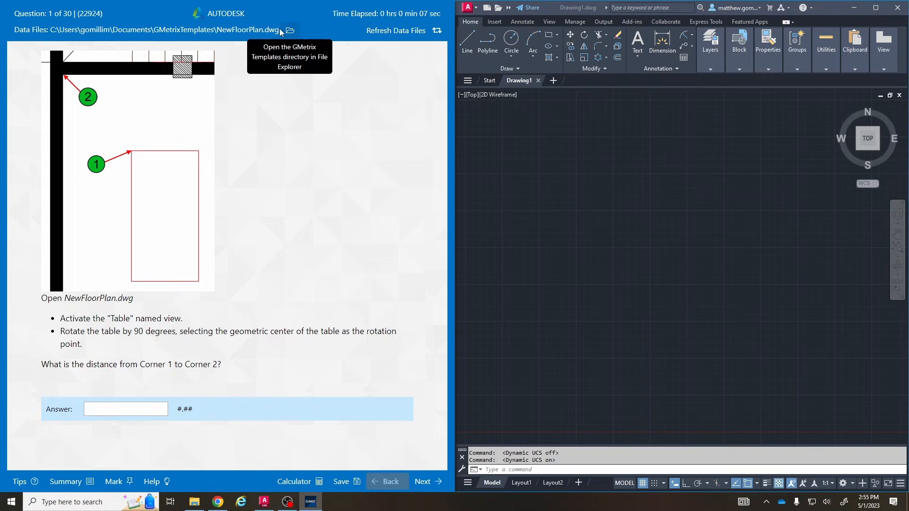
mouse_move(307, 226)
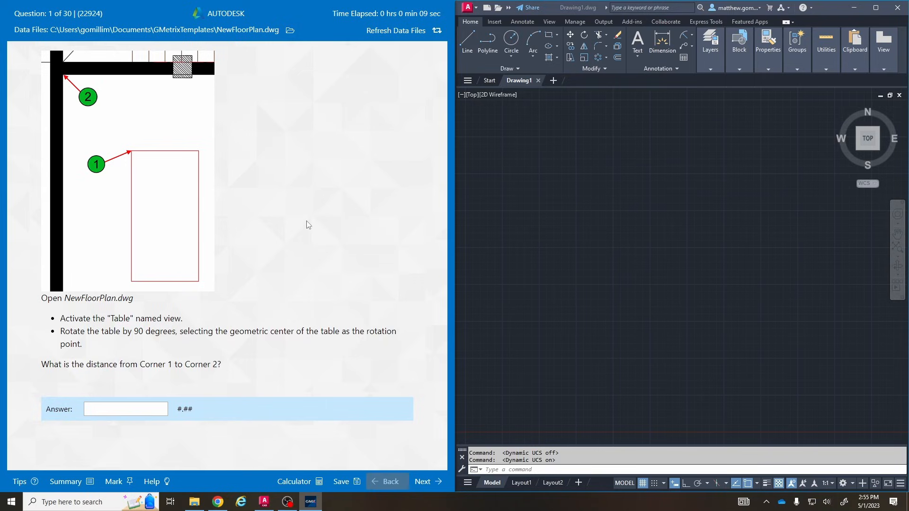
mouse_move(168, 185)
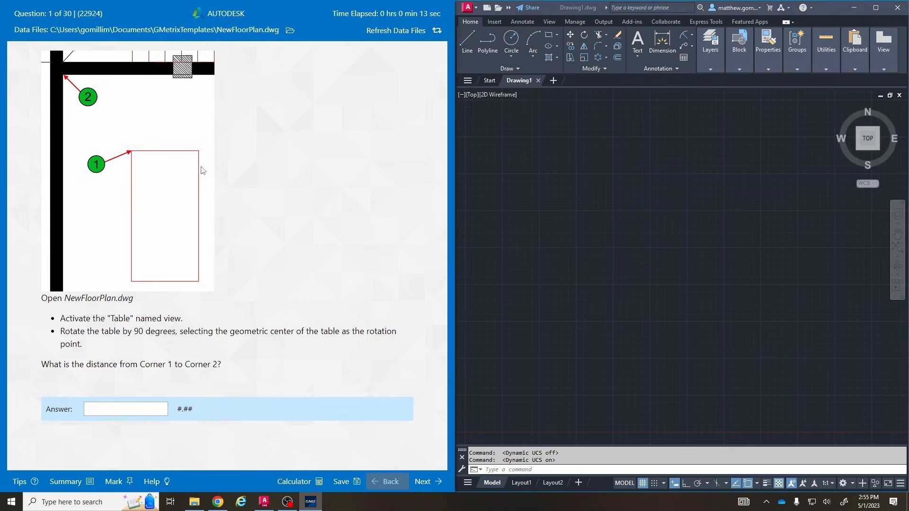
mouse_move(79, 88)
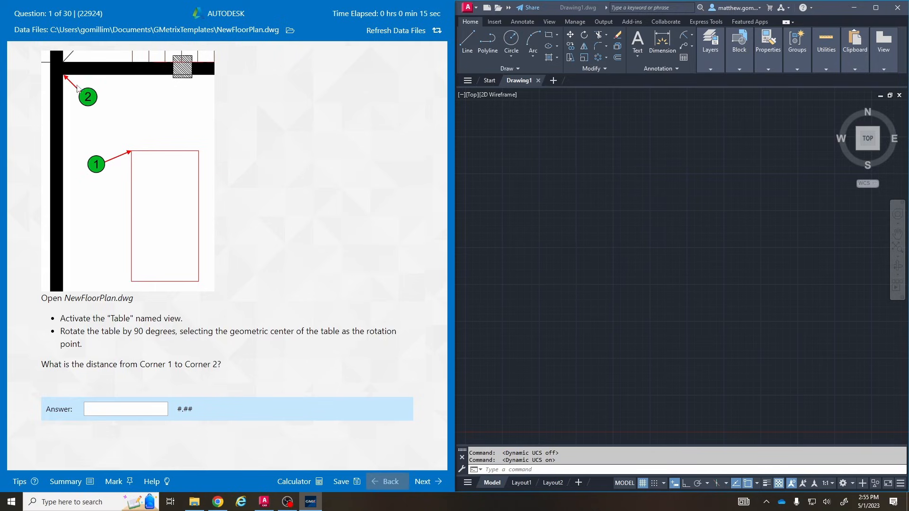
mouse_move(290, 31)
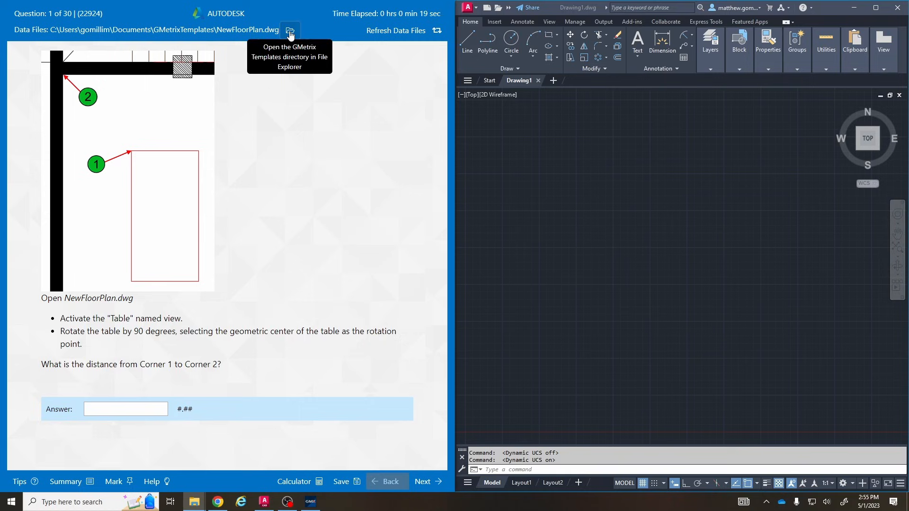
- Open the GMetrix Templates data-files folder in File Explorer
left_click(289, 30)
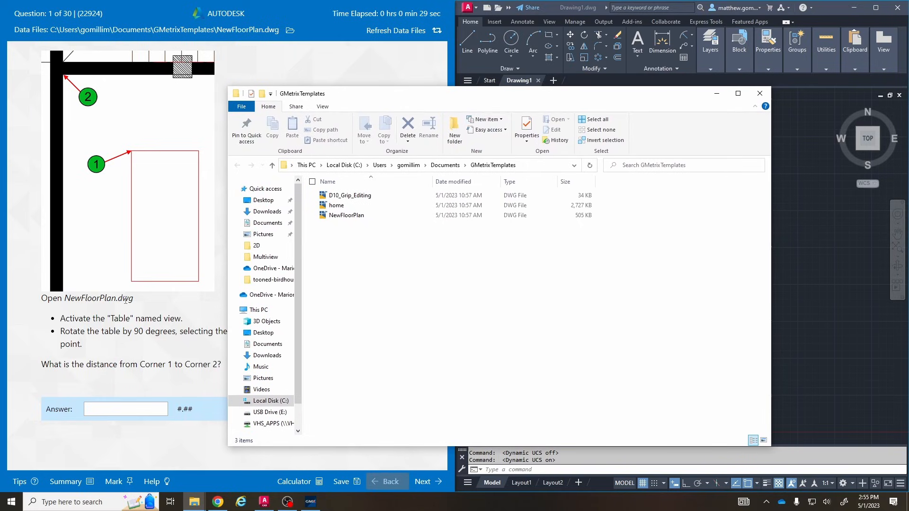
- Open NewFloorPlan.dwg in AutoCAD and zoom extents to show all four floor plans
left_click(346, 214)
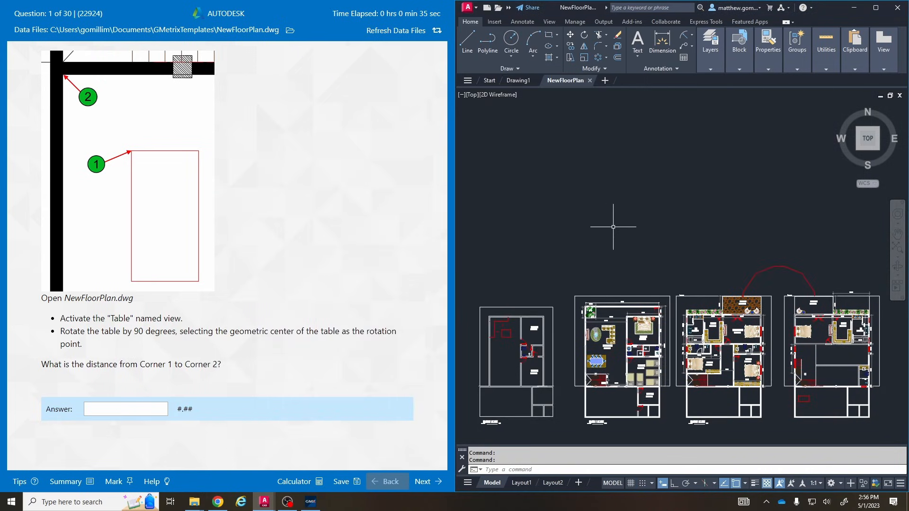
double_click(71, 318)
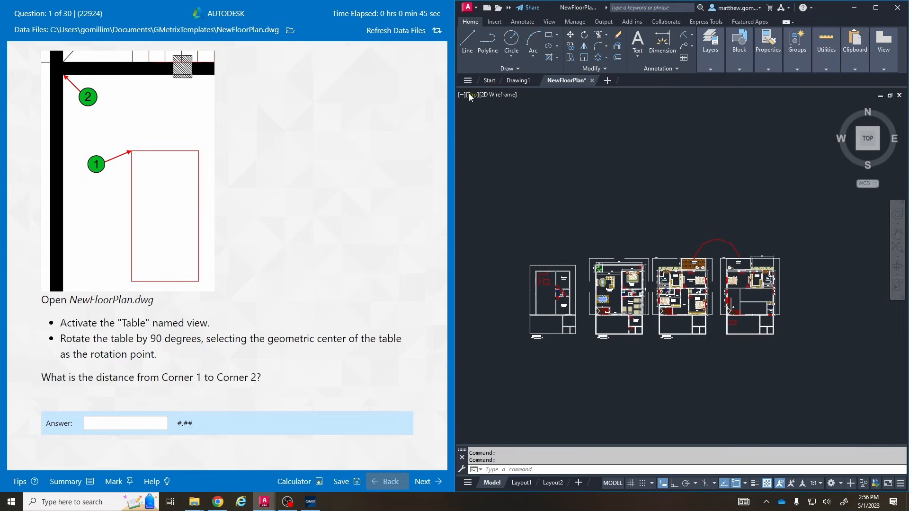
- Restore the Table named view from Custom Model Views
left_click(470, 95)
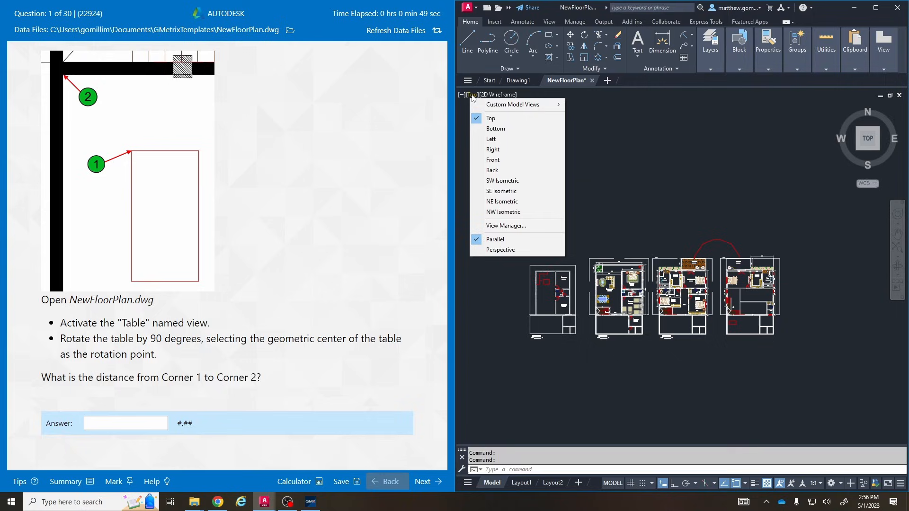
mouse_move(512, 104)
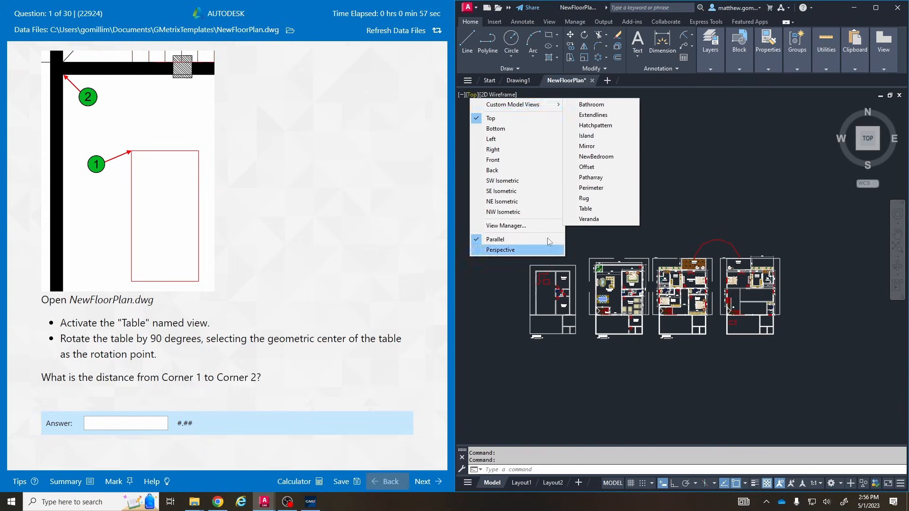
left_click(585, 208)
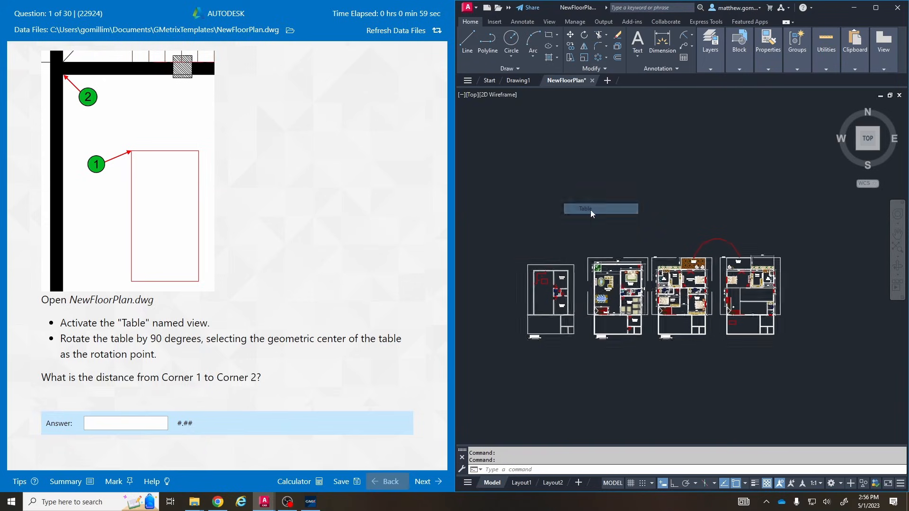
left_click(600, 208)
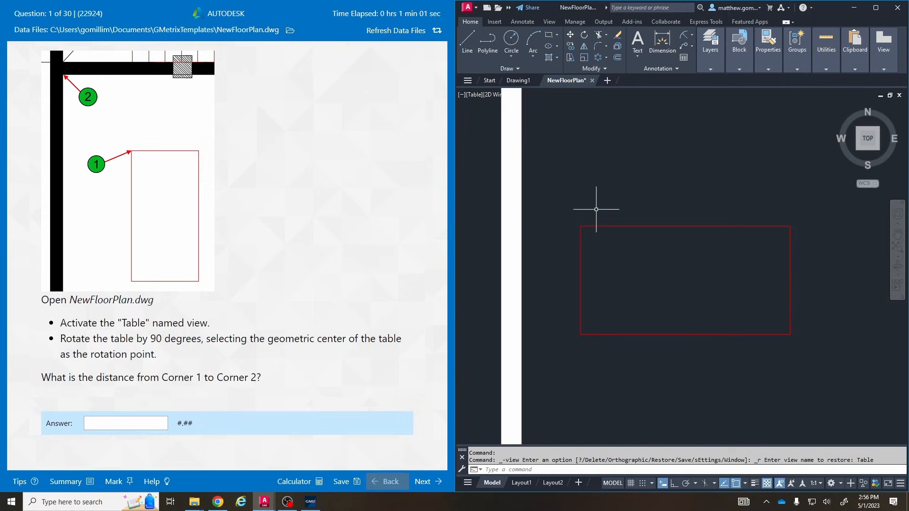
mouse_move(593, 210)
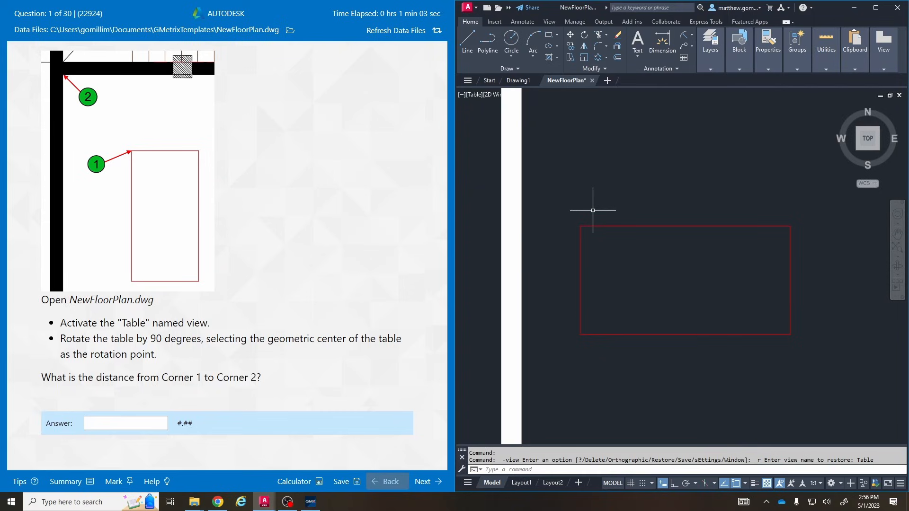
mouse_move(766, 255)
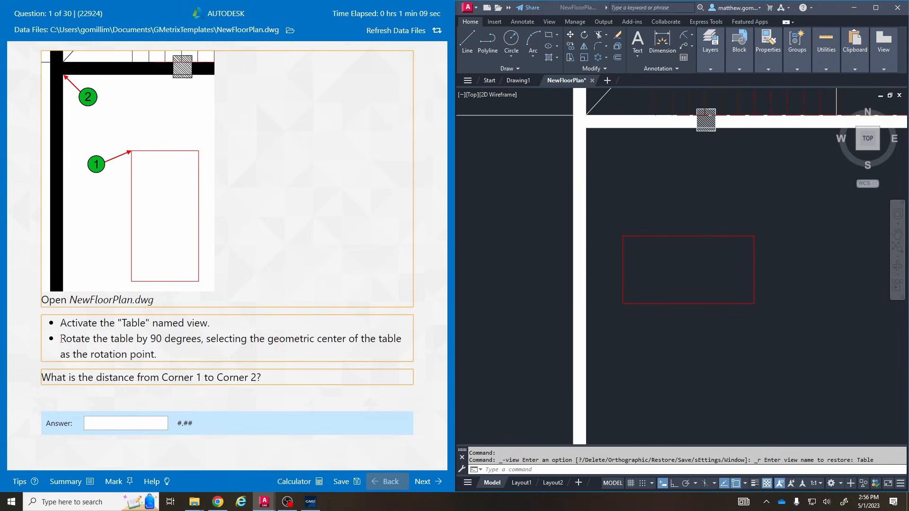
- Rotate the table 90 degrees about its geometric center with ROTATE
left_click_drag(60, 339, 247, 338)
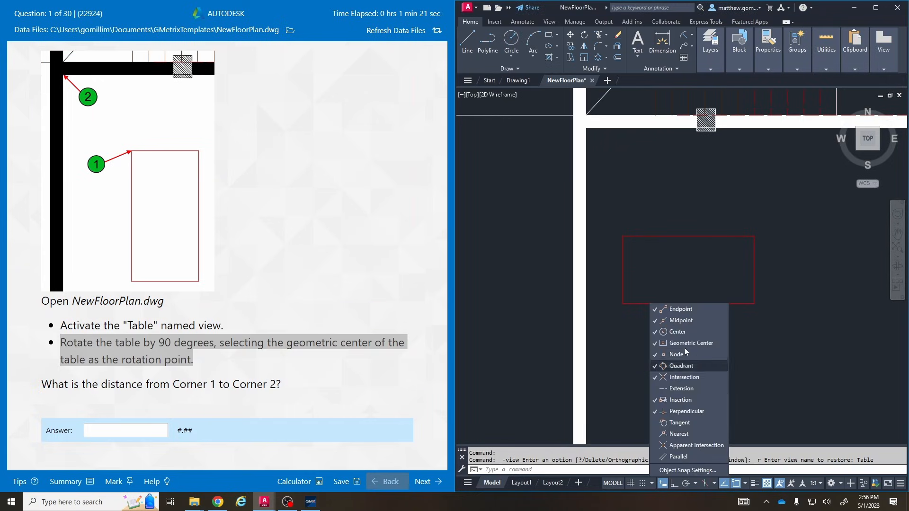
mouse_move(690, 343)
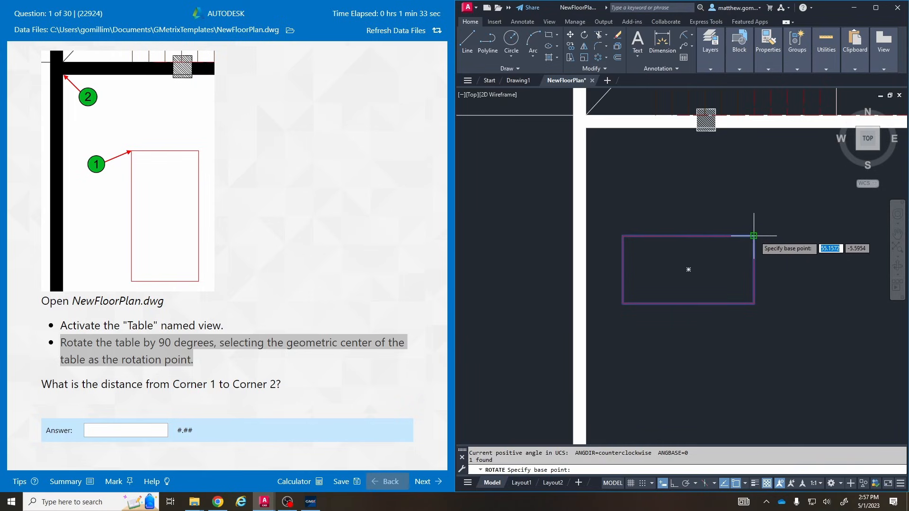
mouse_move(688, 270)
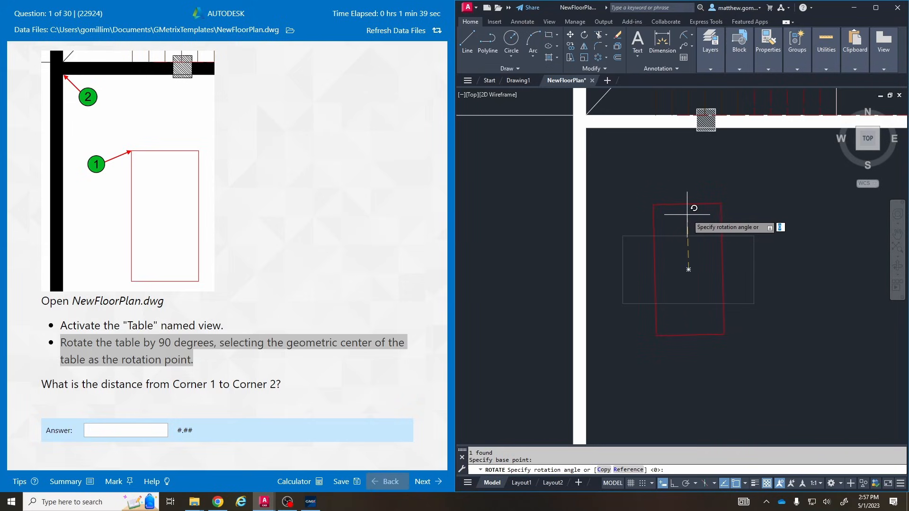
type("90")
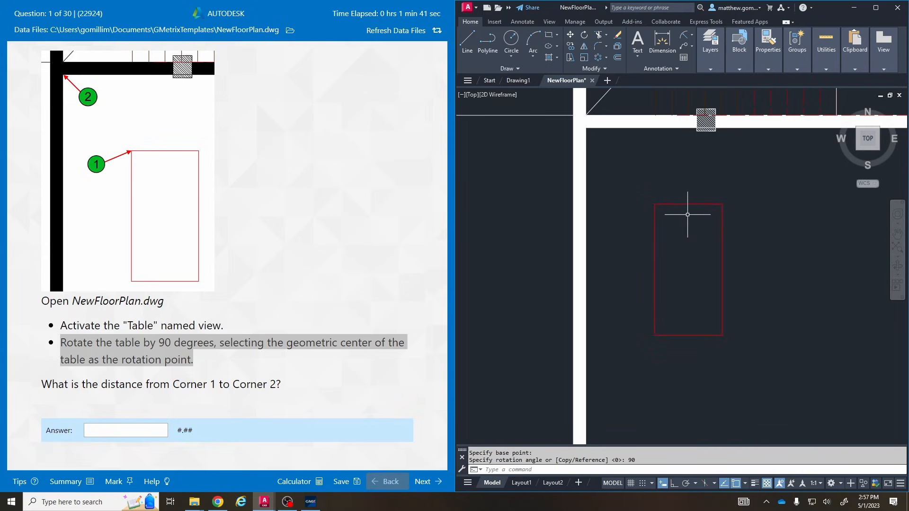
mouse_move(479, 221)
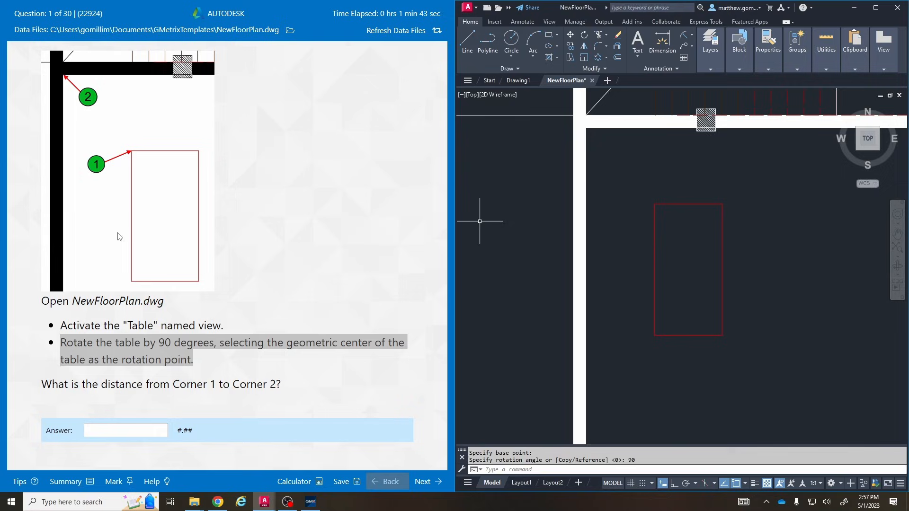
mouse_move(200, 246)
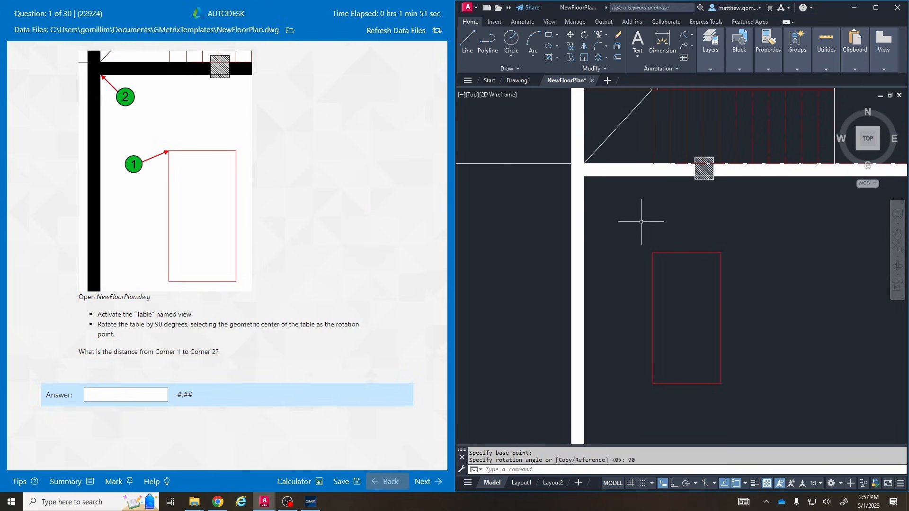
- Measure the corner-to-corner distance with Measure Distance, giving 1.2520
left_click(826, 48)
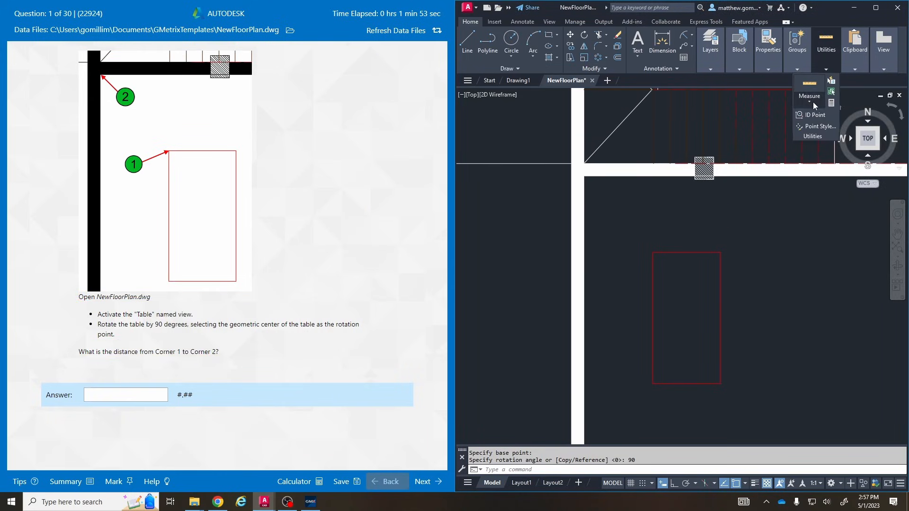
left_click(809, 95)
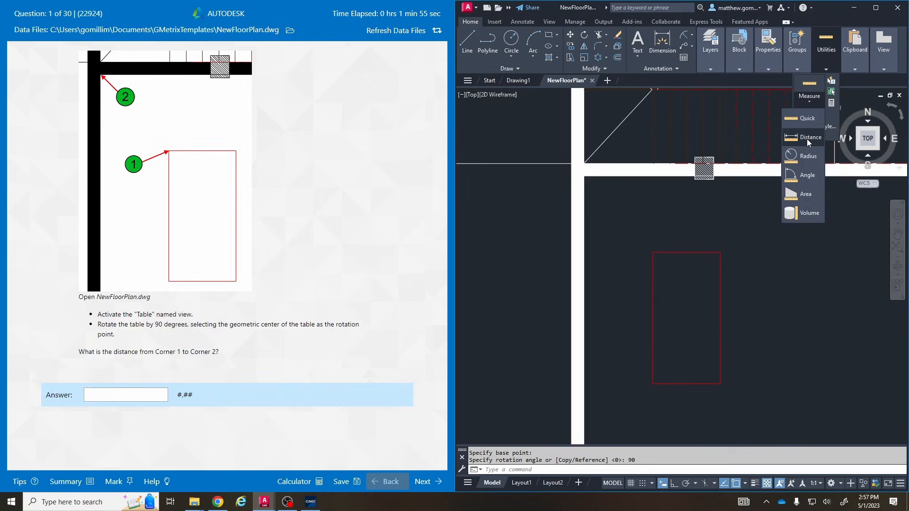
left_click(809, 137)
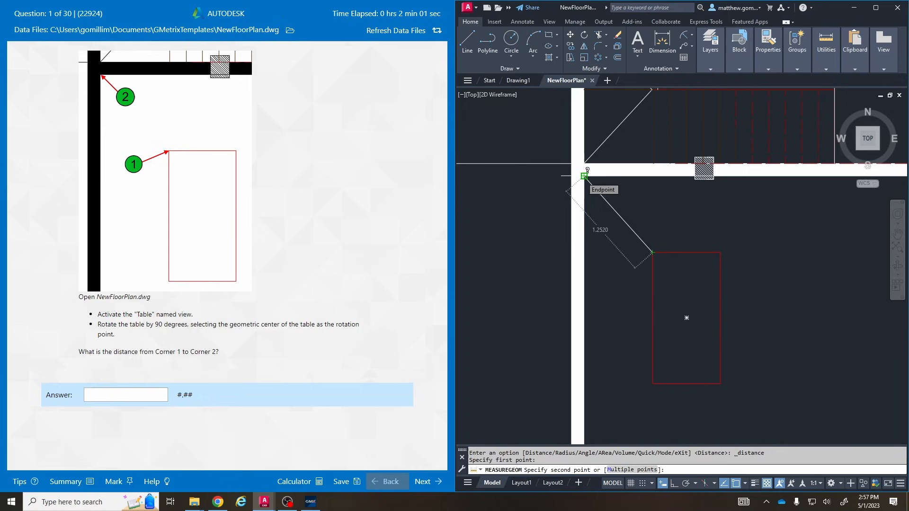
left_click(652, 252)
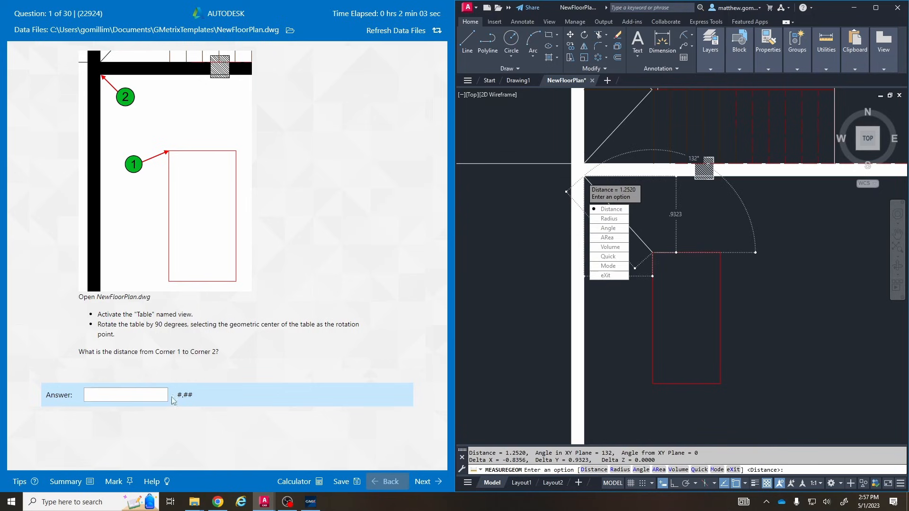
- Enter 1.25 as the GMetrix answer and grade it correct
type("1.2520")
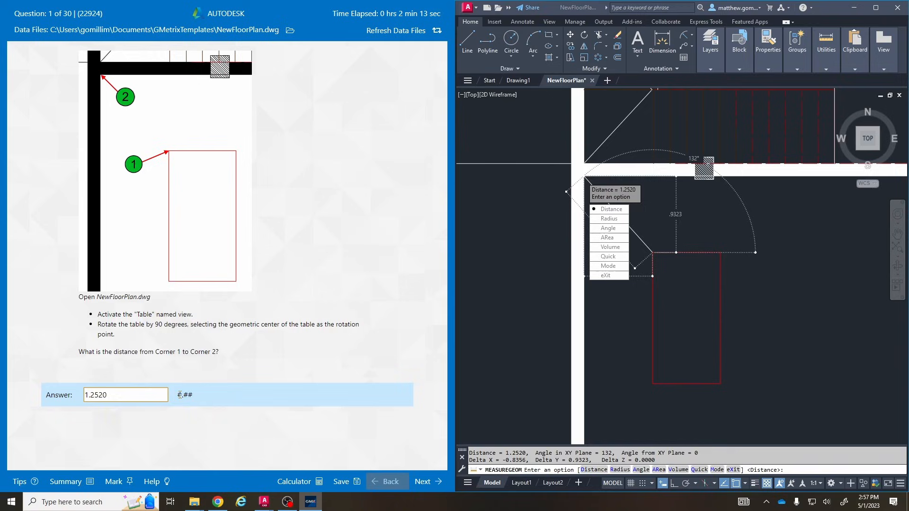
left_click(125, 394)
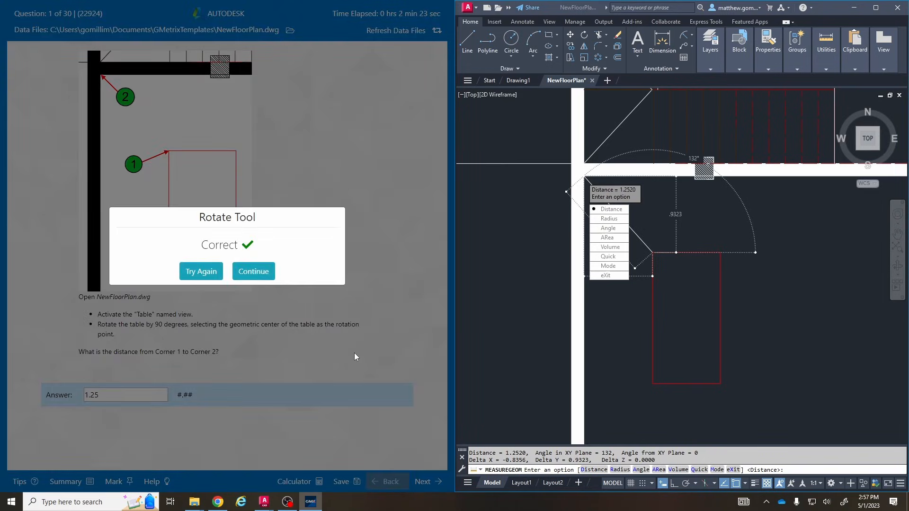
- Continue to question 2 about the polyline polygon length
left_click(253, 272)
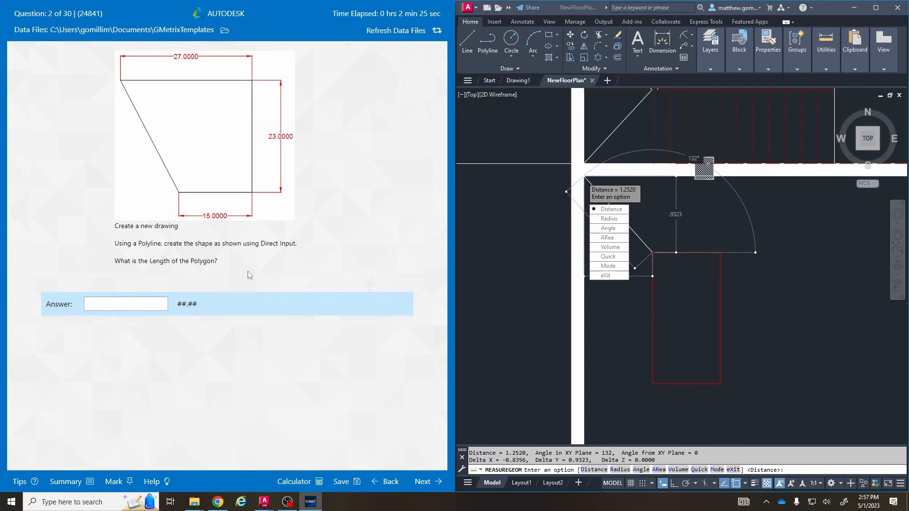
mouse_move(585, 98)
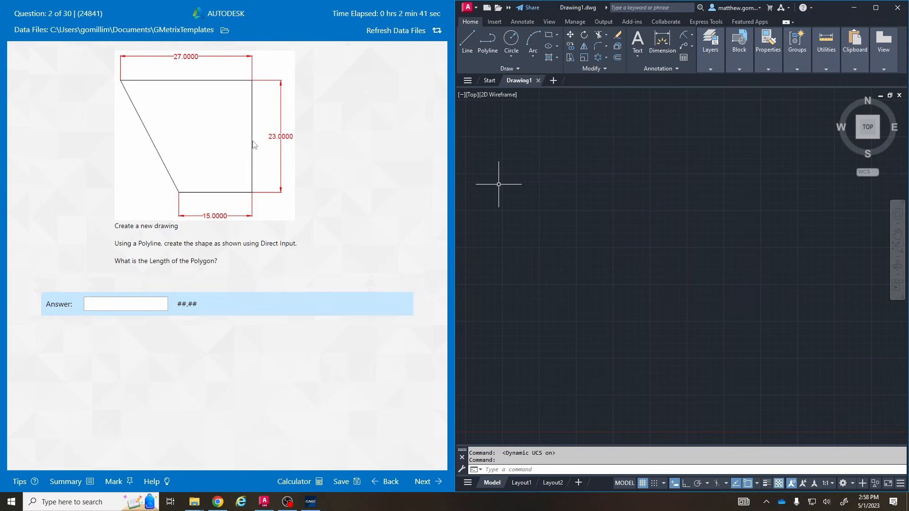
mouse_move(415, 166)
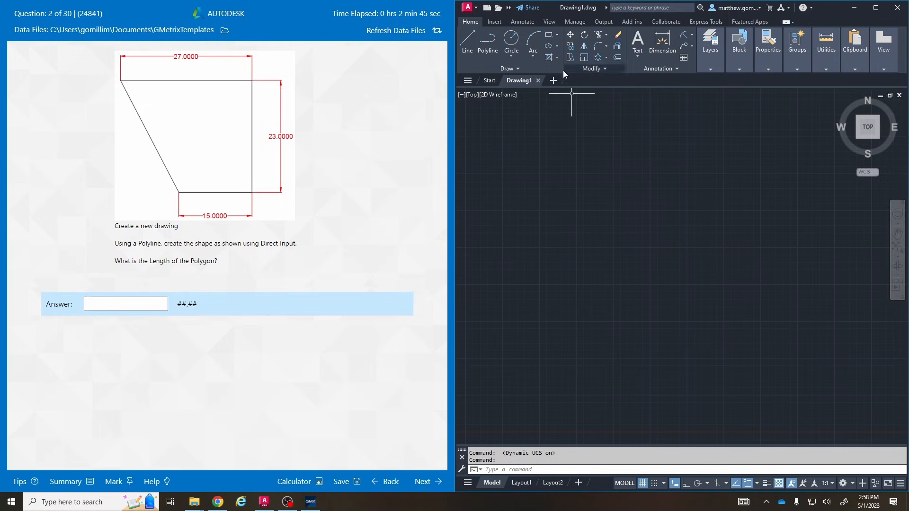
- Create the blank Drawing2 and ready the Polyline tool with polar tracking on
left_click(552, 81)
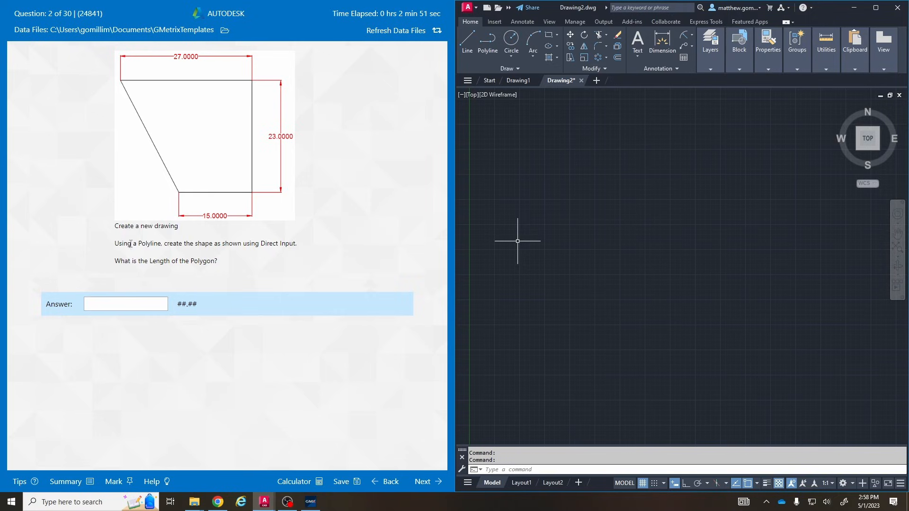
mouse_move(265, 245)
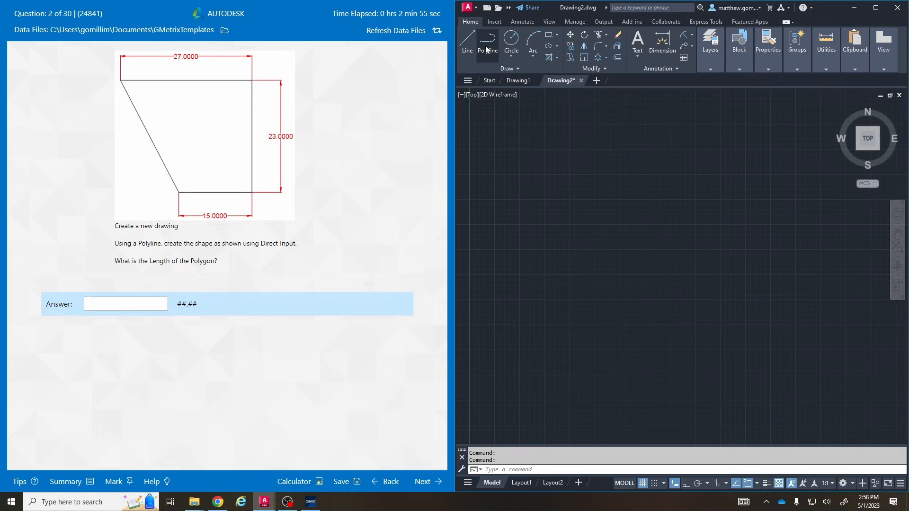
left_click(486, 43)
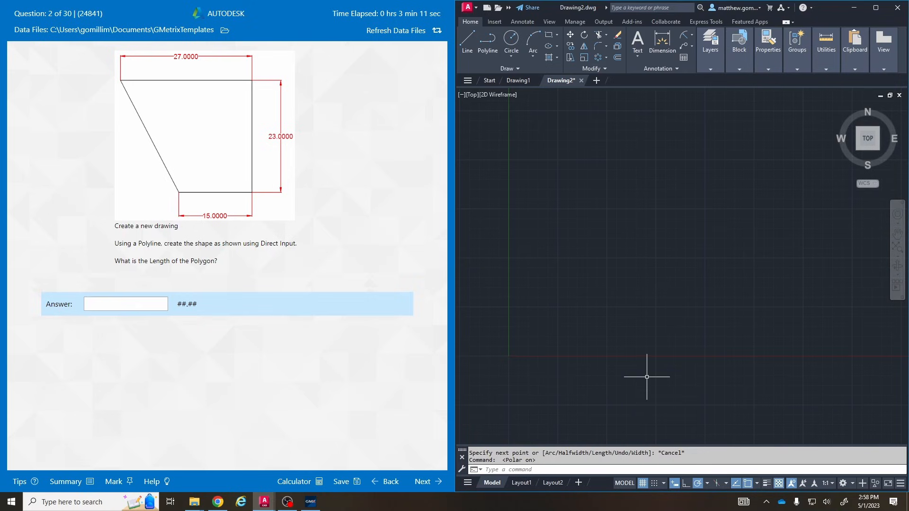
- Draw the polyline from a start point with a 27-unit top and 23-unit right side
left_click(487, 43)
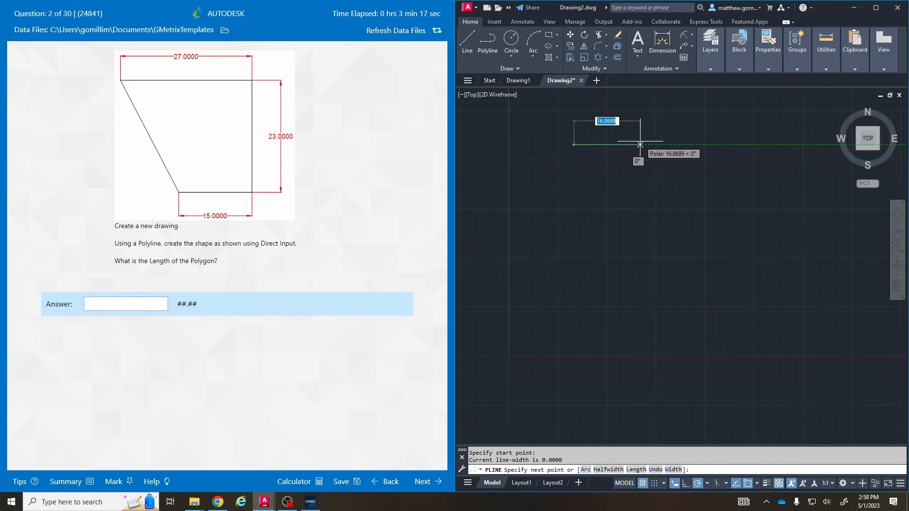
type("27")
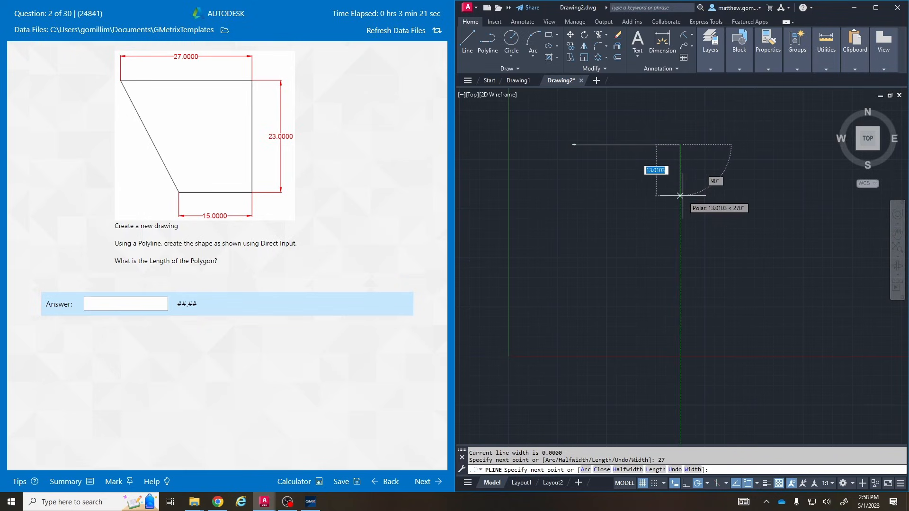
type("23")
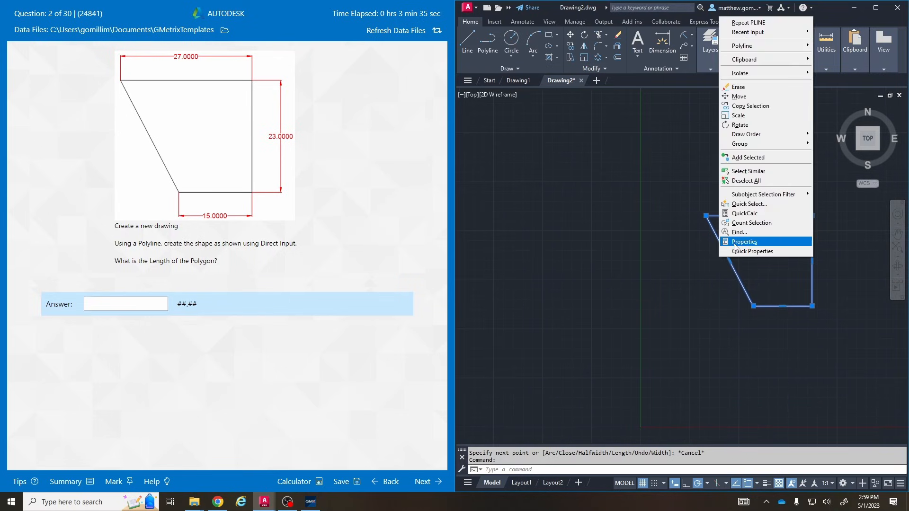
- Read the polyline's length of 90.9422 from Properties and enter 90.94 in the answer box
left_click(744, 242)
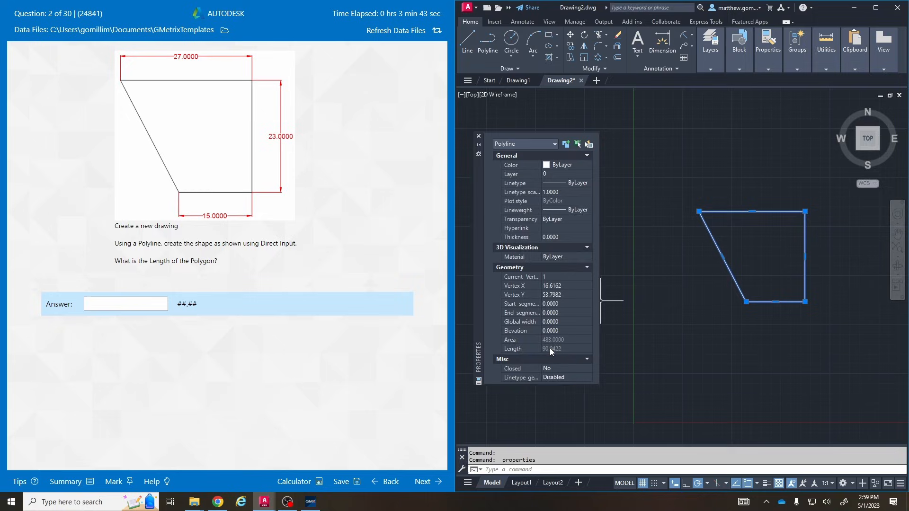
mouse_move(742, 235)
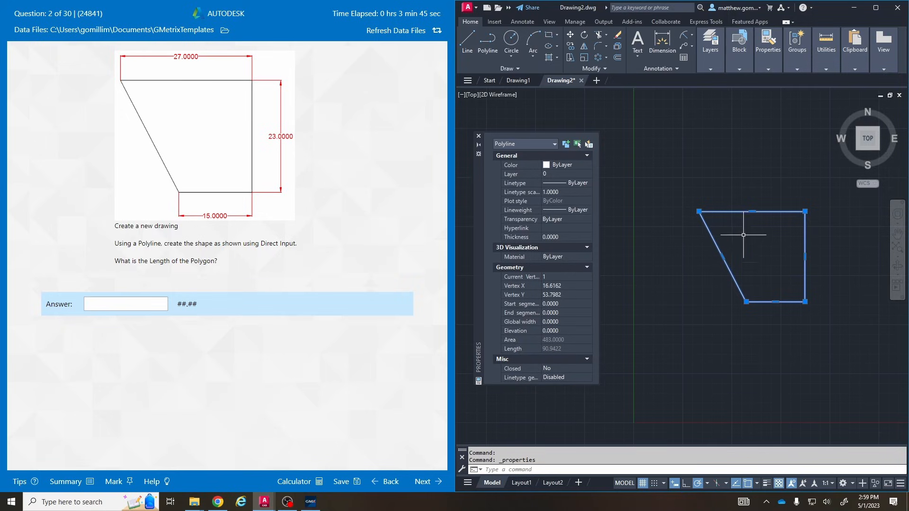
left_click(125, 303)
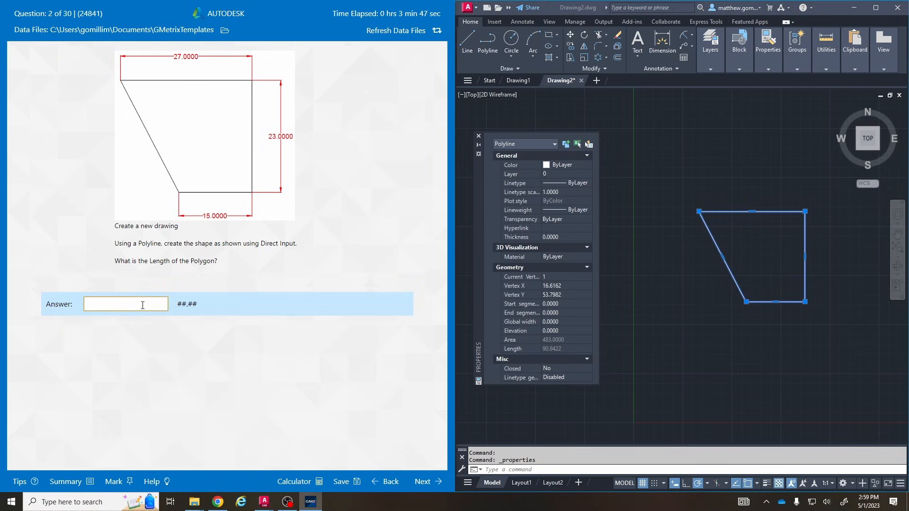
type("90")
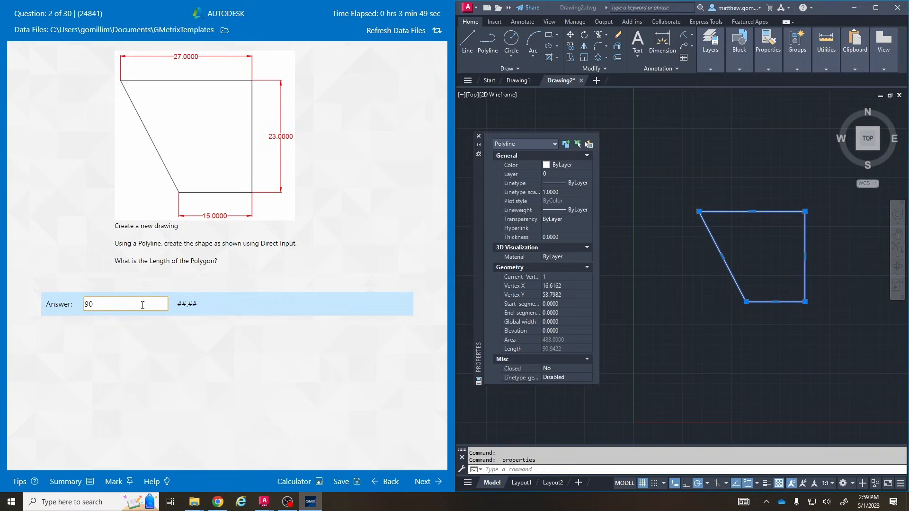
type(".9422")
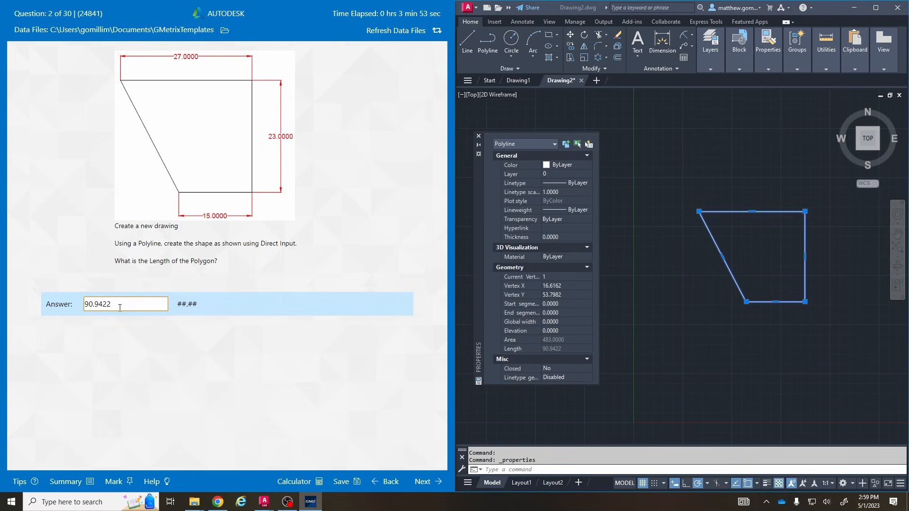
key("backspace")
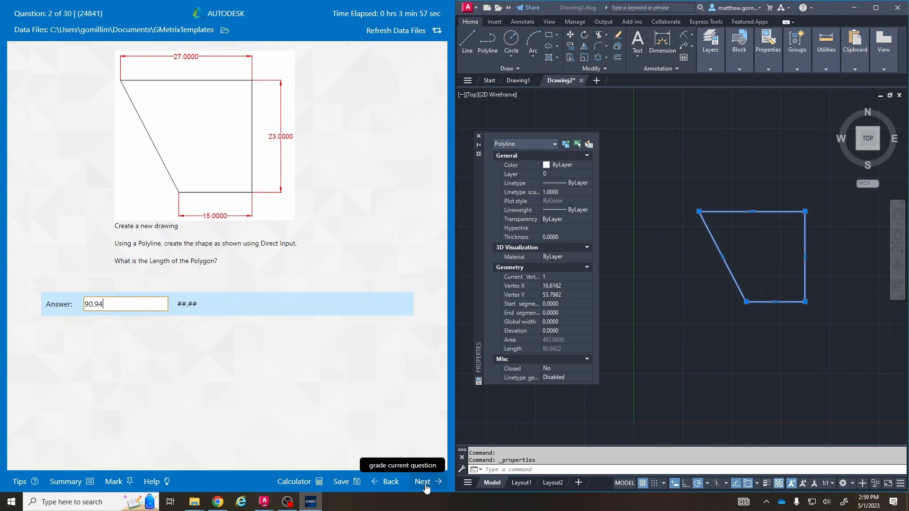
- Submit the 90.94 answer for grading and continue to question 3 about home.dwg
left_click(422, 482)
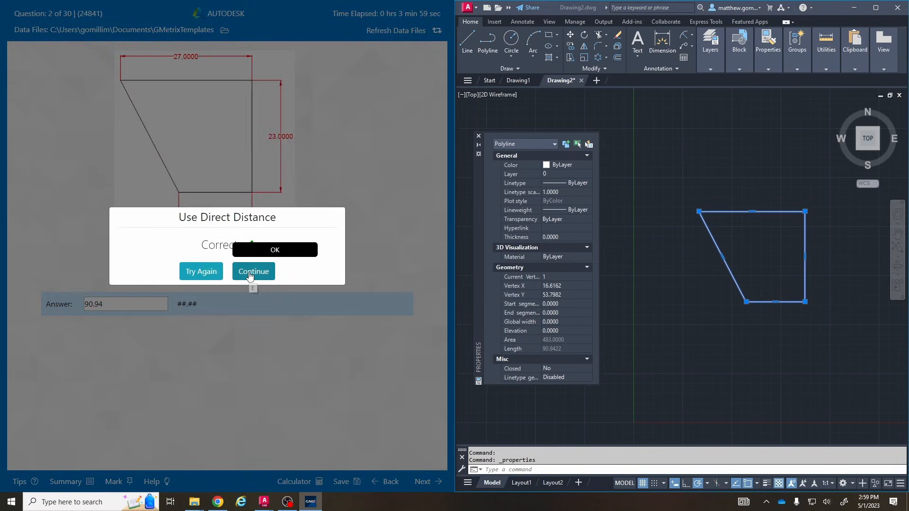
left_click(253, 272)
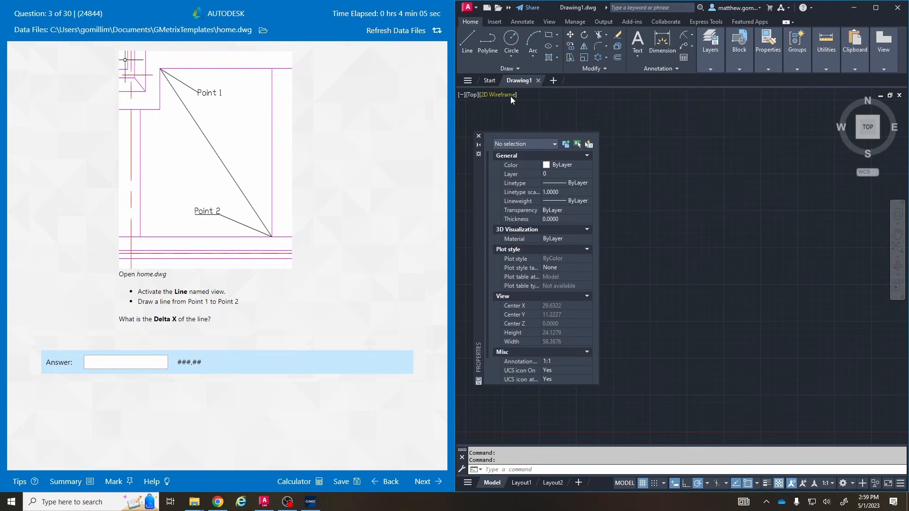
mouse_move(262, 31)
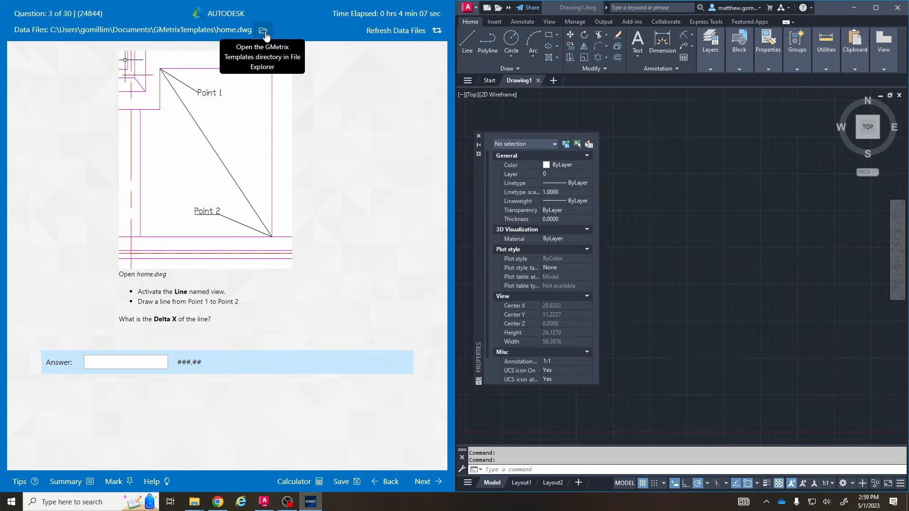
- Open home.dwg from the GMetrixTemplates data files folder into AutoCAD
left_click(262, 30)
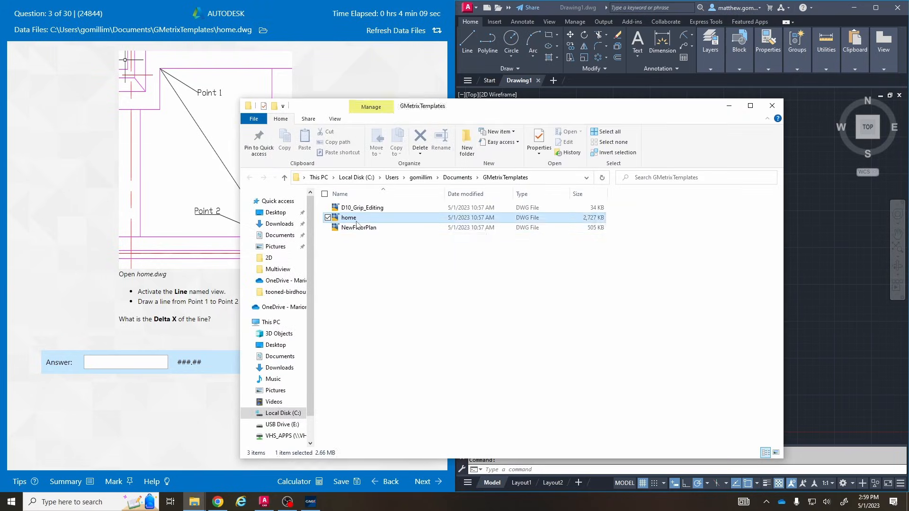
double_click(348, 218)
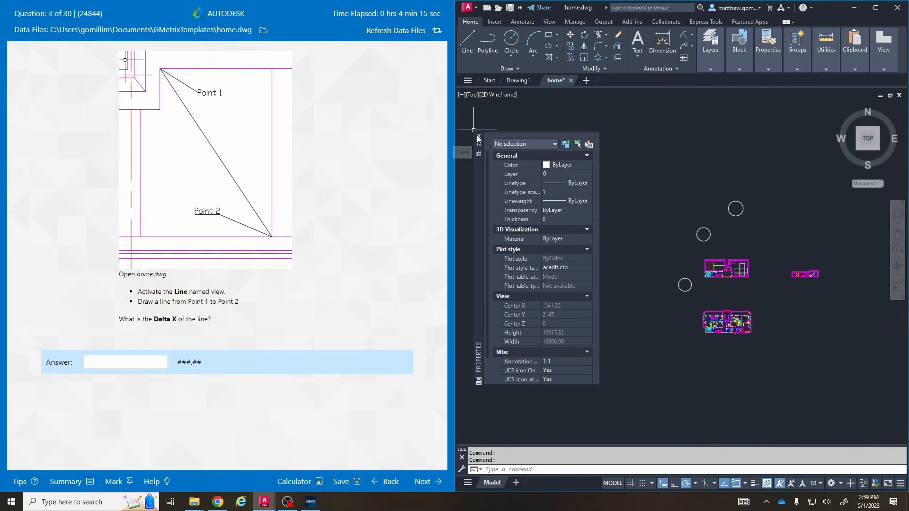
left_click(478, 137)
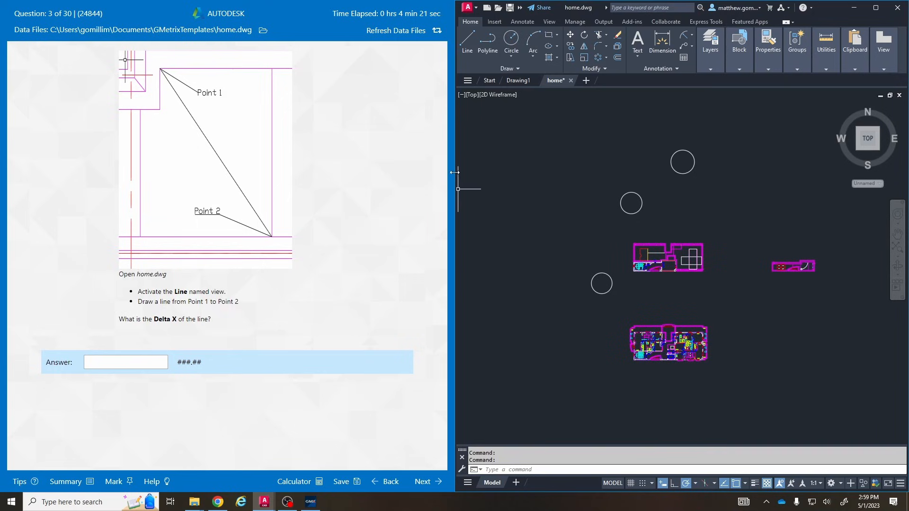
- Restore the Line named view from Custom Model Views, showing the door area
left_click(471, 95)
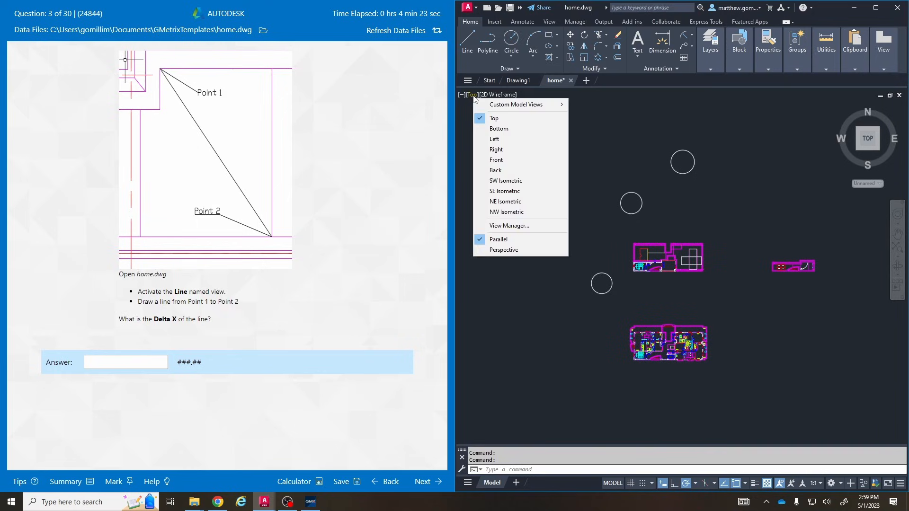
mouse_move(515, 104)
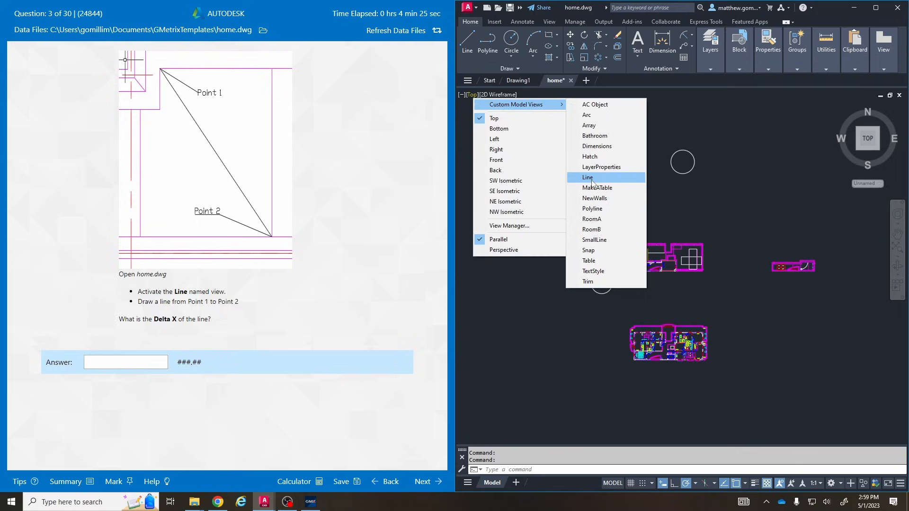
left_click(587, 177)
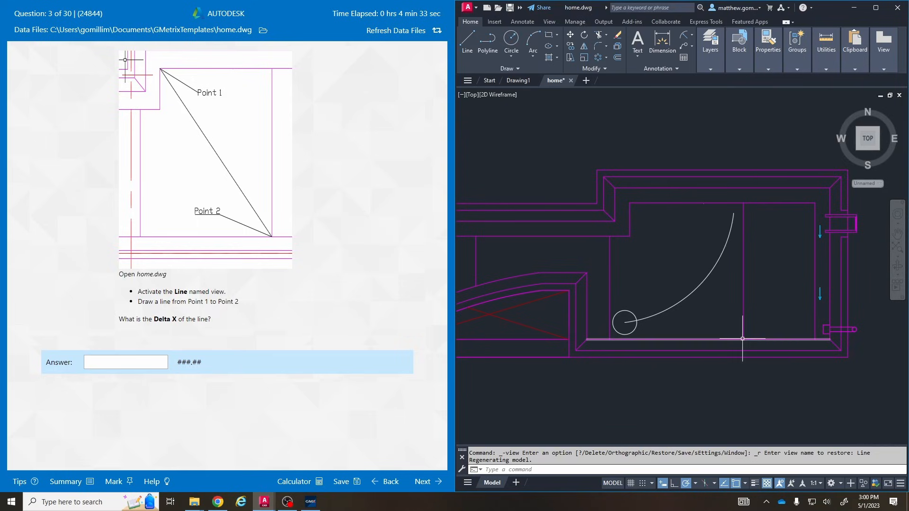
mouse_move(529, 298)
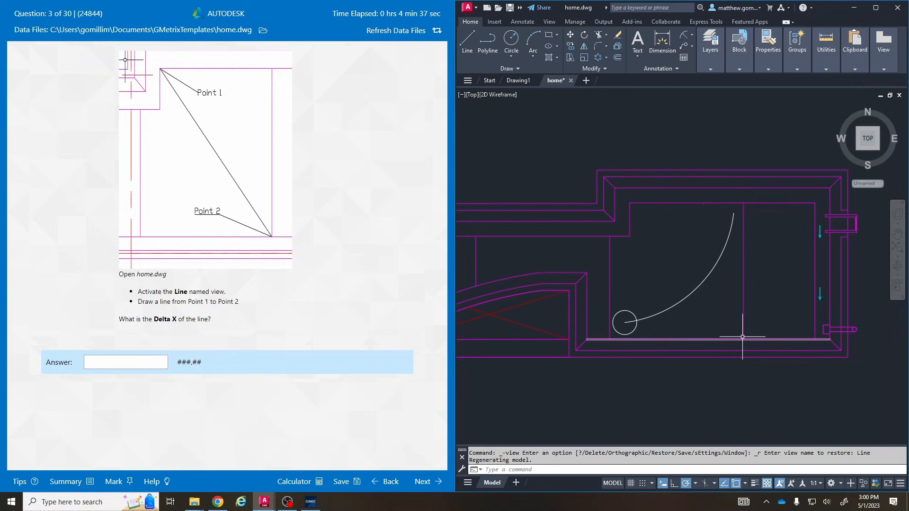
mouse_move(458, 200)
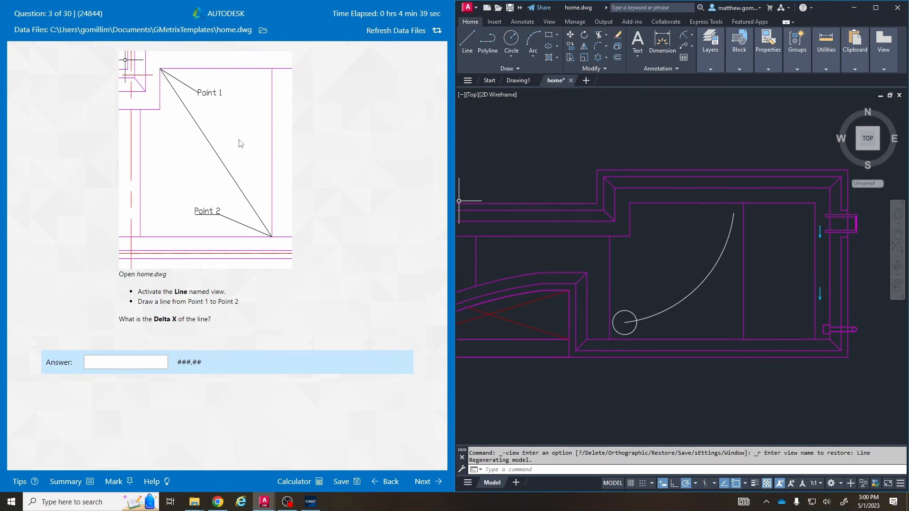
mouse_move(686, 317)
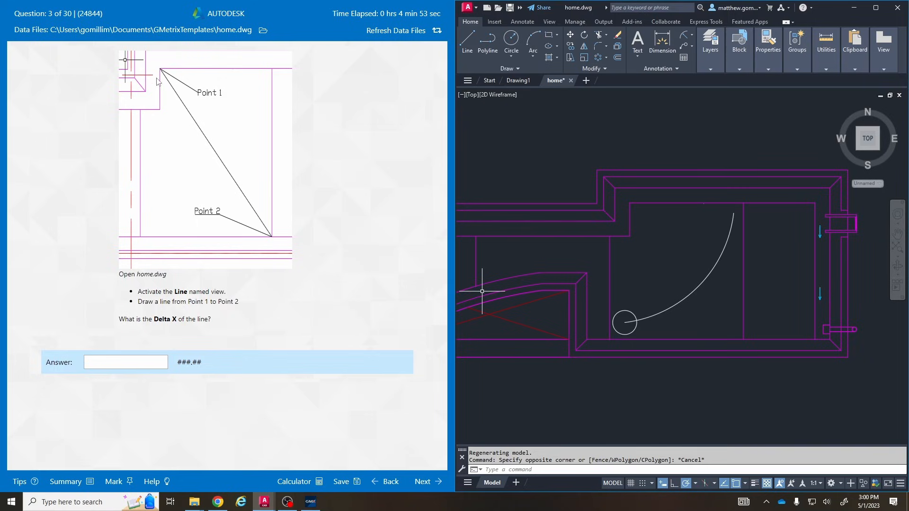
mouse_move(276, 243)
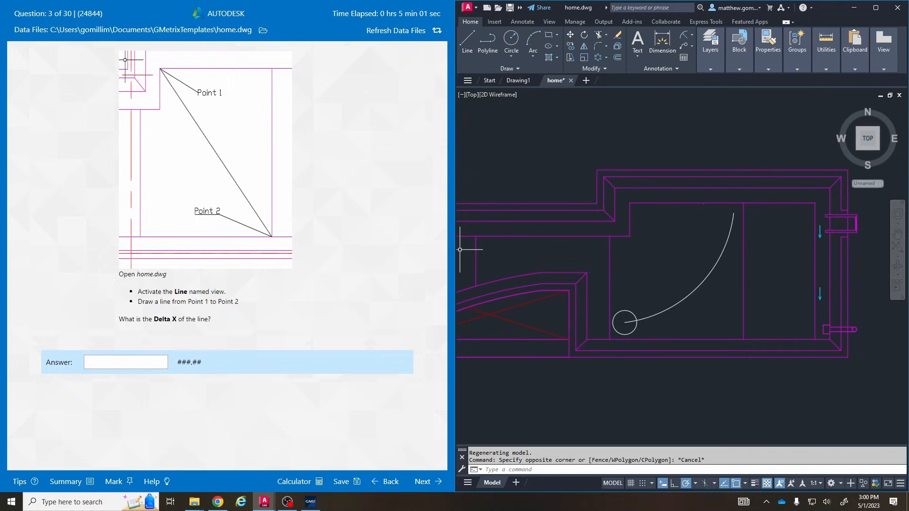
- Draw the line from Point 1 to Point 2 and enter its Delta X of 127.5 as the answer
left_click(467, 39)
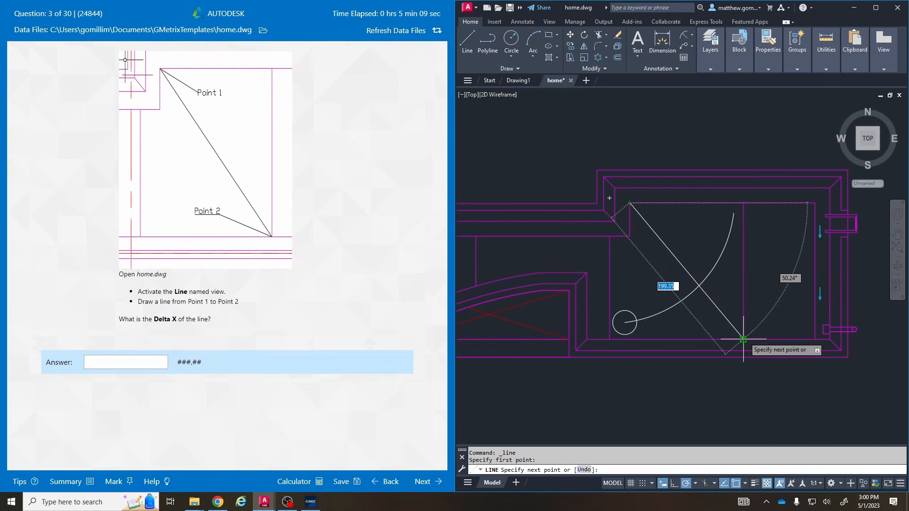
key("Escape")
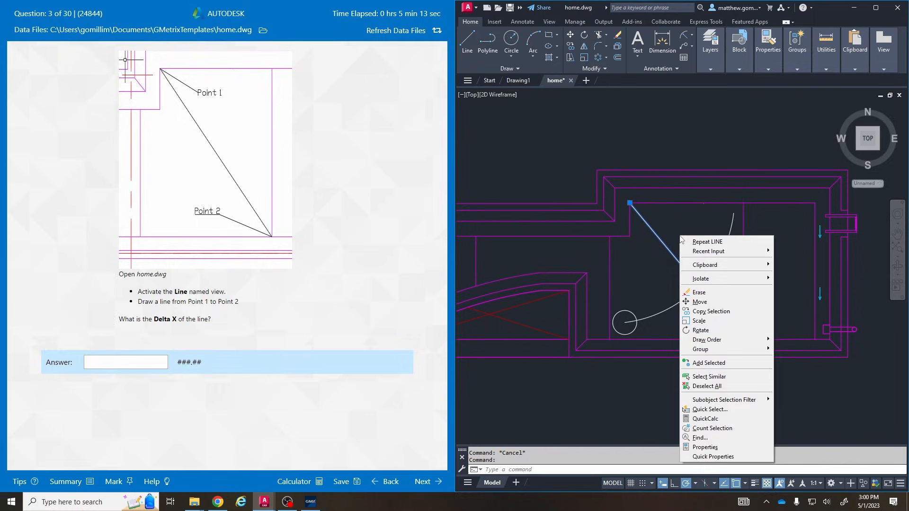
left_click(705, 447)
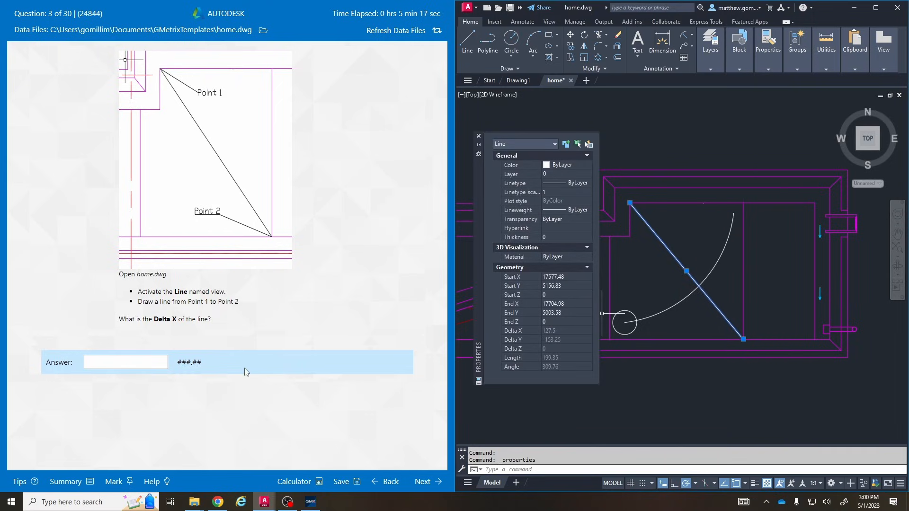
type("127.5")
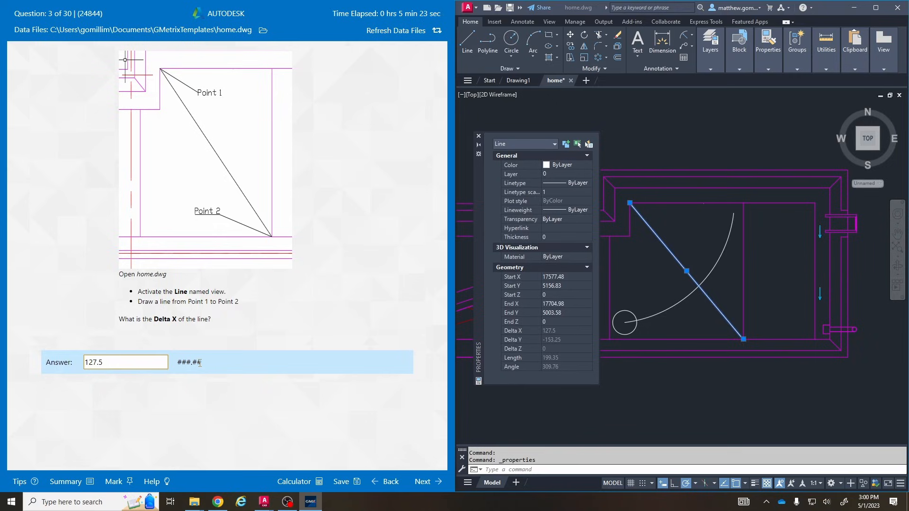
mouse_move(423, 481)
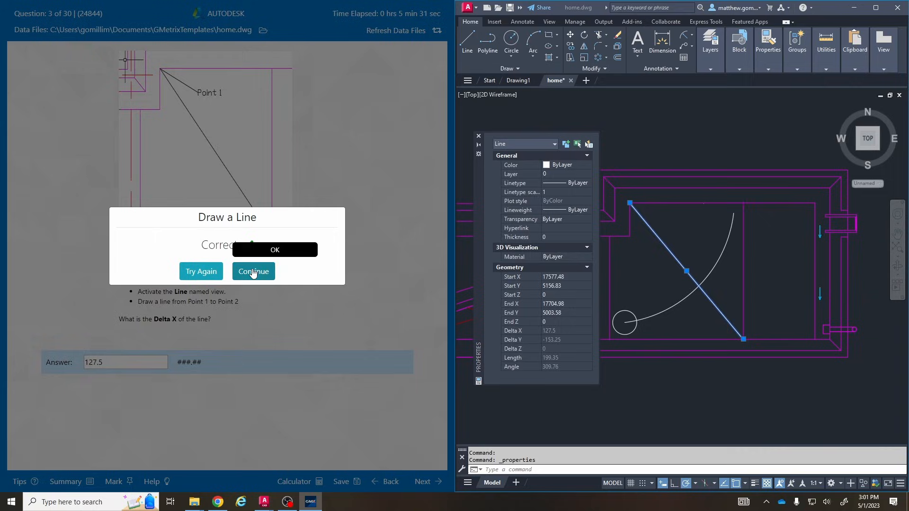
- Continue to question 4 and close home.dwg without saving its changes
left_click(253, 272)
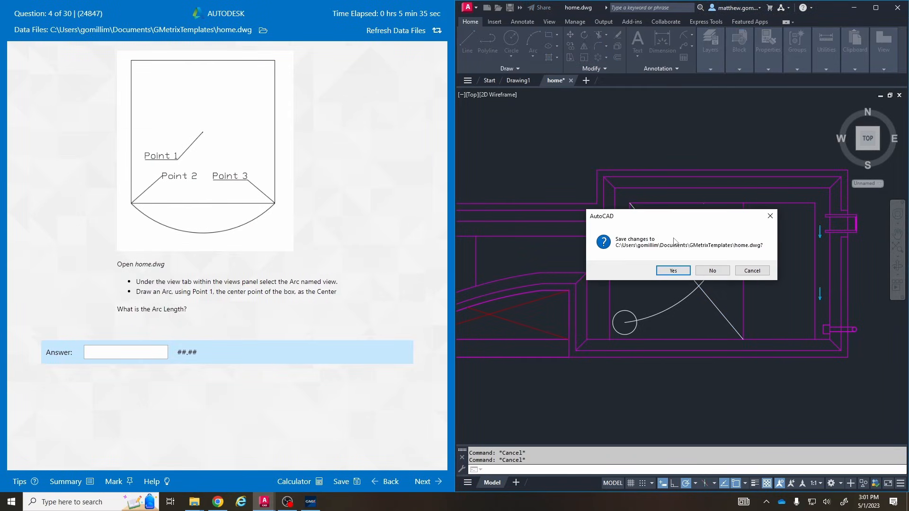
left_click(672, 270)
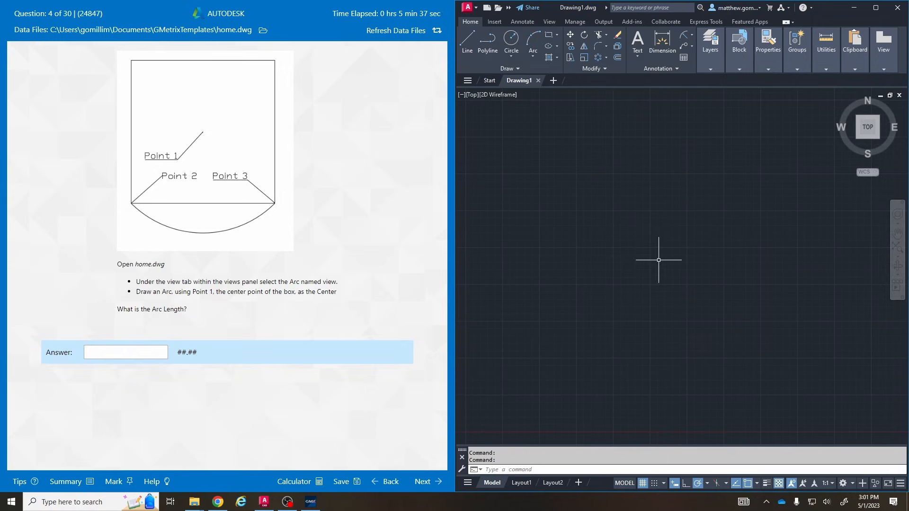
mouse_move(512, 133)
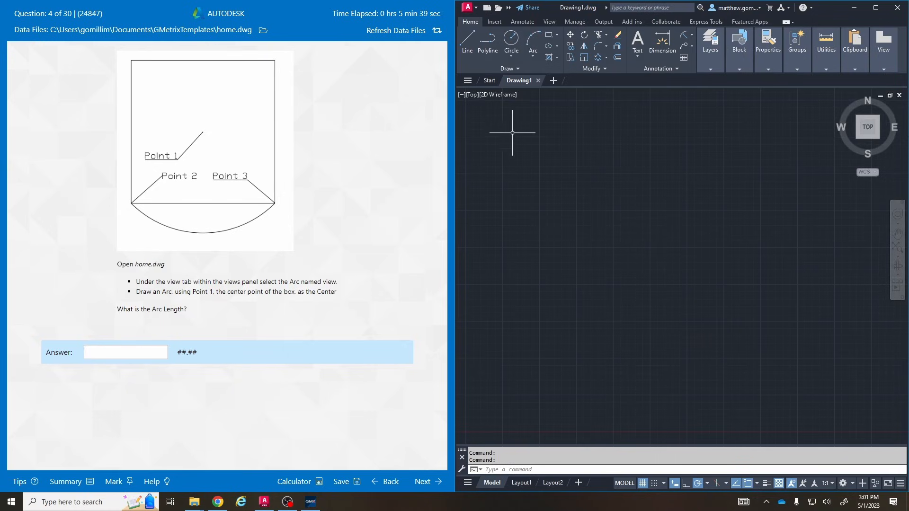
mouse_move(564, 92)
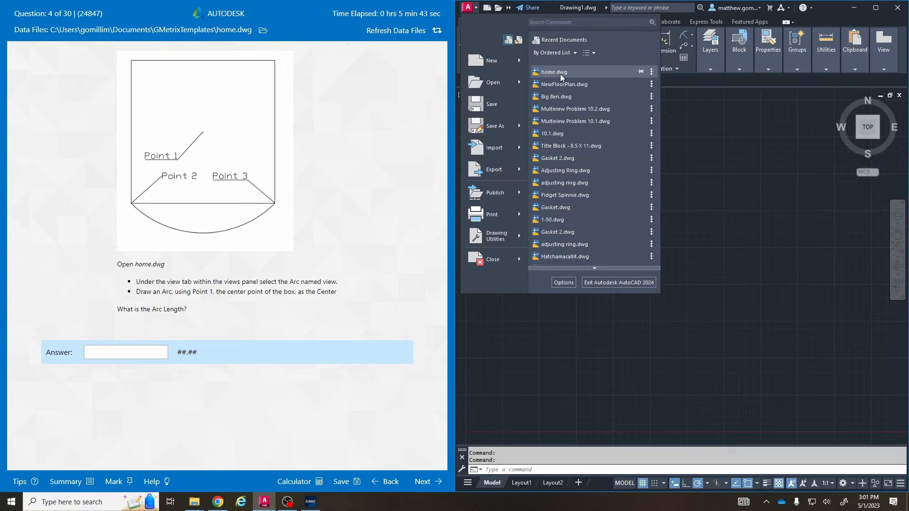
- Reopen the unedited home.dwg from the Recent Documents list
left_click(554, 71)
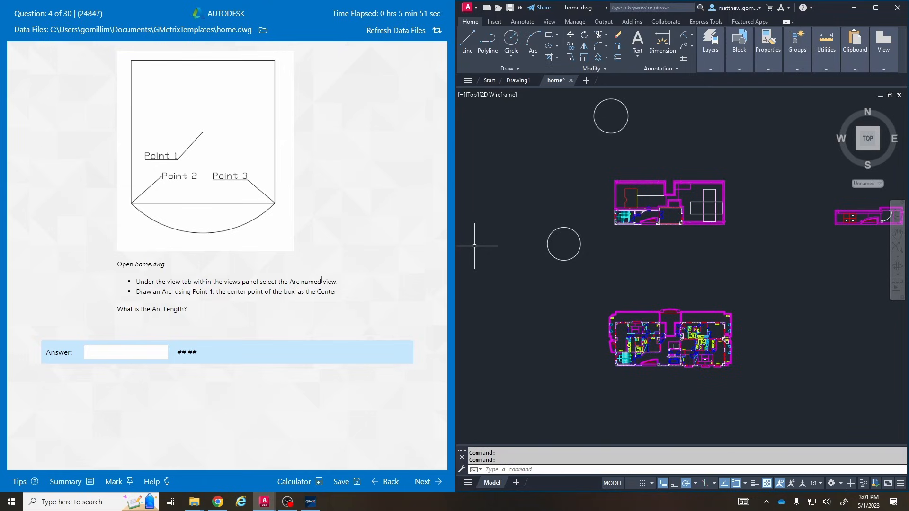
left_click(469, 95)
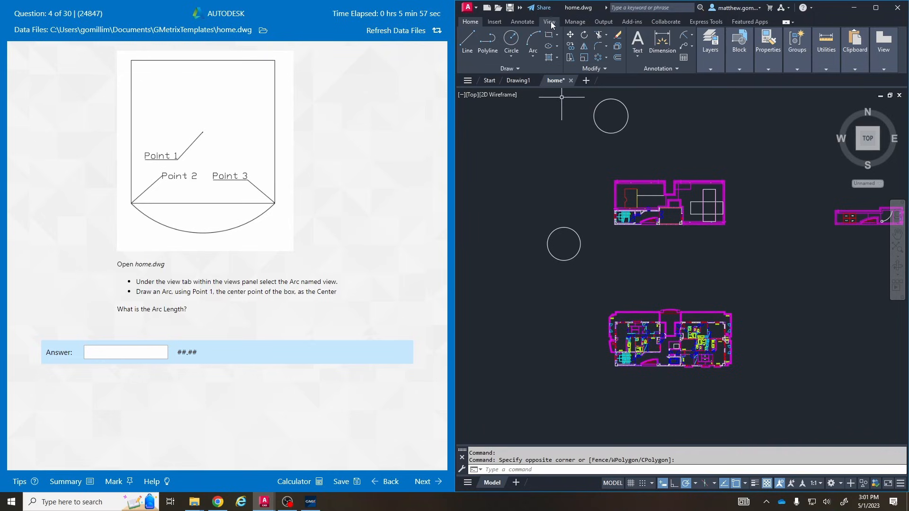
- Restore the Arc named view from the View tab's Named Views list, showing the square box
left_click(548, 22)
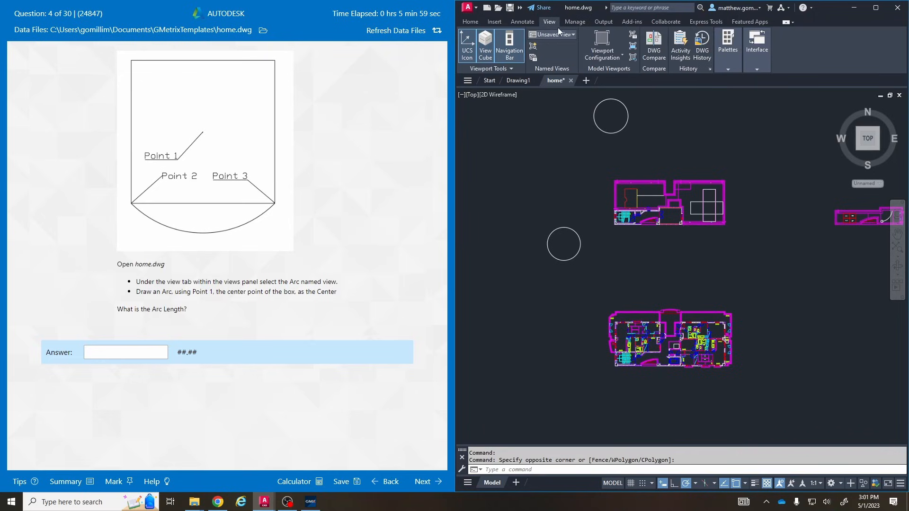
left_click(572, 34)
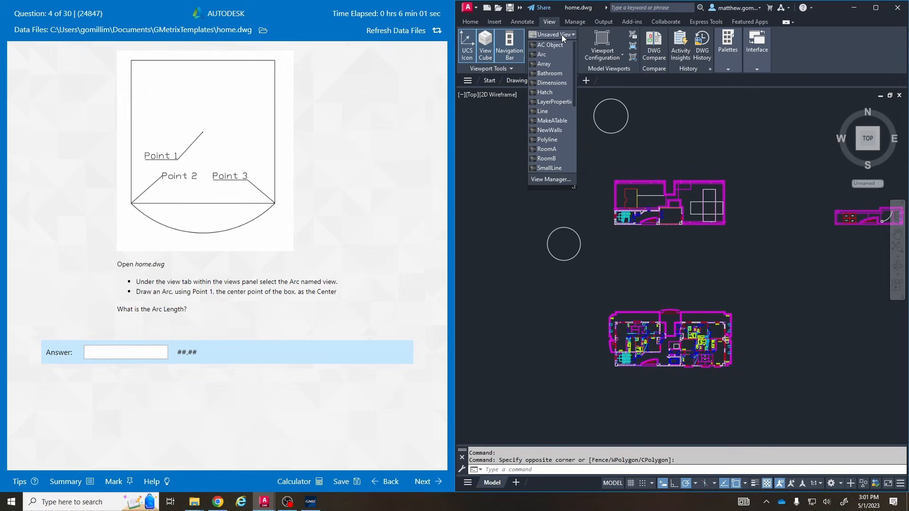
mouse_move(551, 110)
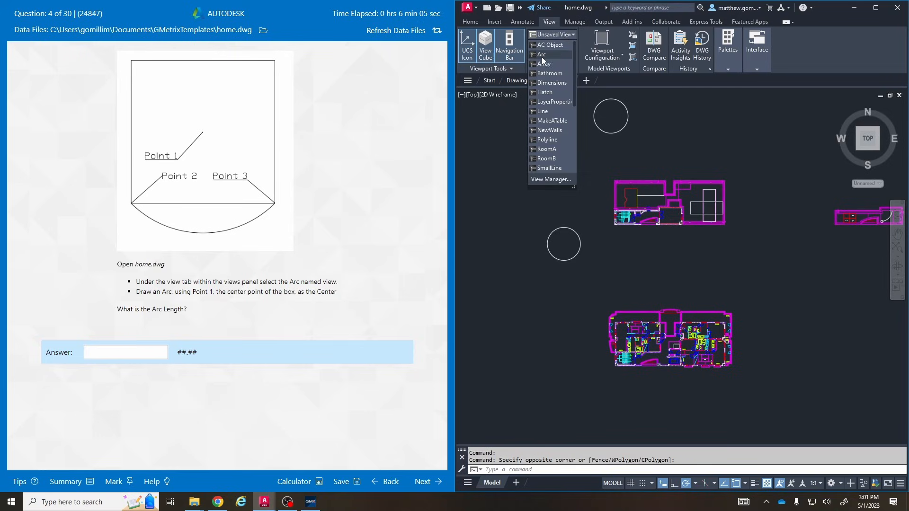
left_click(541, 54)
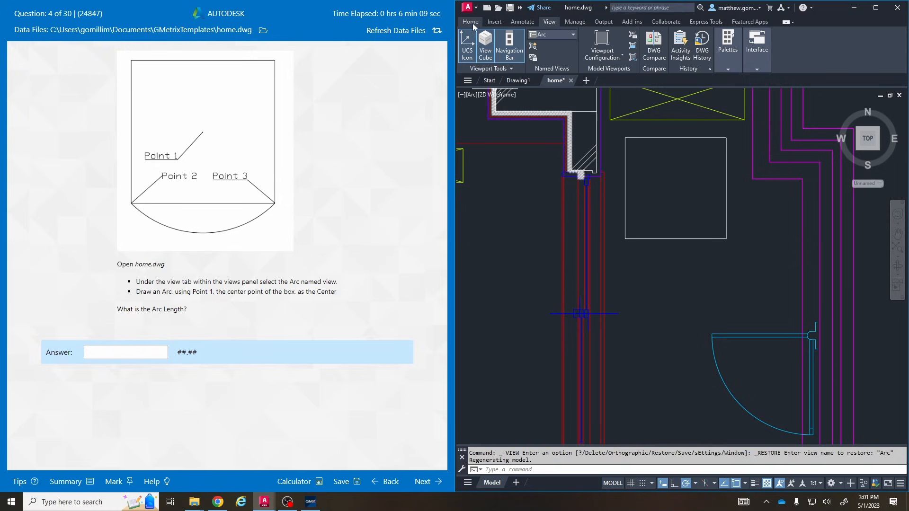
left_click(470, 22)
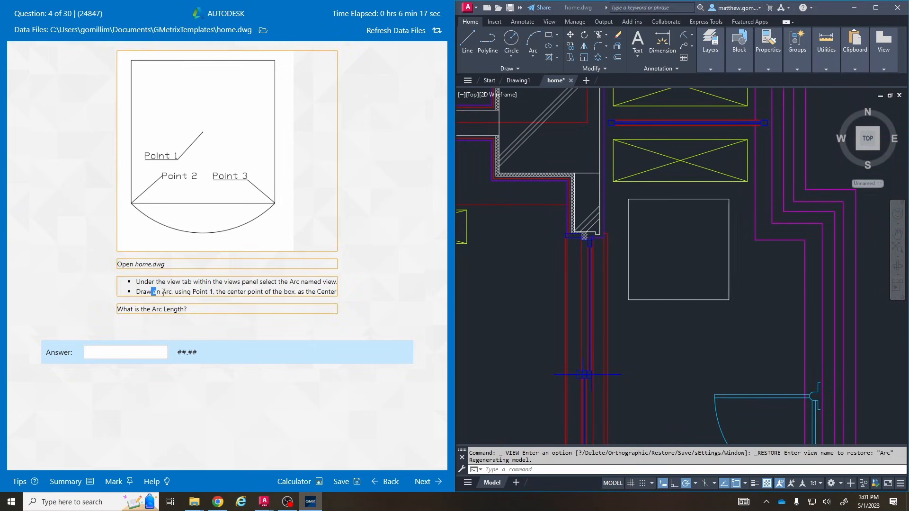
- Return to the Home drawing tools and browse the list of arc drawing methods
left_click_drag(153, 292, 284, 292)
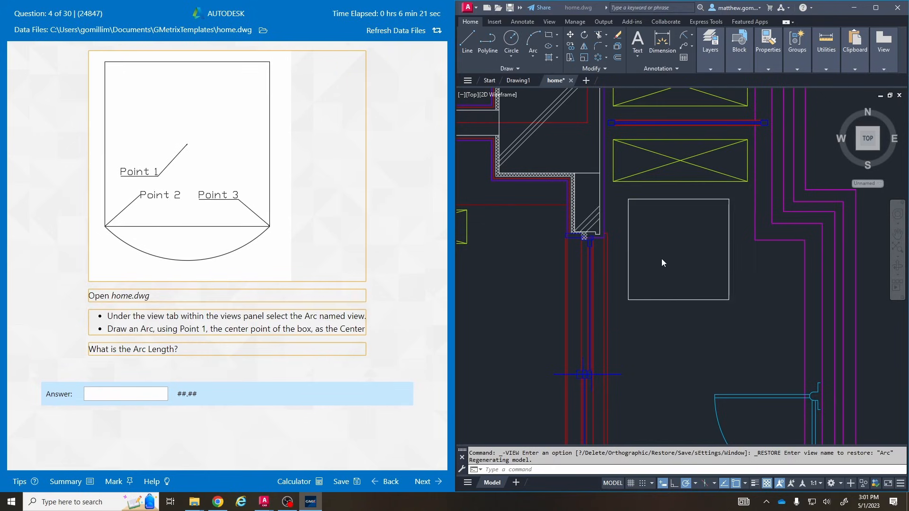
mouse_move(532, 45)
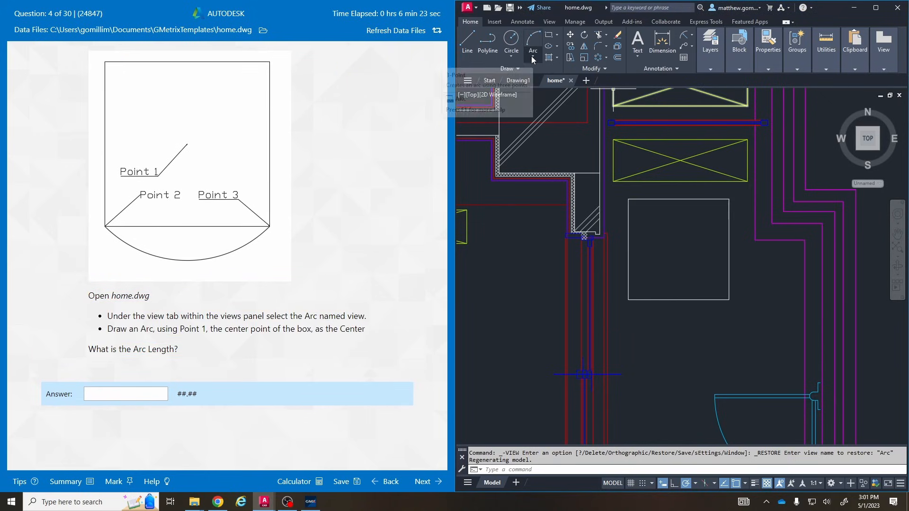
left_click(532, 44)
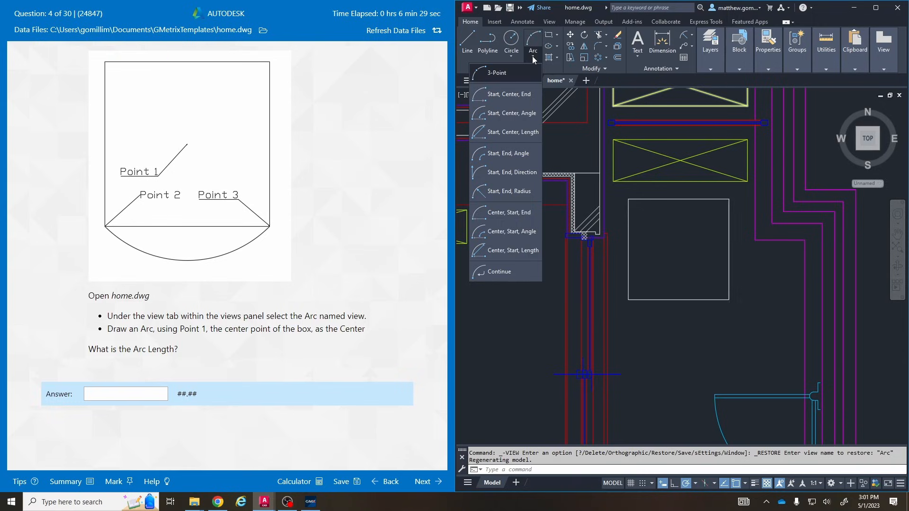
left_click(496, 73)
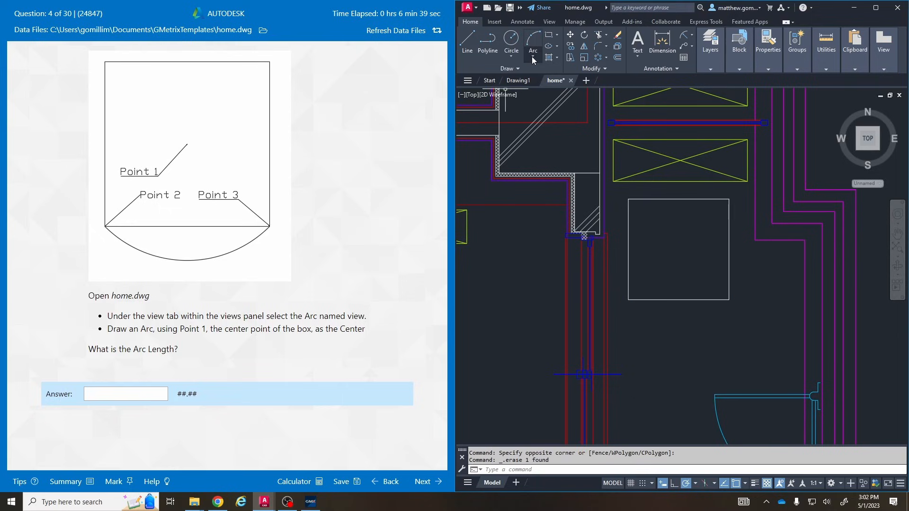
- Draw a Center, Start, End arc centred on the box's midpoint, curving beneath its bottom edge
left_click(532, 44)
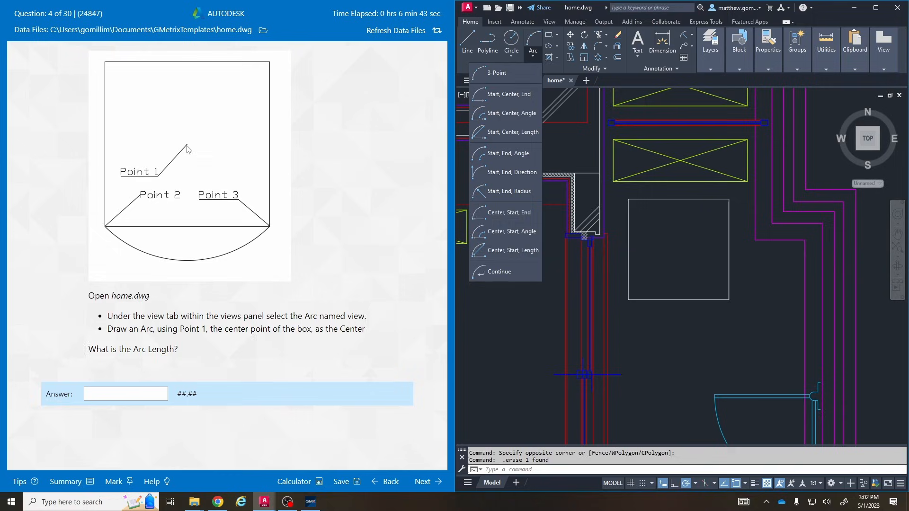
mouse_move(514, 226)
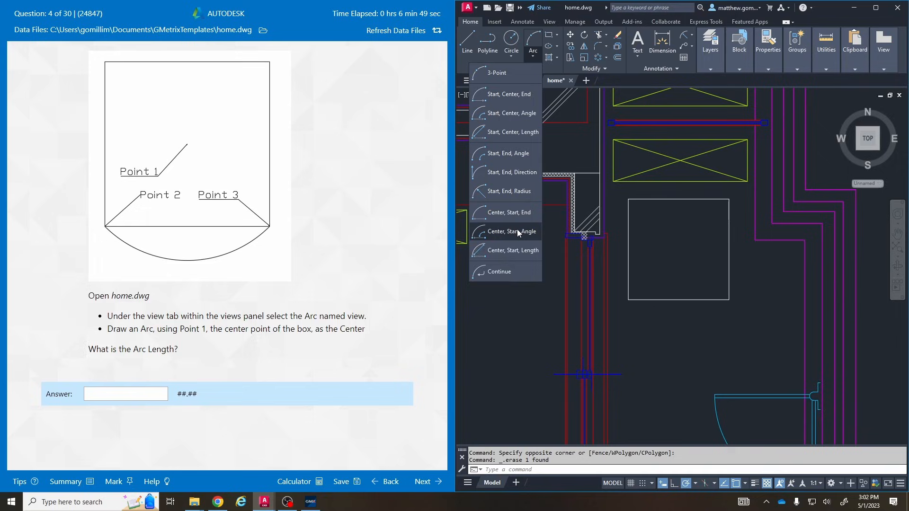
mouse_move(517, 231)
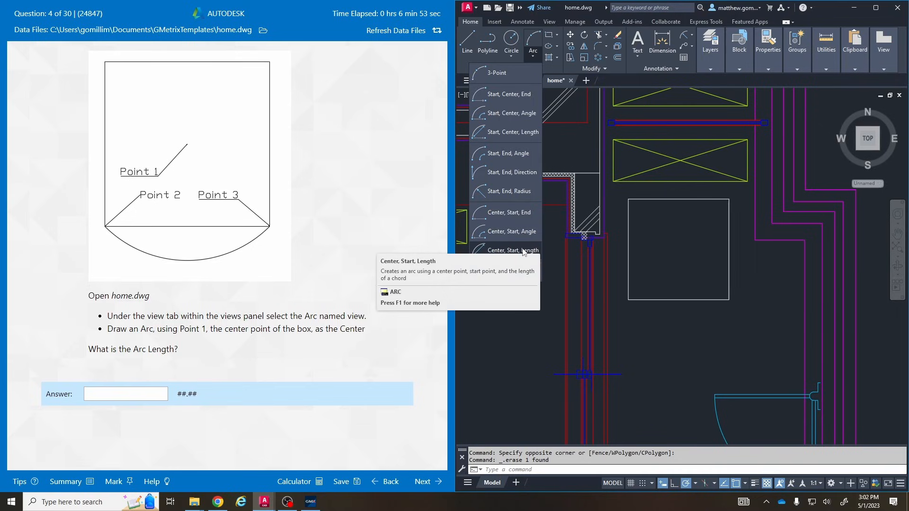
mouse_move(523, 250)
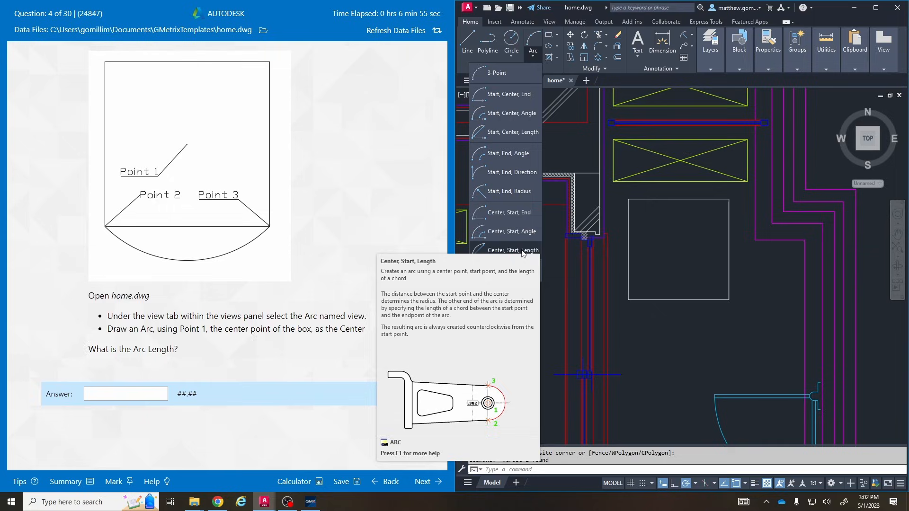
mouse_move(504, 212)
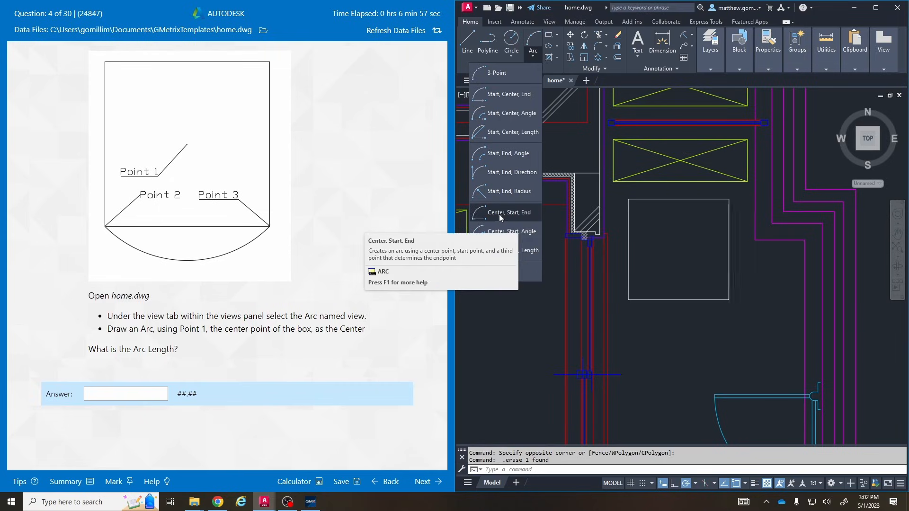
left_click(505, 212)
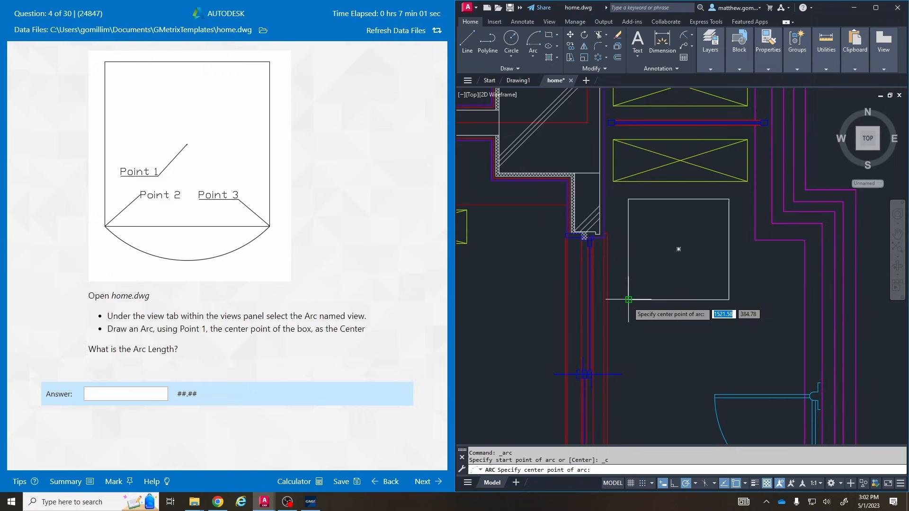
mouse_move(677, 249)
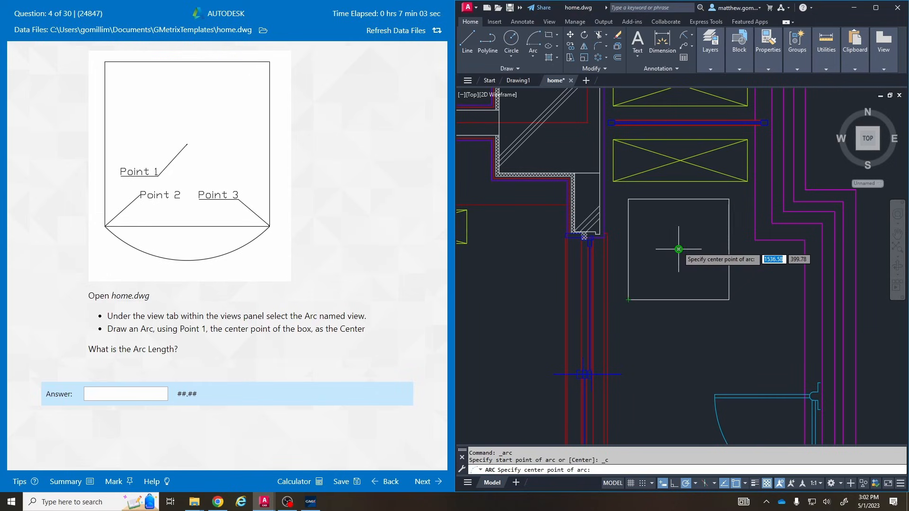
left_click(678, 249)
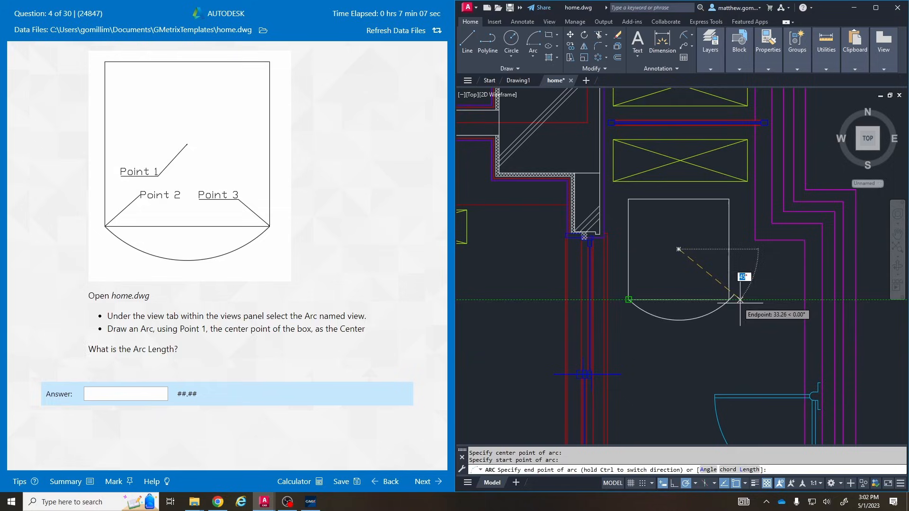
left_click(739, 300)
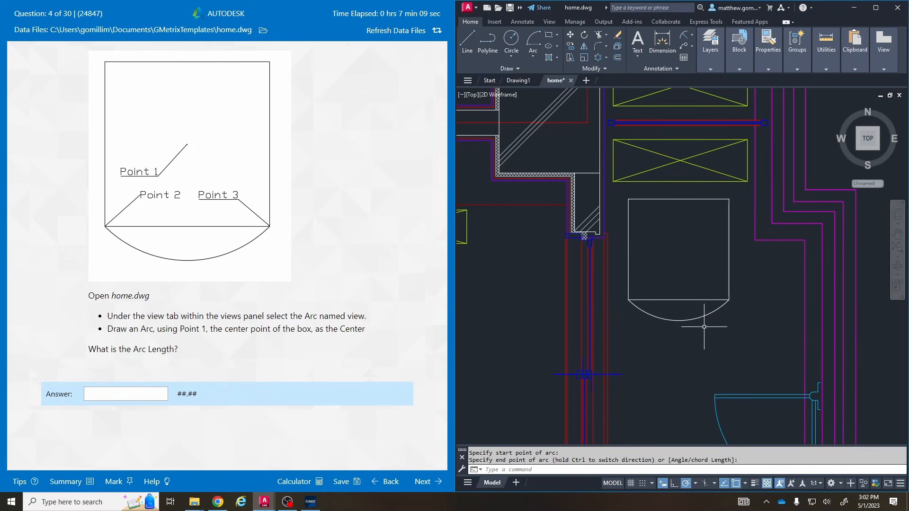
right_click(703, 327)
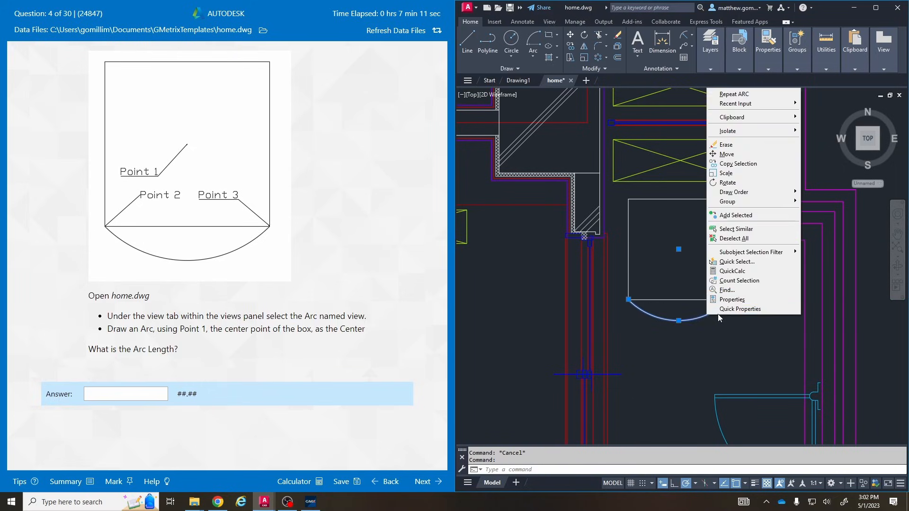
- Read the arc length of 33.32 from Properties and submit it as the question 4 answer
left_click(732, 299)
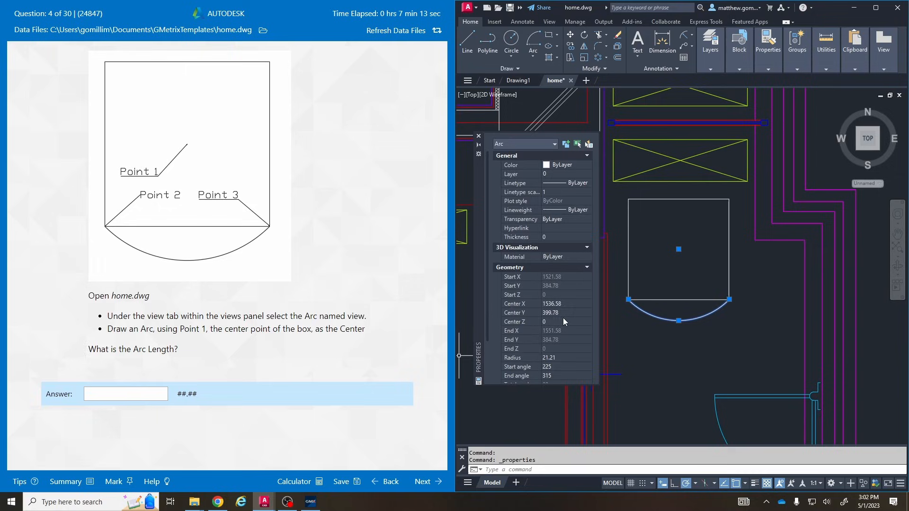
scroll("down", 3)
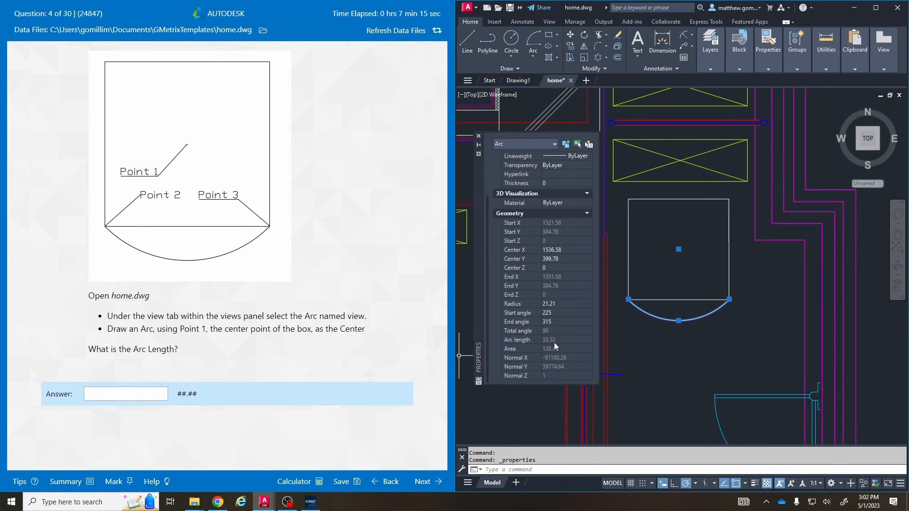
left_click(125, 393)
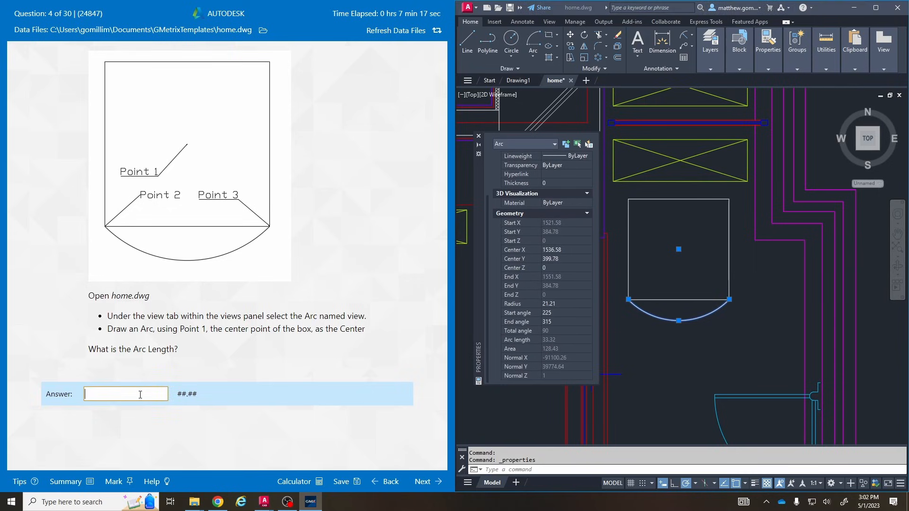
type("33.32")
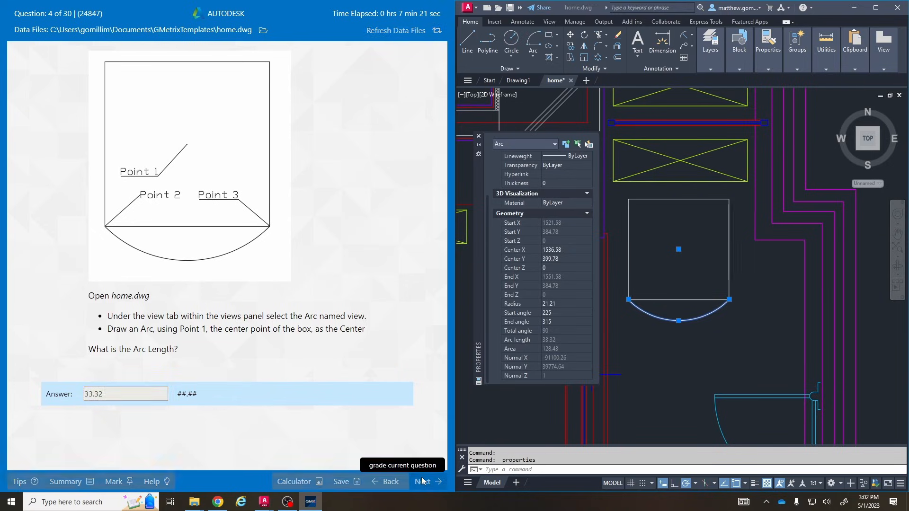
left_click(422, 481)
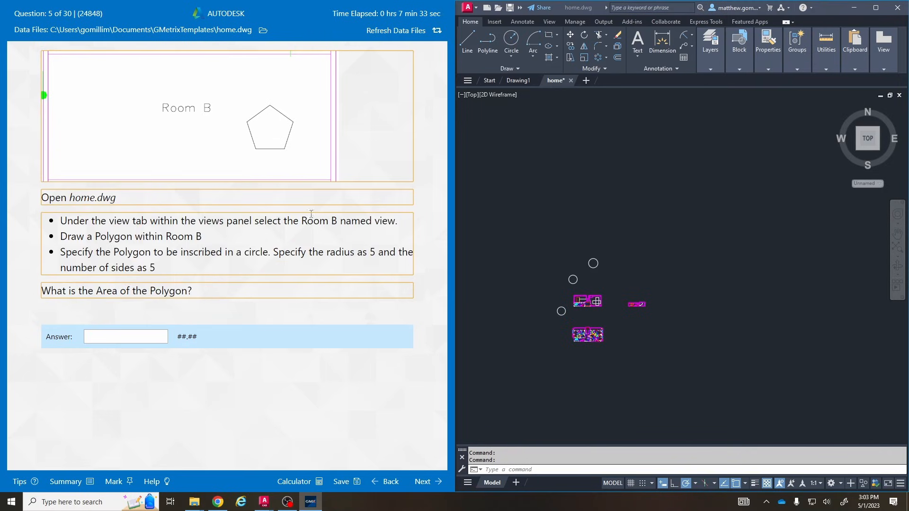
- Restore the RoomB custom named view so Room B fills the drawing area
left_click(470, 95)
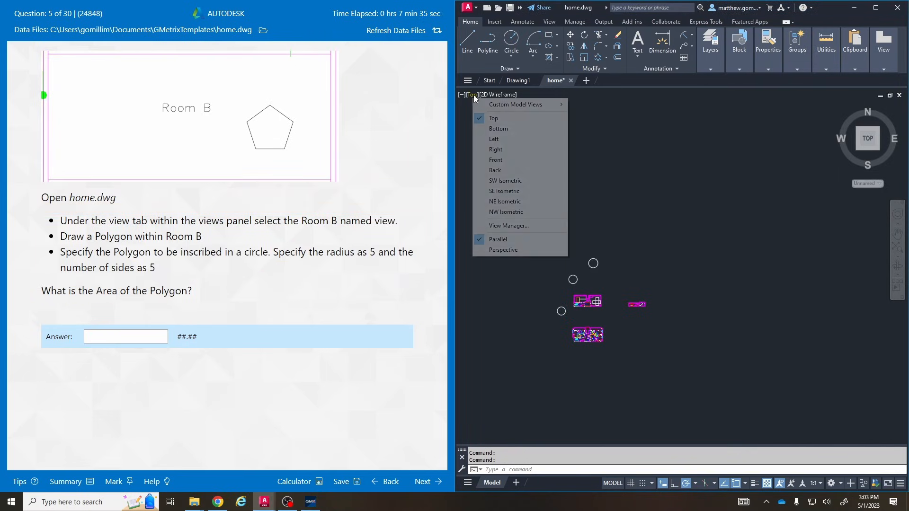
left_click(515, 104)
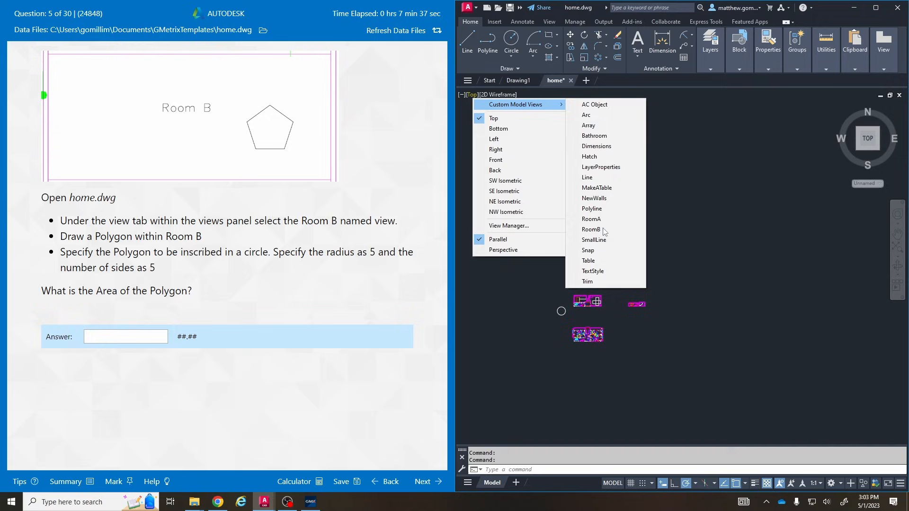
left_click(590, 229)
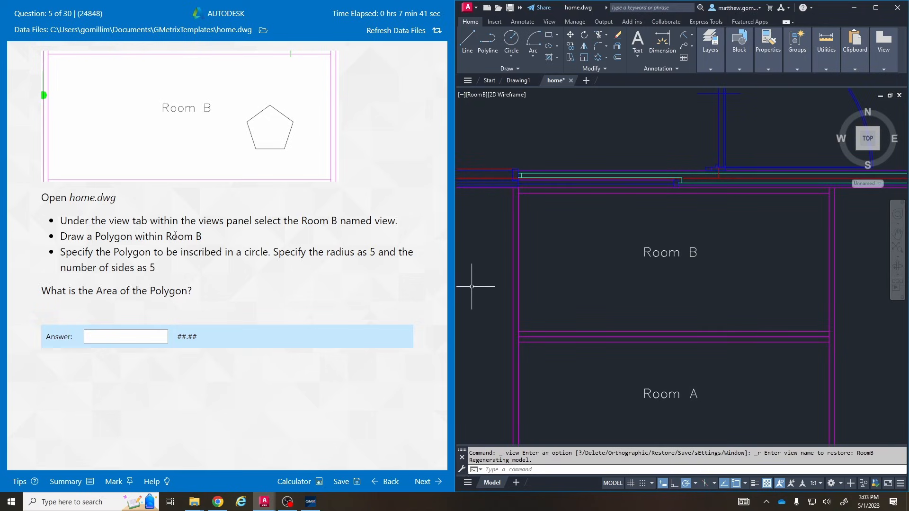
mouse_move(466, 115)
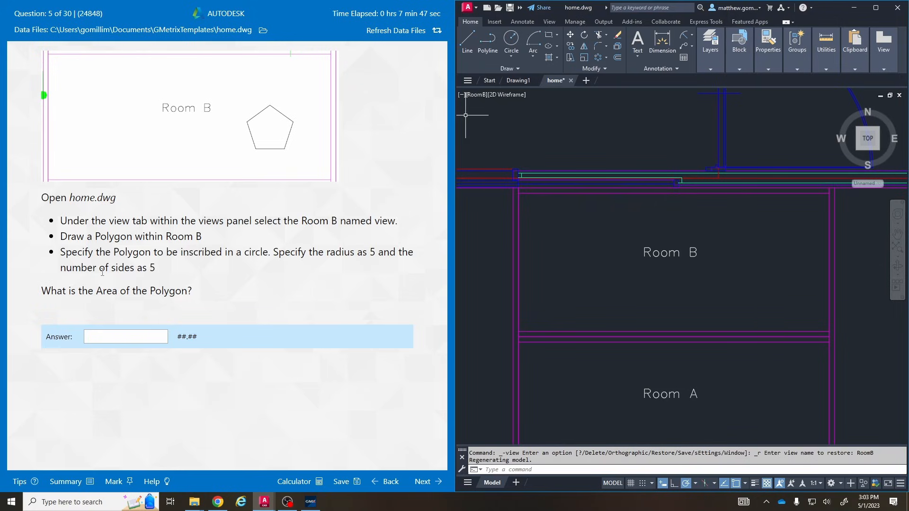
mouse_move(495, 254)
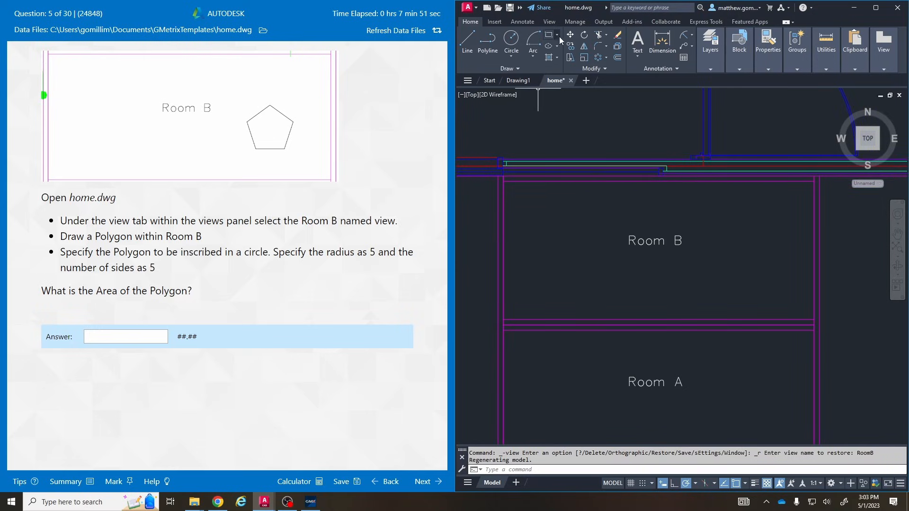
left_click(556, 34)
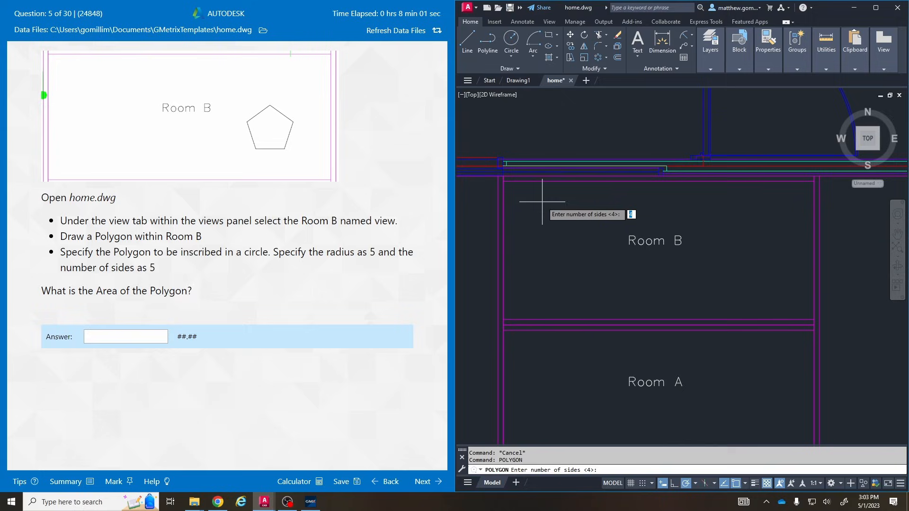
- Draw a 5-sided polygon centred in Room B, inscribed in a circle of radius 5
type("5")
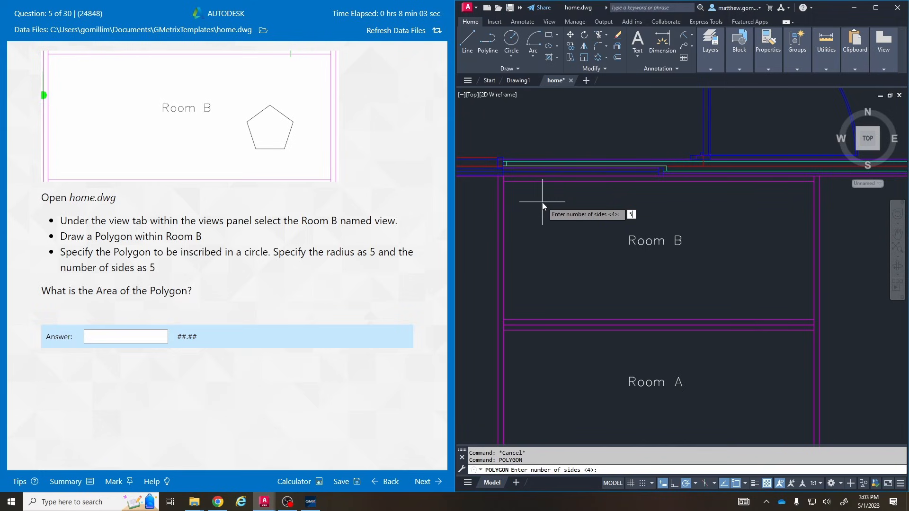
type("5")
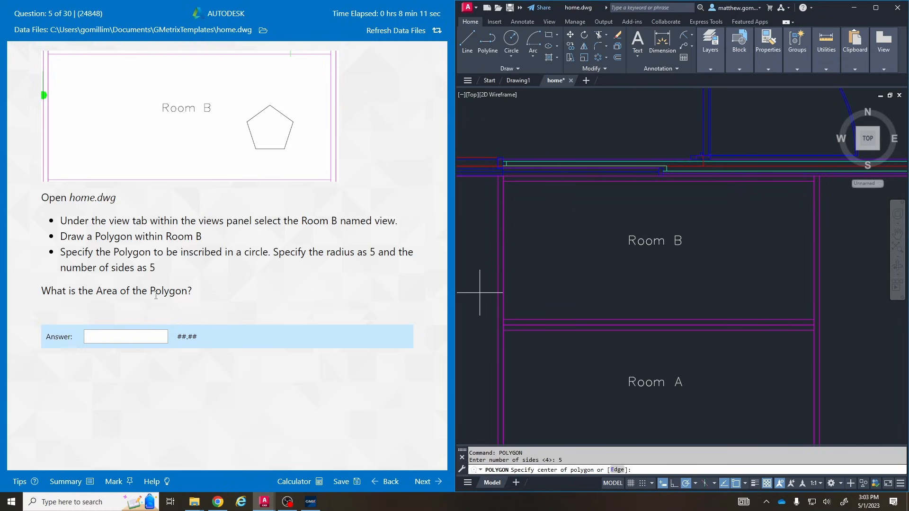
mouse_move(581, 289)
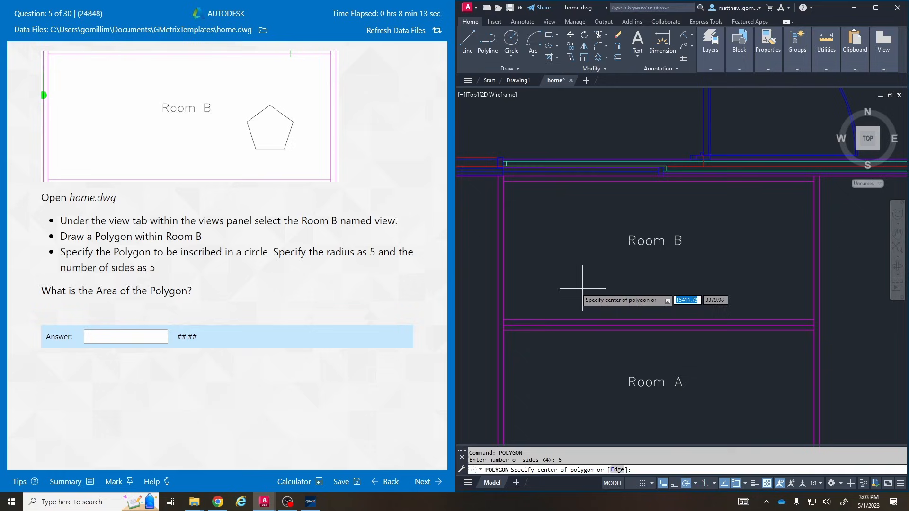
mouse_move(555, 258)
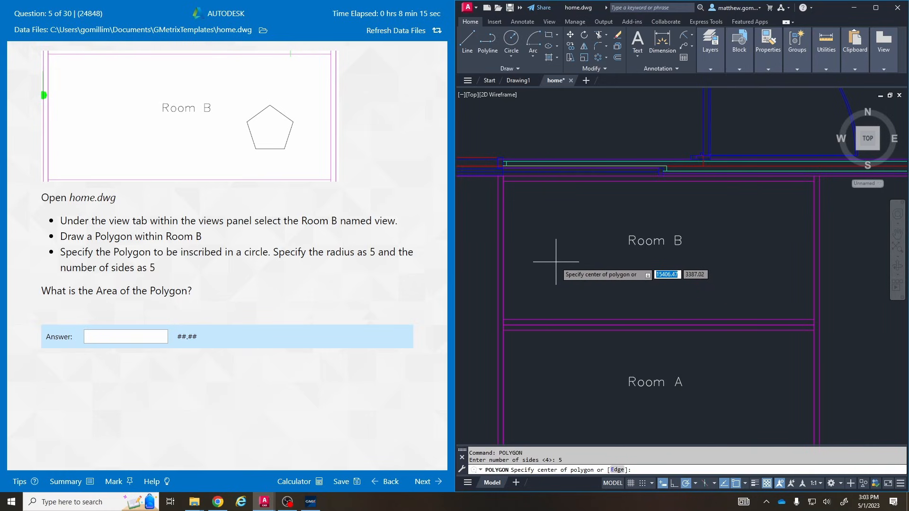
left_click(555, 259)
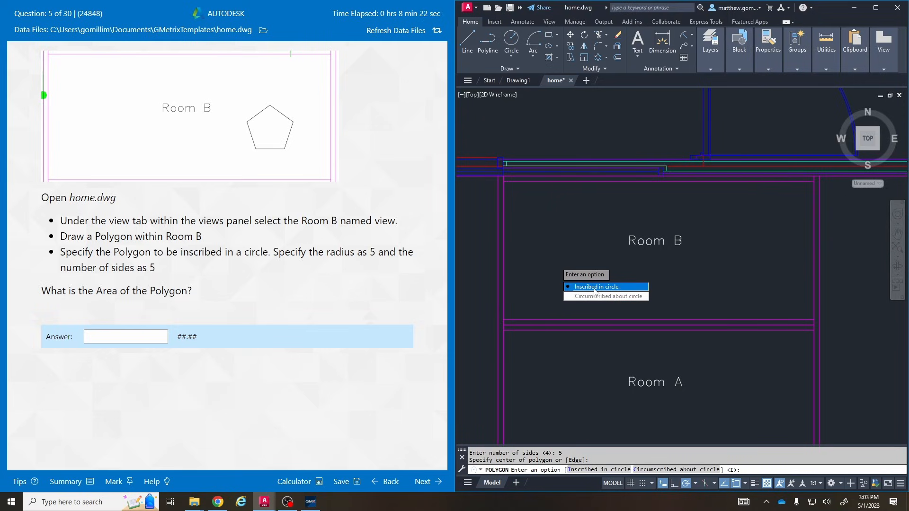
left_click(594, 286)
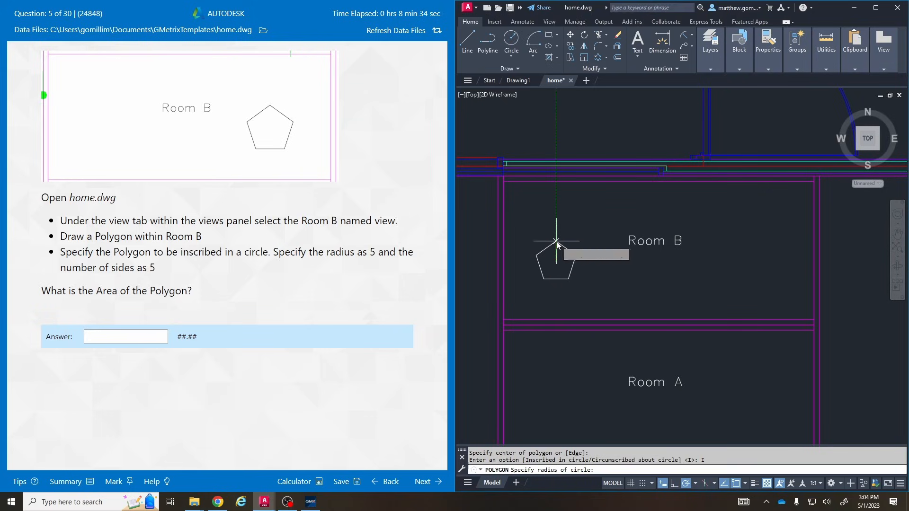
type("5")
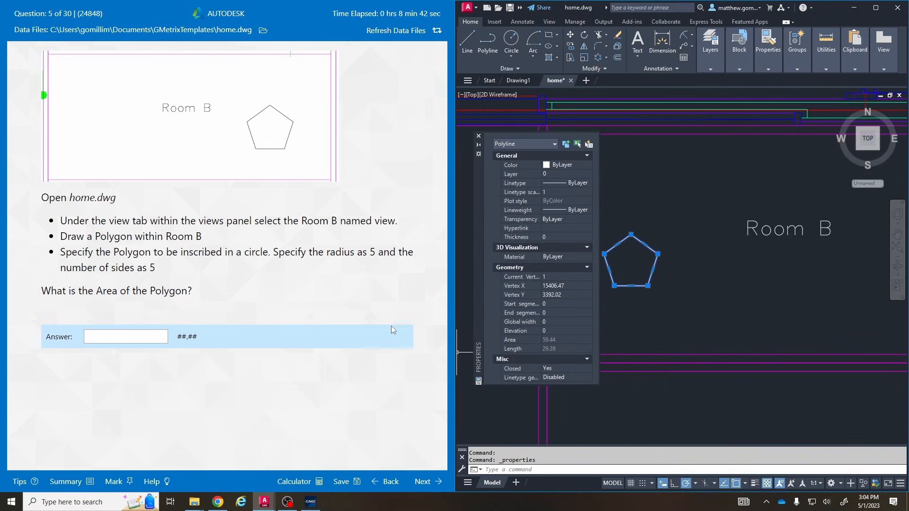
- Answer question 5 with the polygon area 59.44 and submit it
left_click(125, 337)
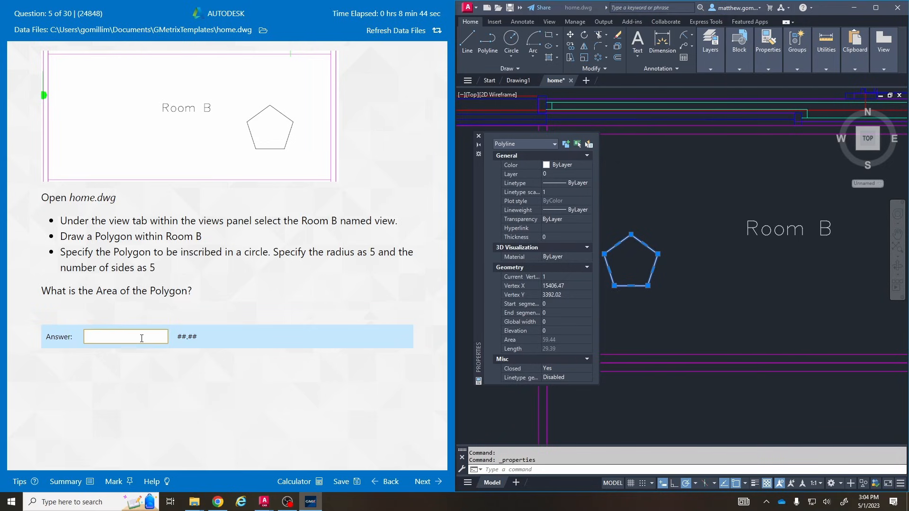
type("59.44")
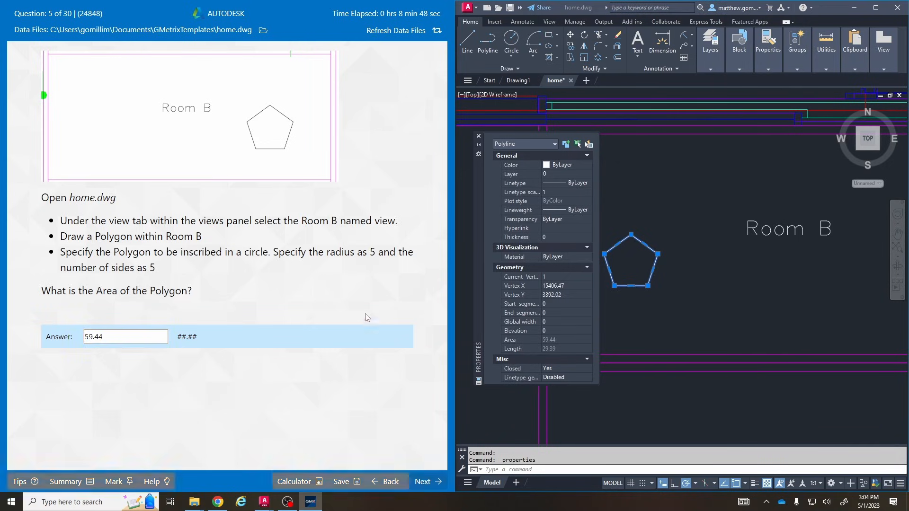
left_click(423, 482)
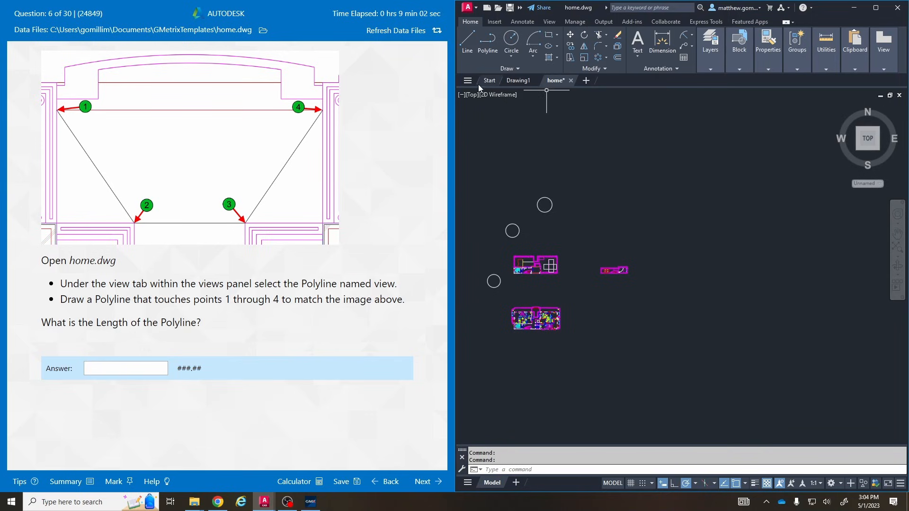
- Restore the Polyline custom named view of home.dwg
left_click(471, 95)
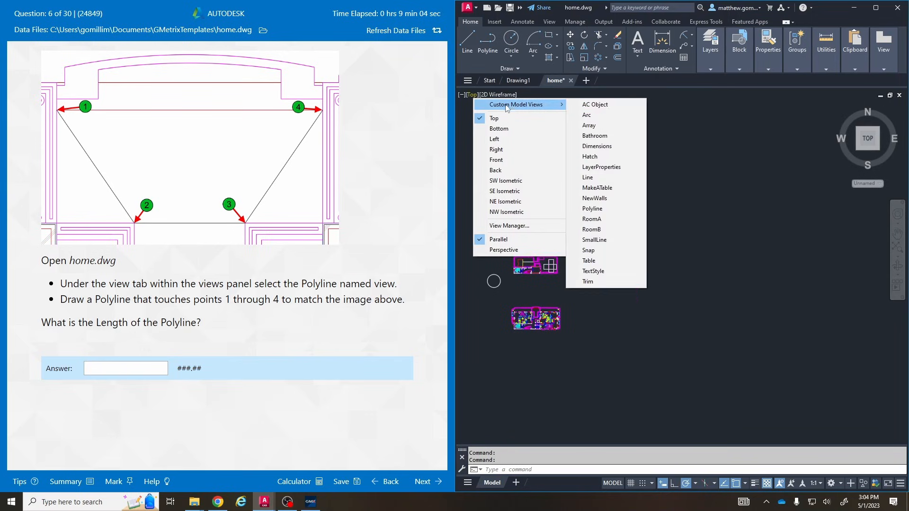
mouse_move(594, 135)
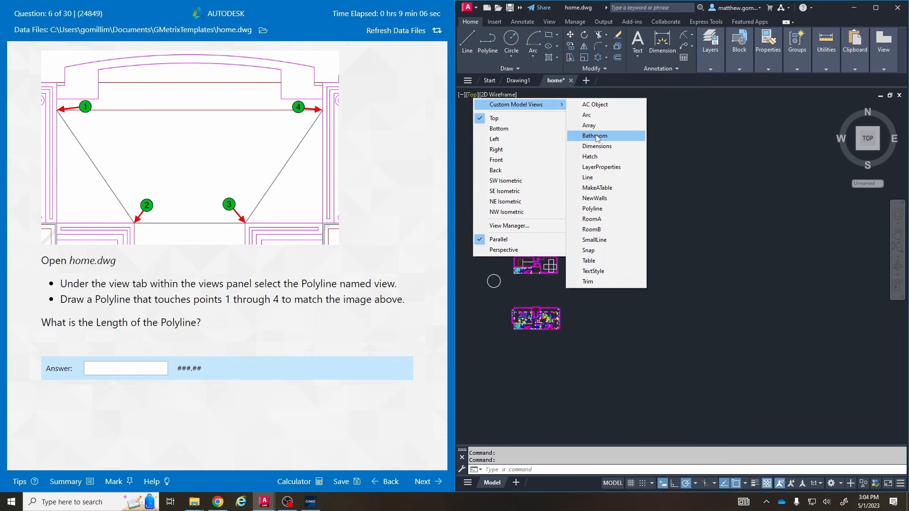
left_click(591, 208)
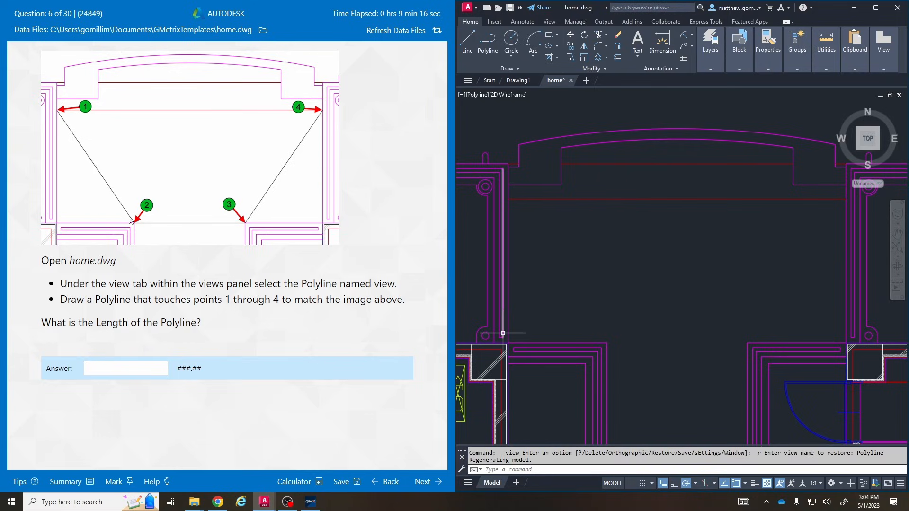
mouse_move(323, 116)
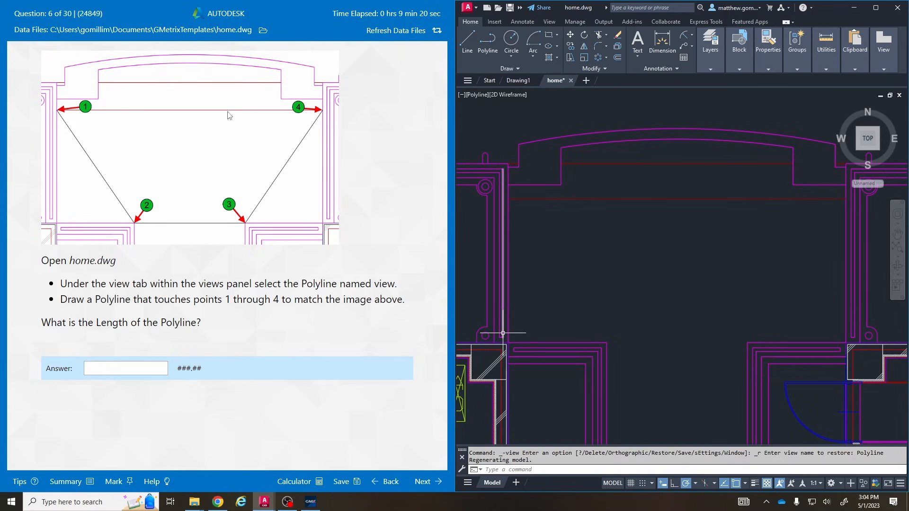
mouse_move(62, 111)
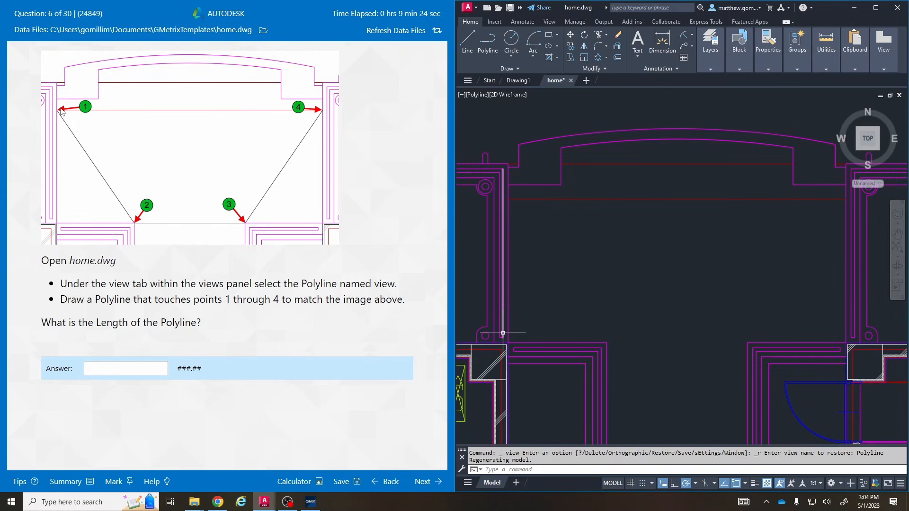
mouse_move(439, 142)
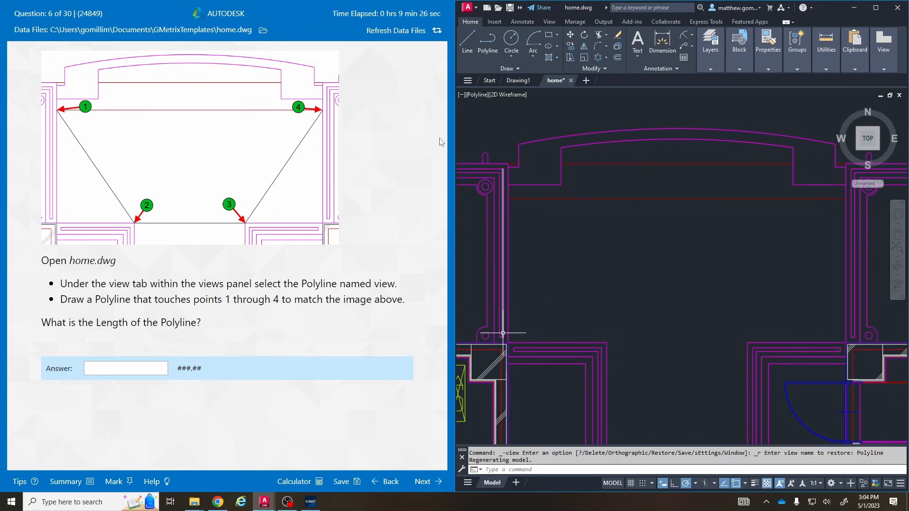
mouse_move(205, 116)
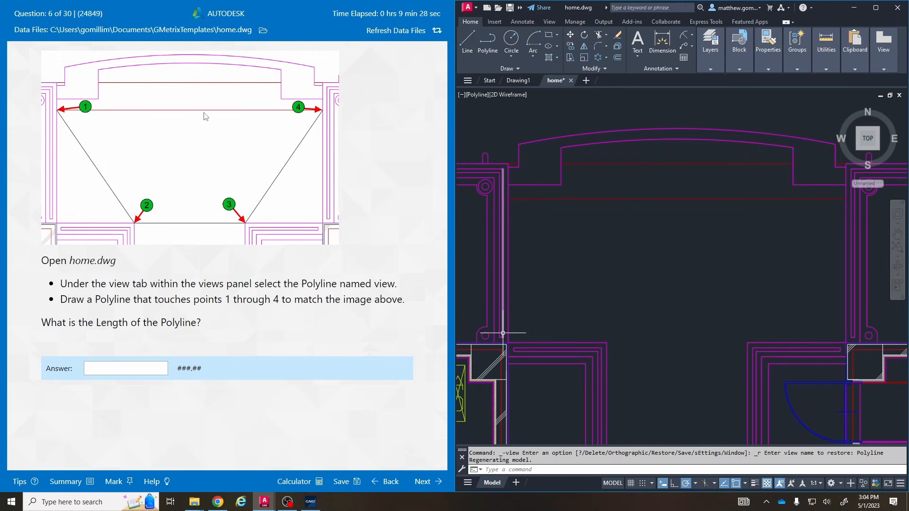
mouse_move(613, 229)
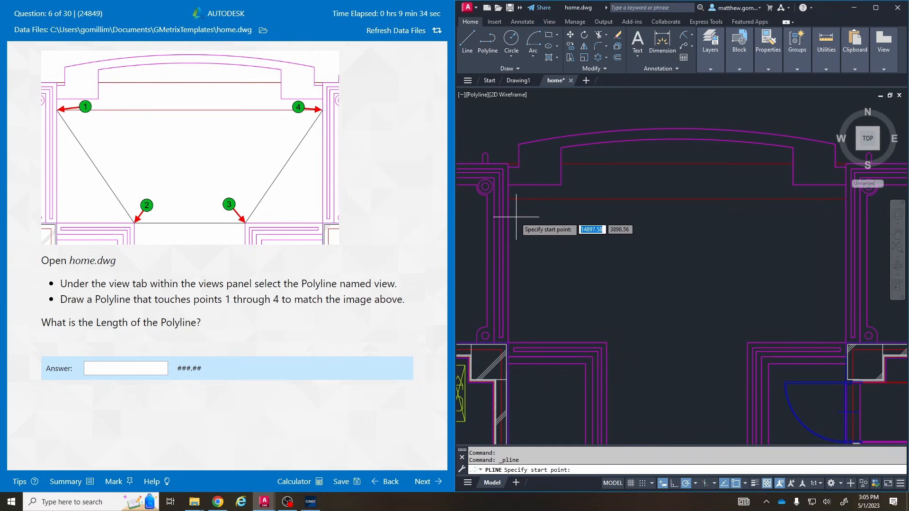
- Draw the polyline through points 1 to 4 and select the finished polyline
left_click(508, 200)
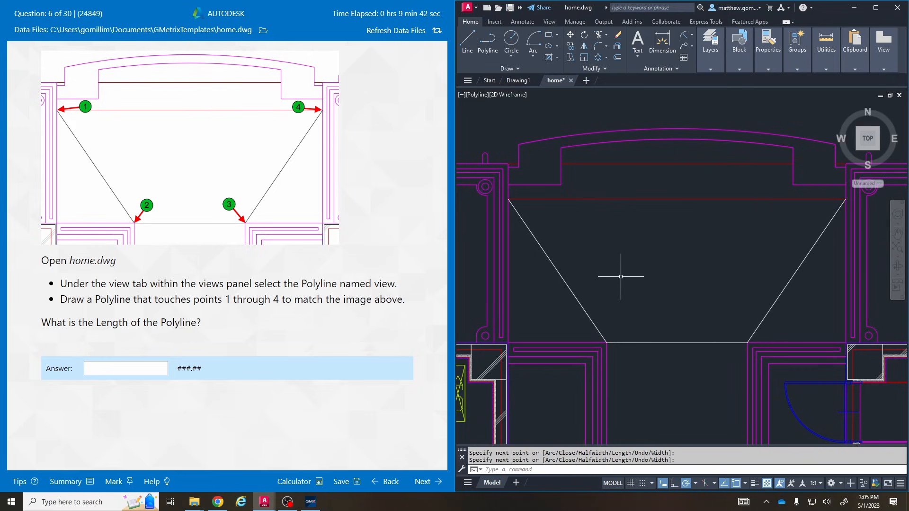
left_click(845, 199)
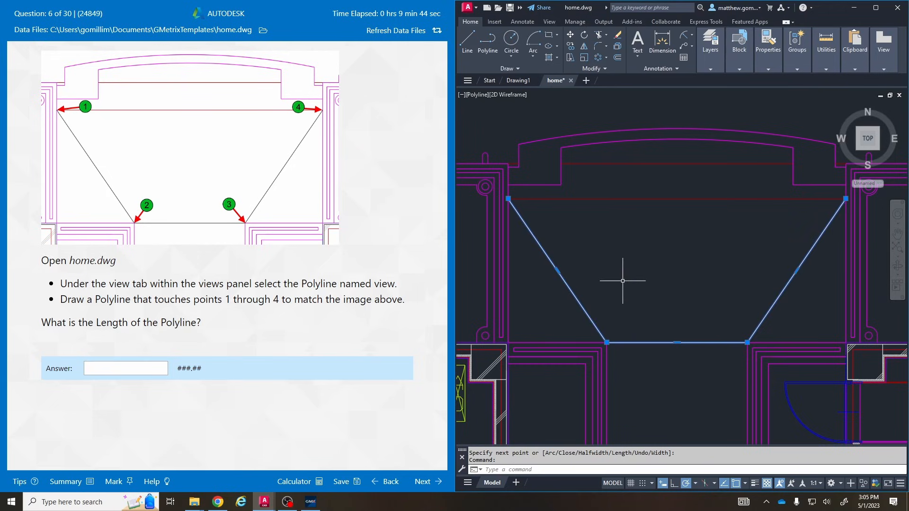
right_click(623, 282)
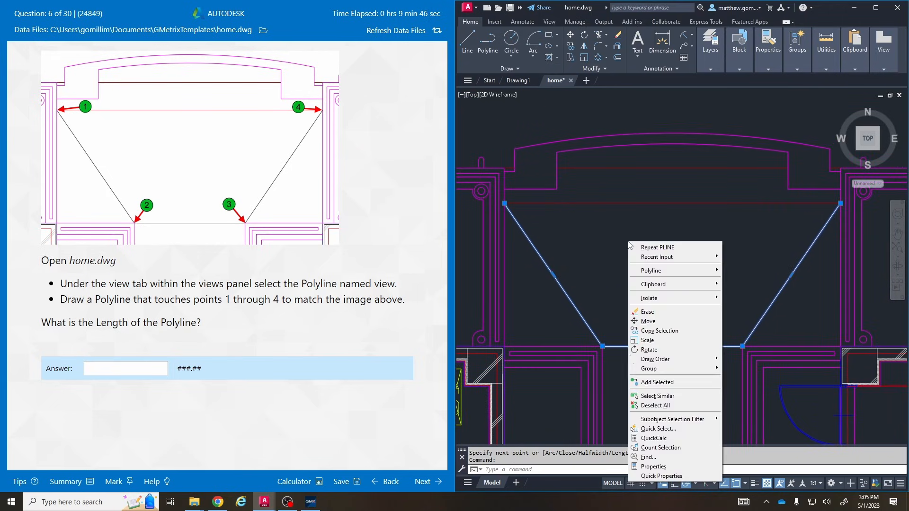
- Read the polyline length 347.83 from Properties, answer question 6 with it and continue
left_click(653, 467)
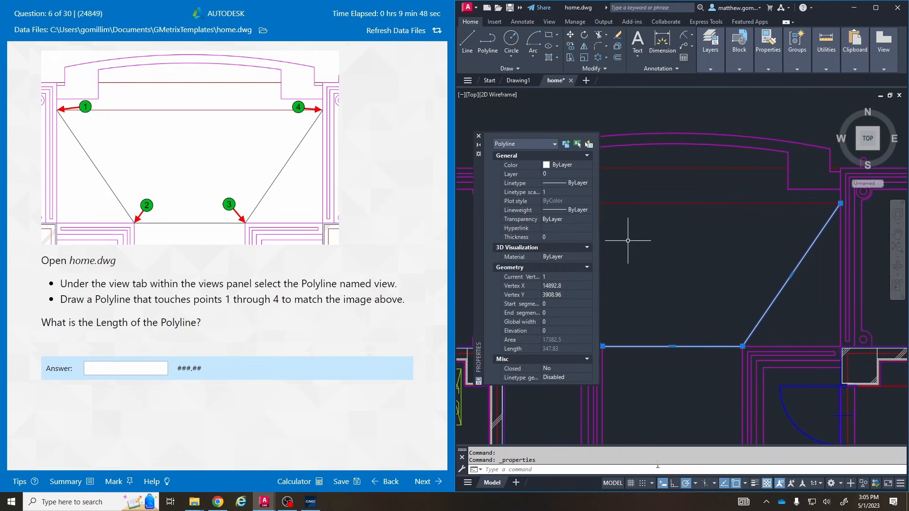
left_click(126, 368)
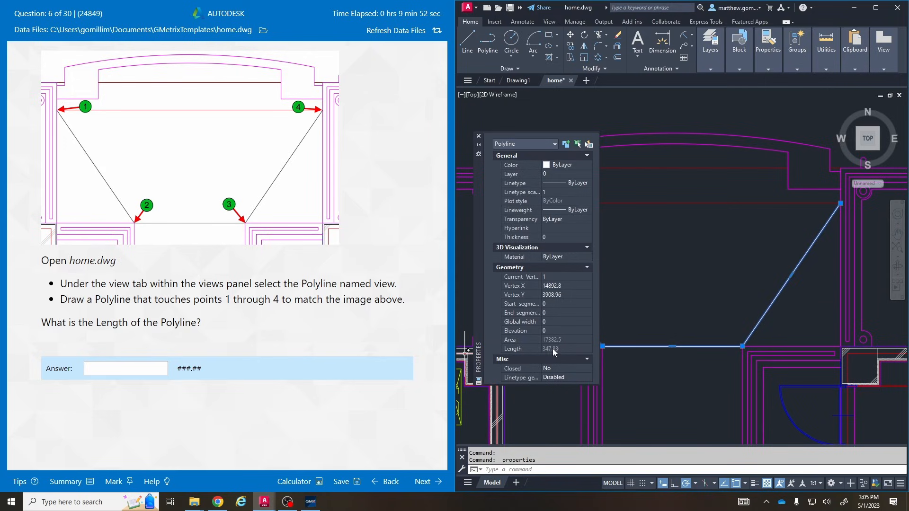
type("3")
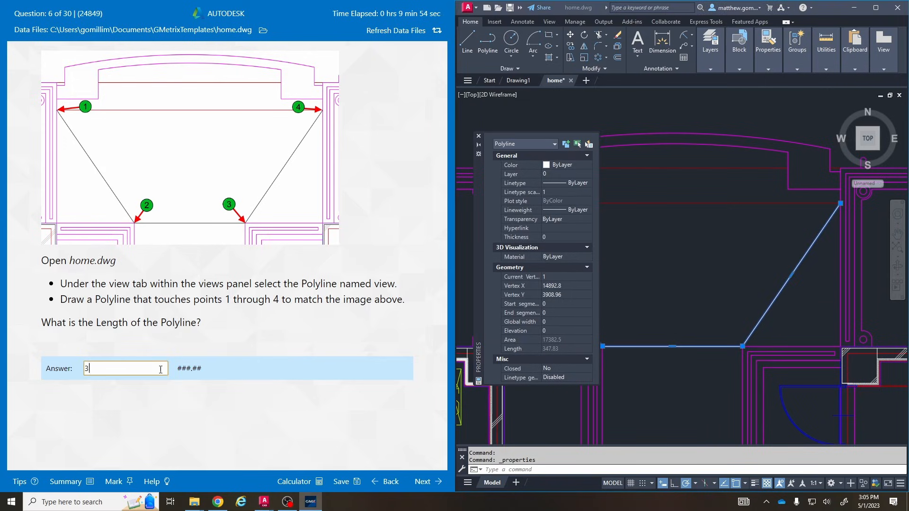
type("47.83")
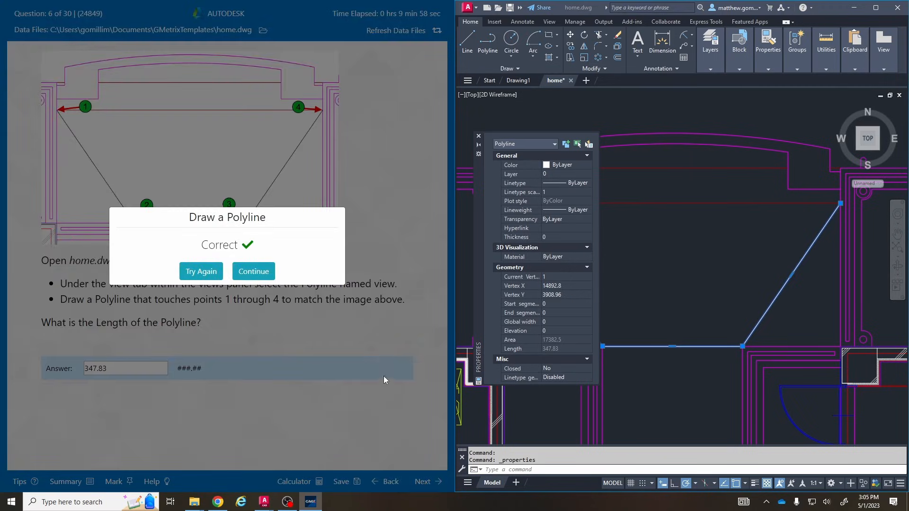
left_click(253, 271)
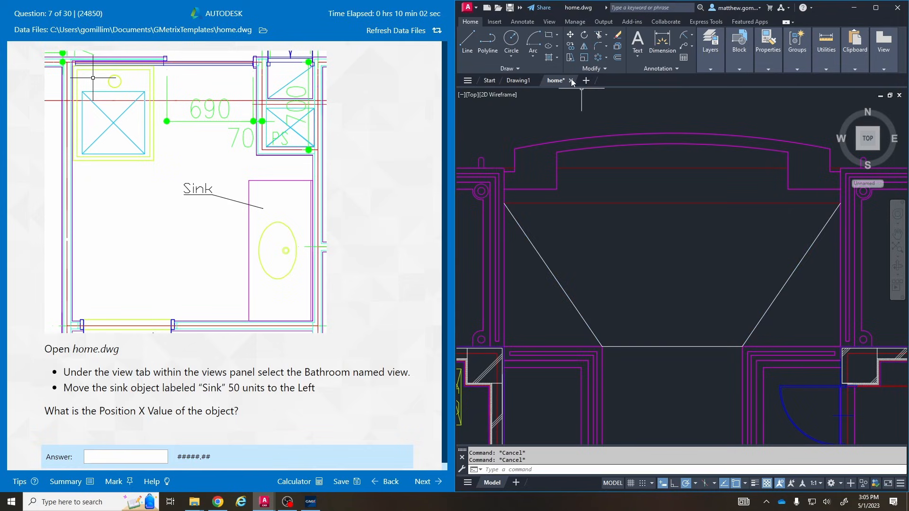
- Close the modified home drawing and restore the Bathroom named view in a fresh copy
left_click(571, 81)
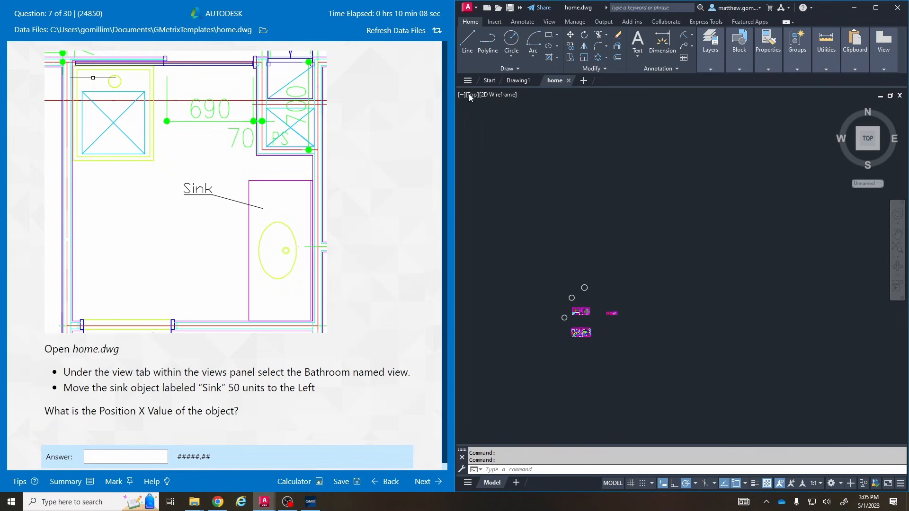
left_click(472, 95)
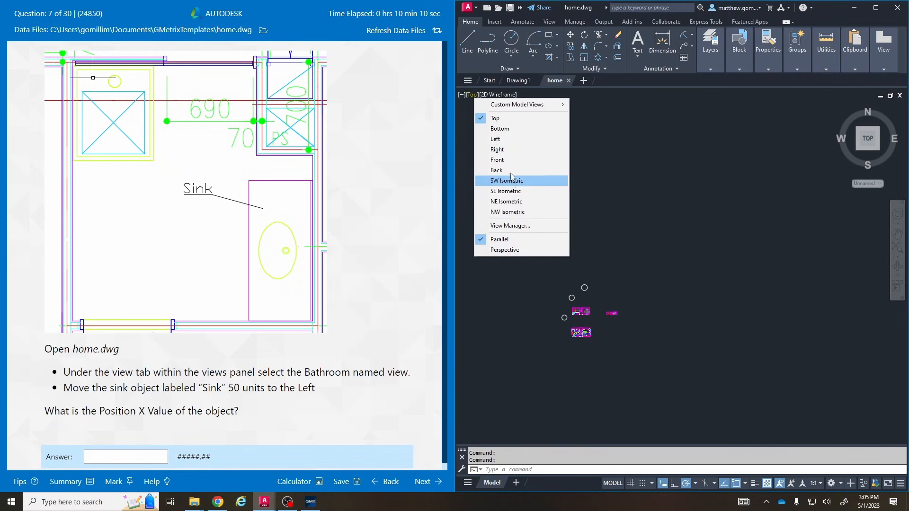
mouse_move(517, 104)
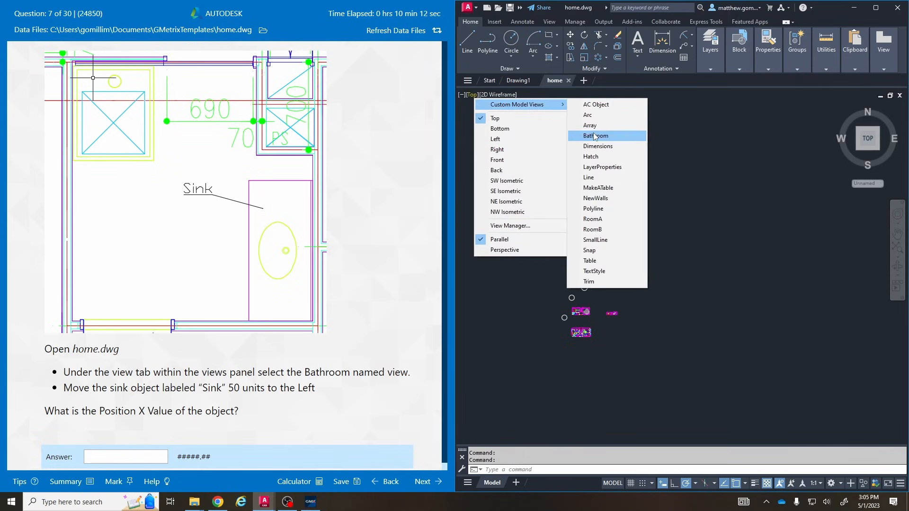
left_click(596, 135)
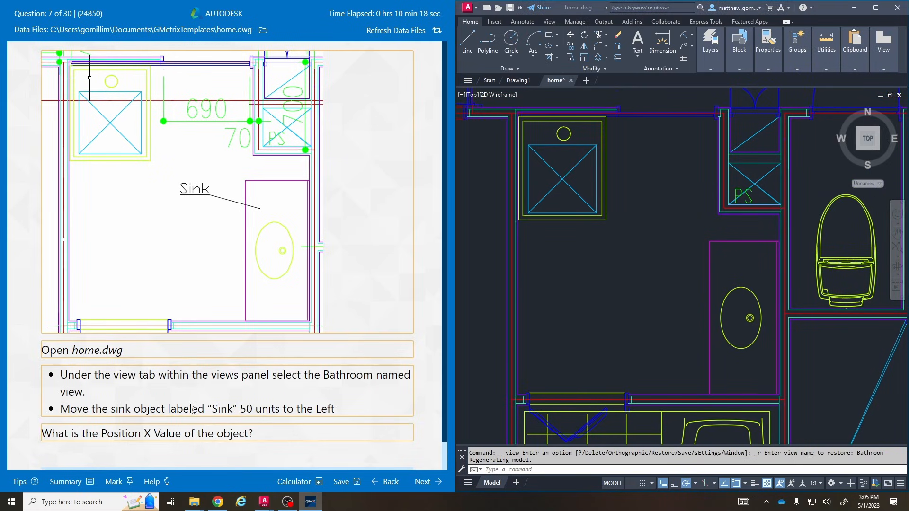
mouse_move(236, 224)
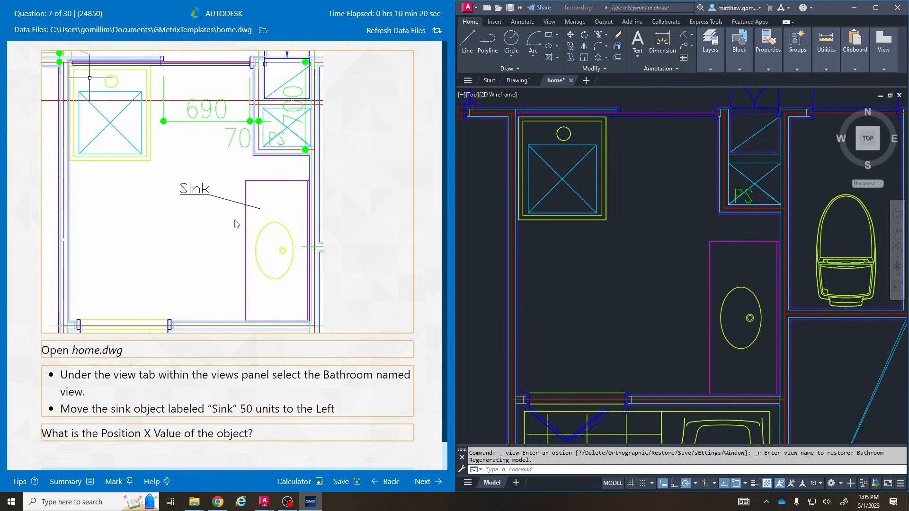
- Move the selected sink block 50 units to the left
left_click(743, 318)
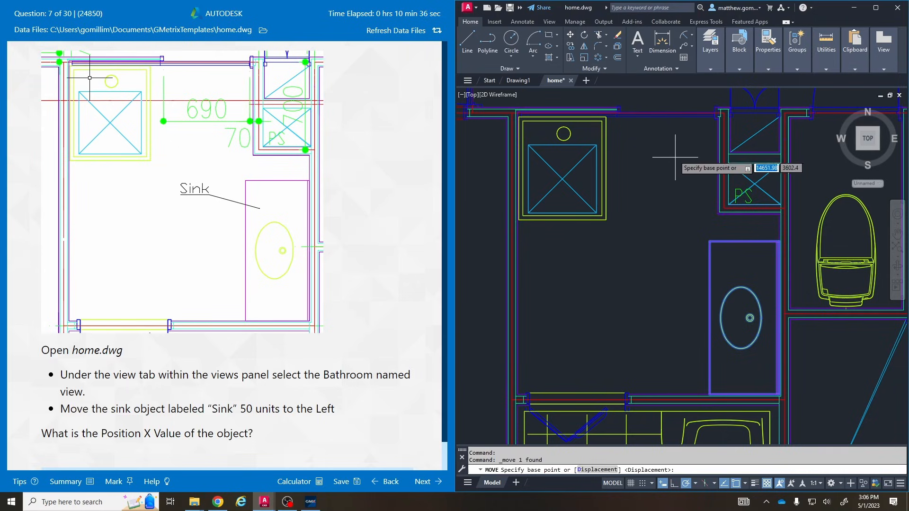
mouse_move(686, 206)
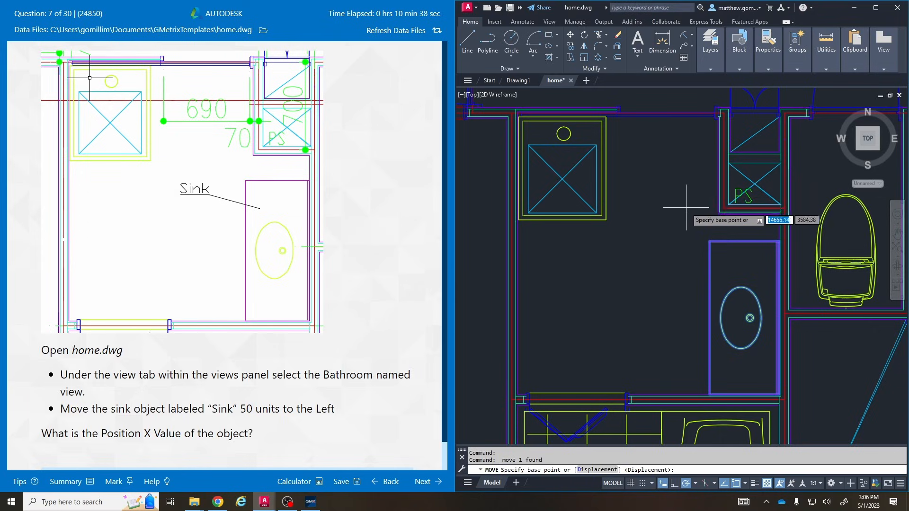
mouse_move(745, 238)
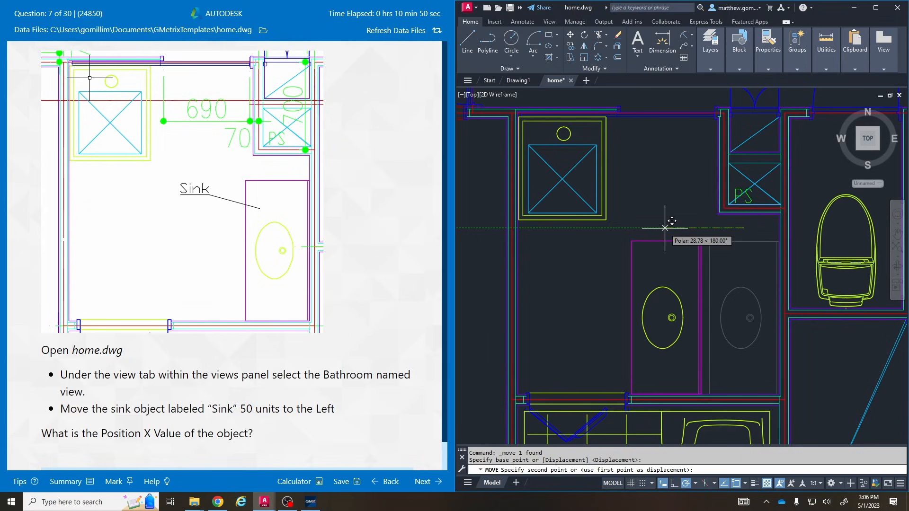
type("50")
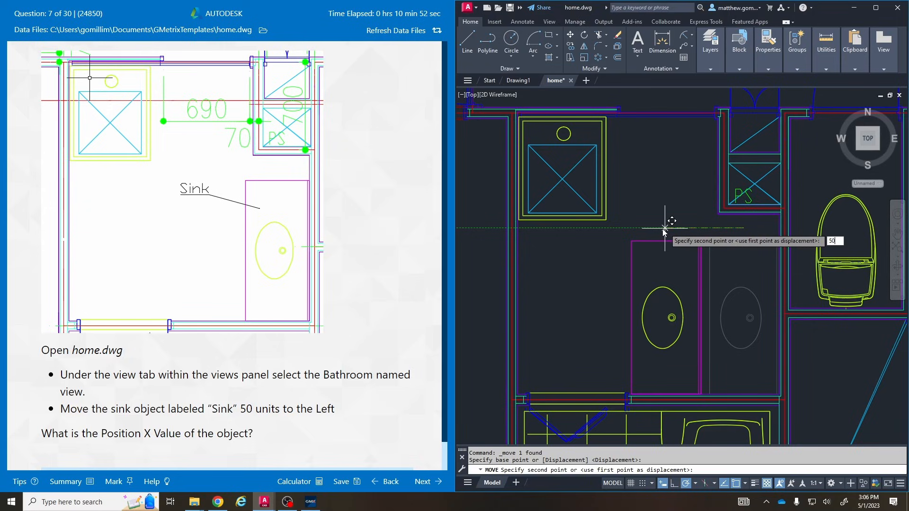
key("enter")
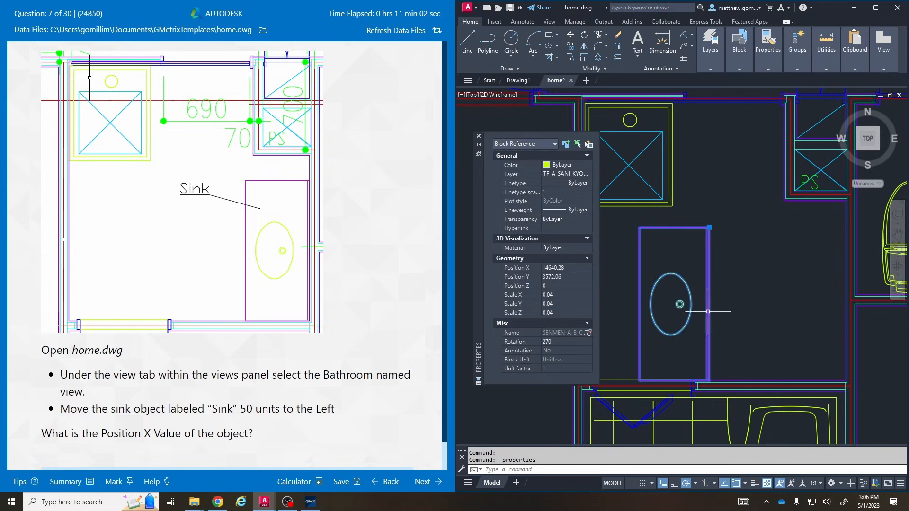
mouse_move(557, 281)
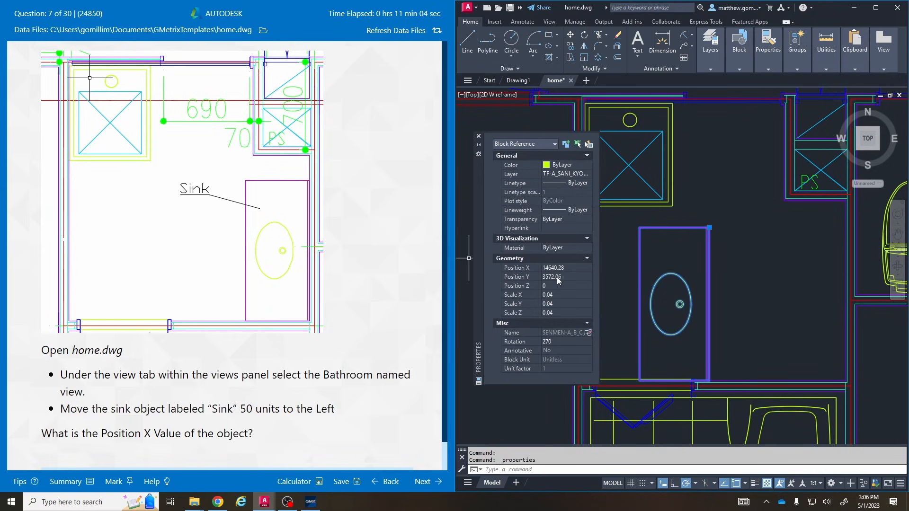
- Copy the sink's Position X 14640.28 into the answer box, replacing 3572.06, and submit question 7
left_click(554, 276)
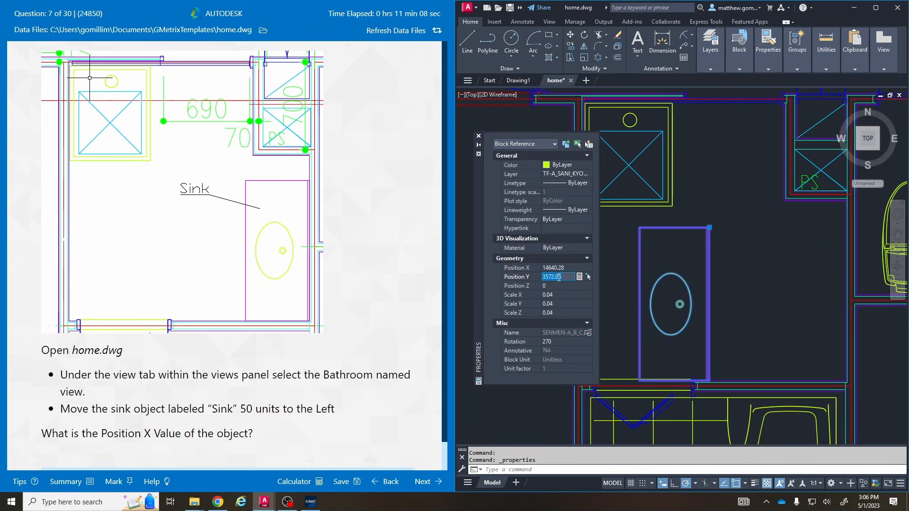
right_click(558, 276)
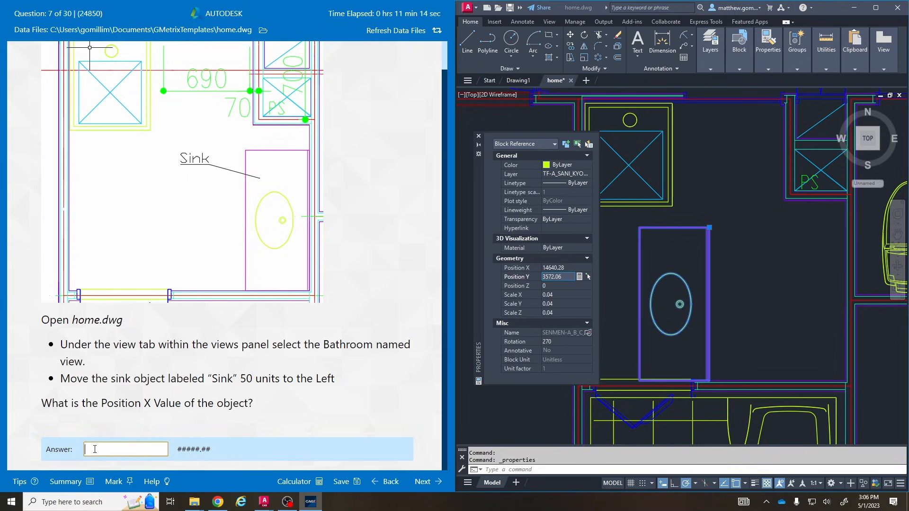
type("3572.06")
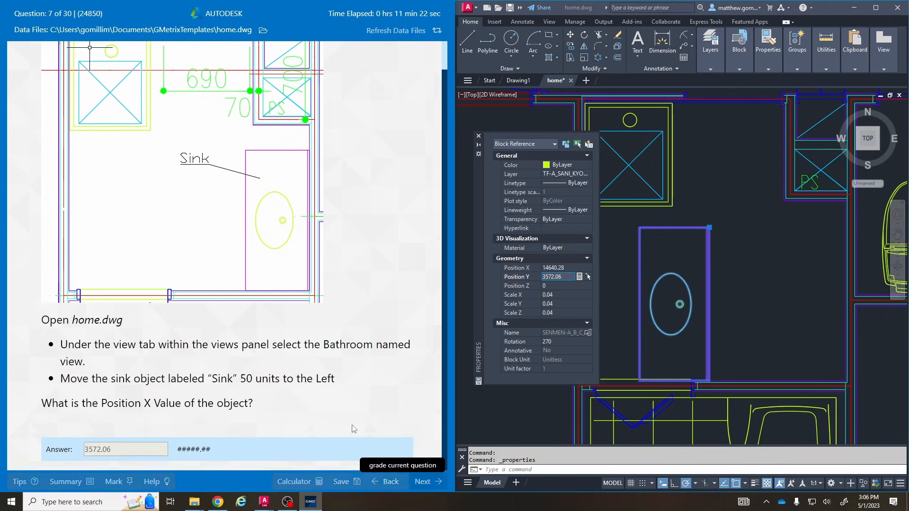
left_click(401, 465)
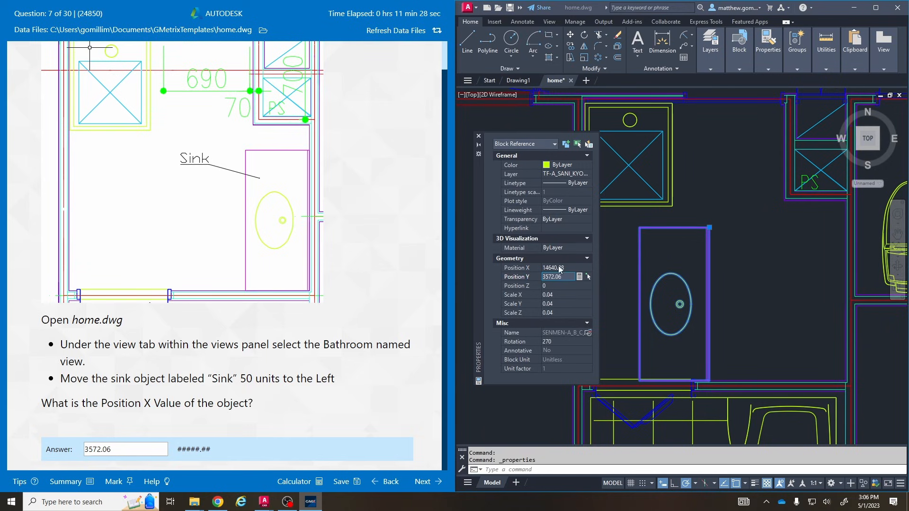
right_click(557, 267)
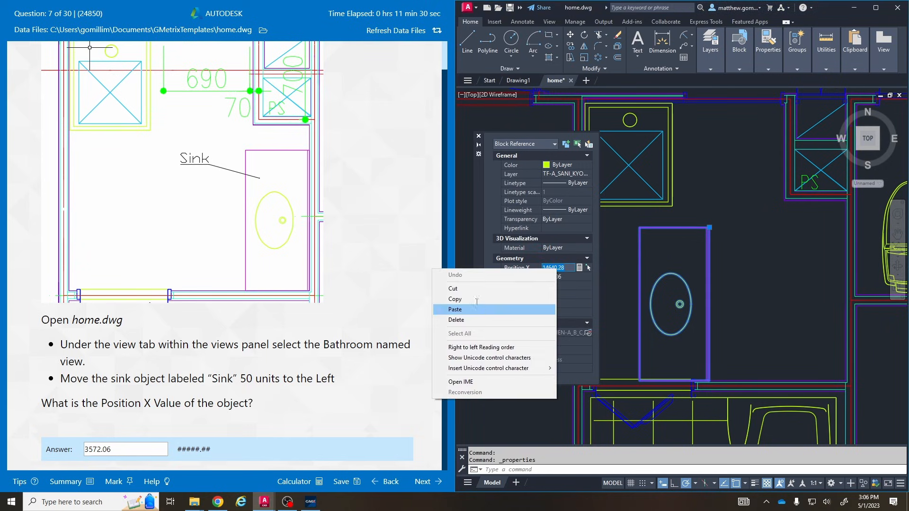
left_click(125, 448)
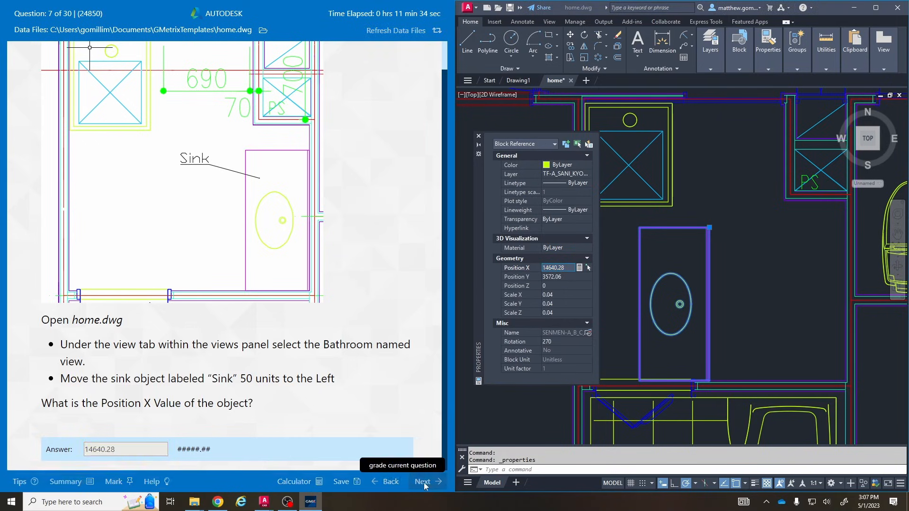
left_click(423, 481)
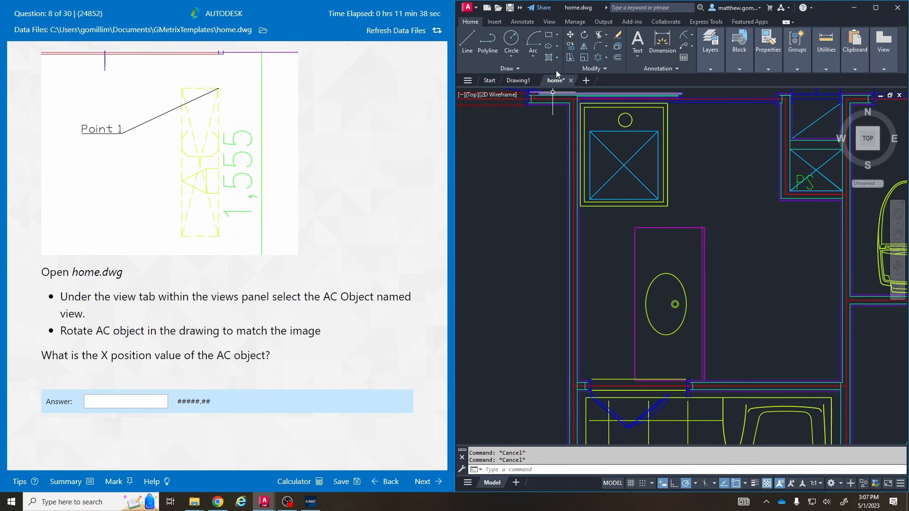
- Reload the original home drawing and open its list of custom model views
left_click(570, 80)
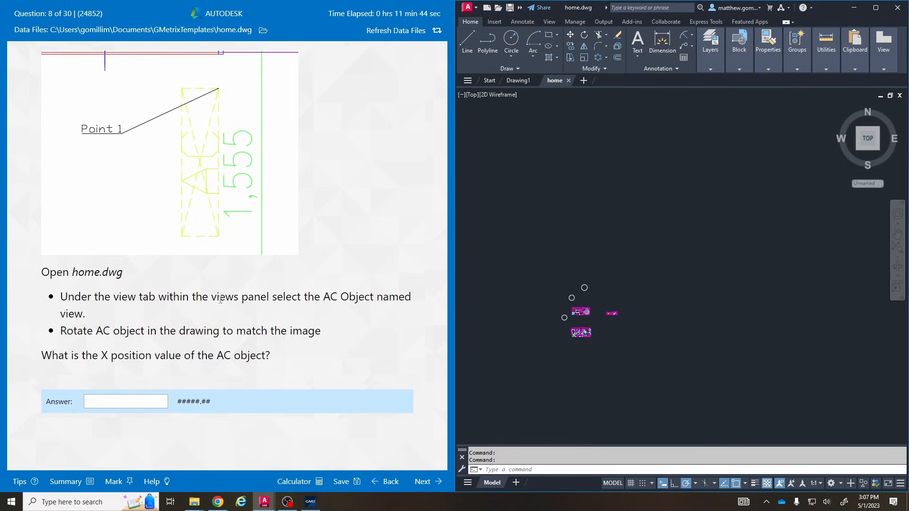
mouse_move(481, 204)
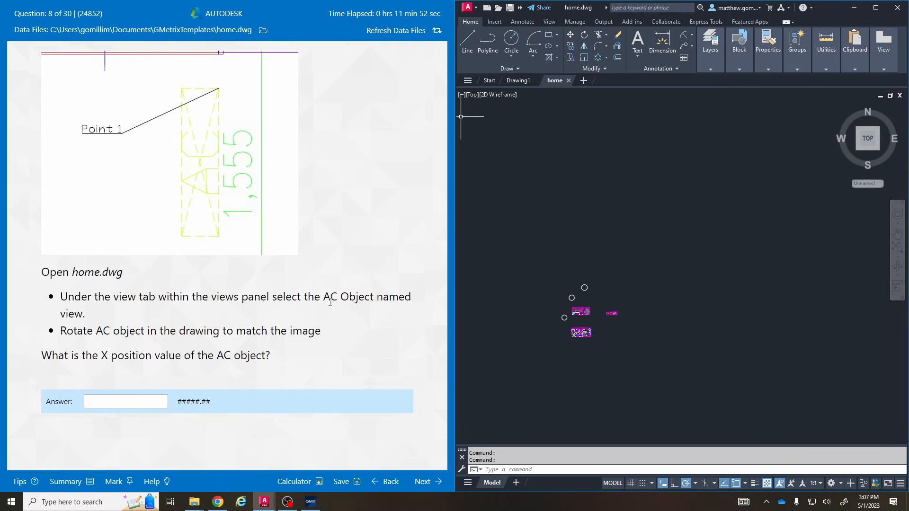
left_click(471, 95)
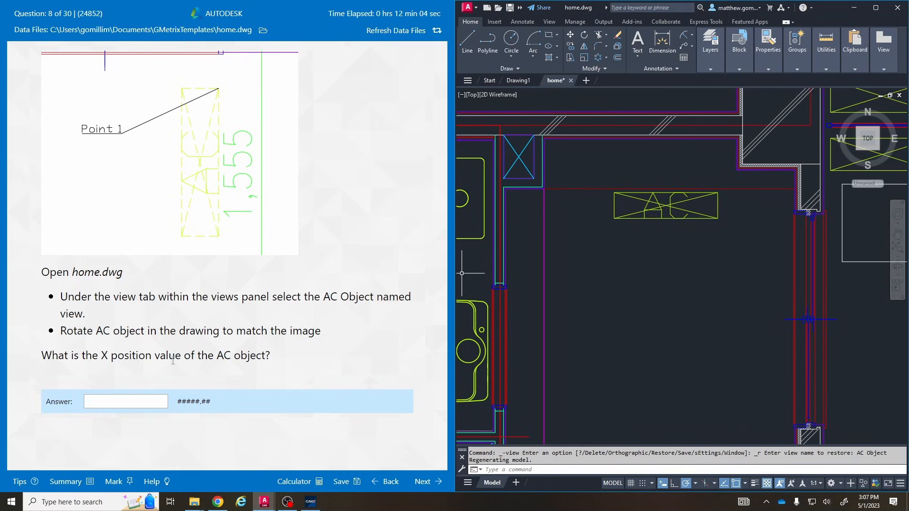
- Select the AC object and start the ROTATE command to stand it vertically
left_click(665, 206)
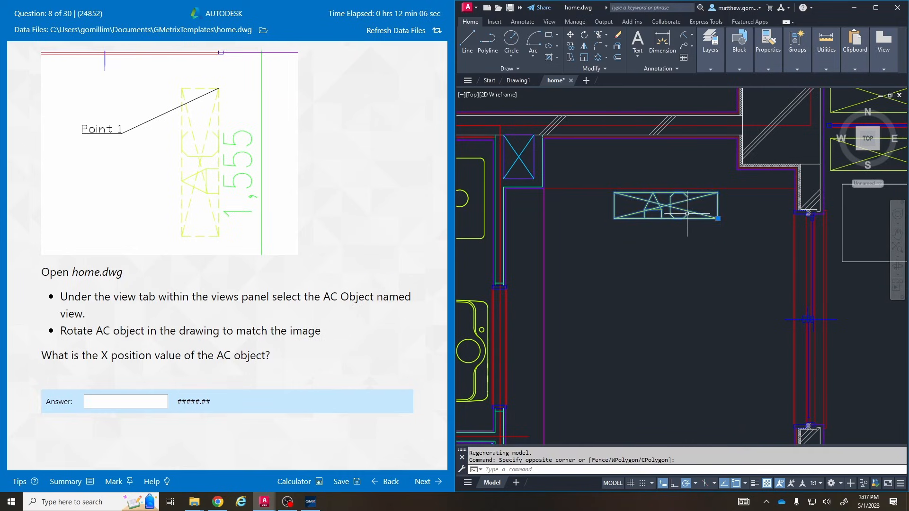
type("ROTATE Specify base point:")
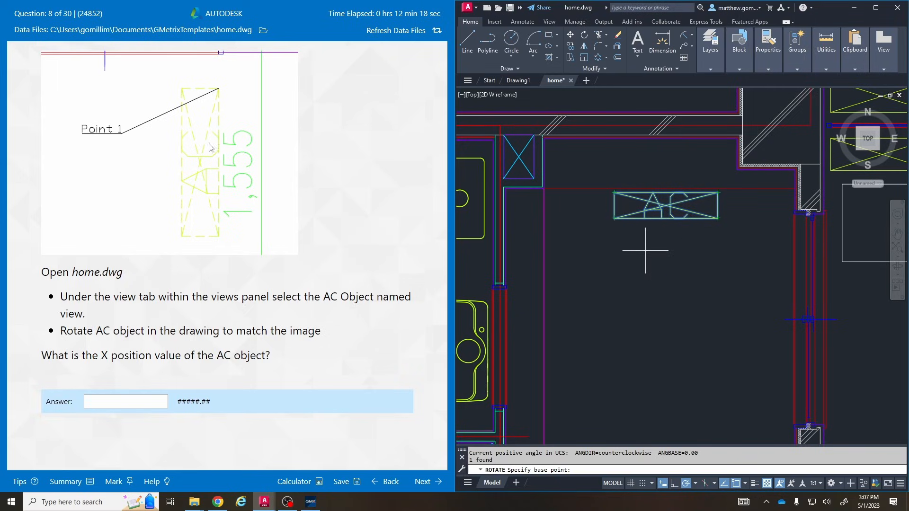
mouse_move(221, 94)
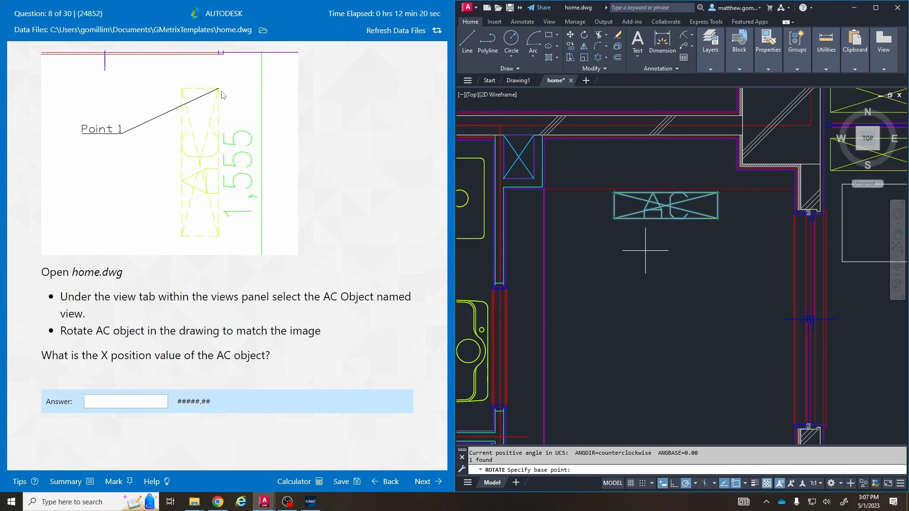
mouse_move(641, 219)
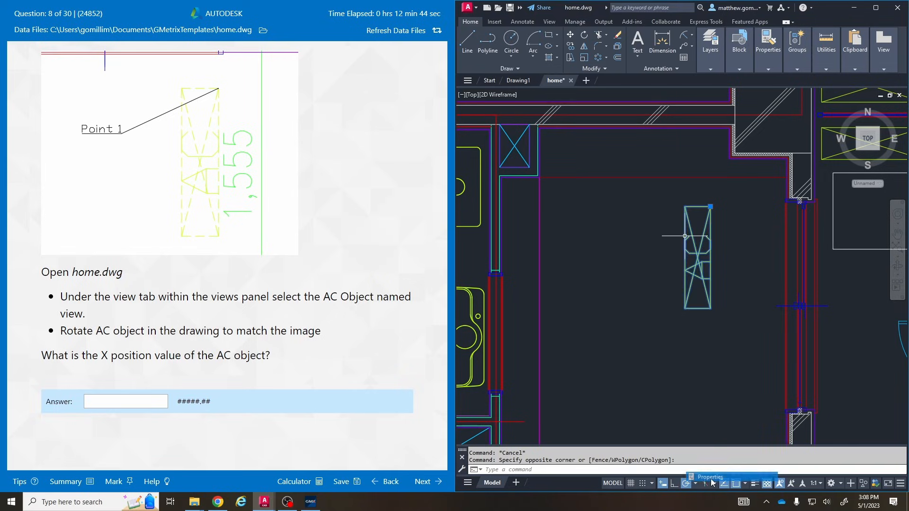
- Read the AC object's Position X from Properties and enter 15636.94 as the answer
left_click(709, 476)
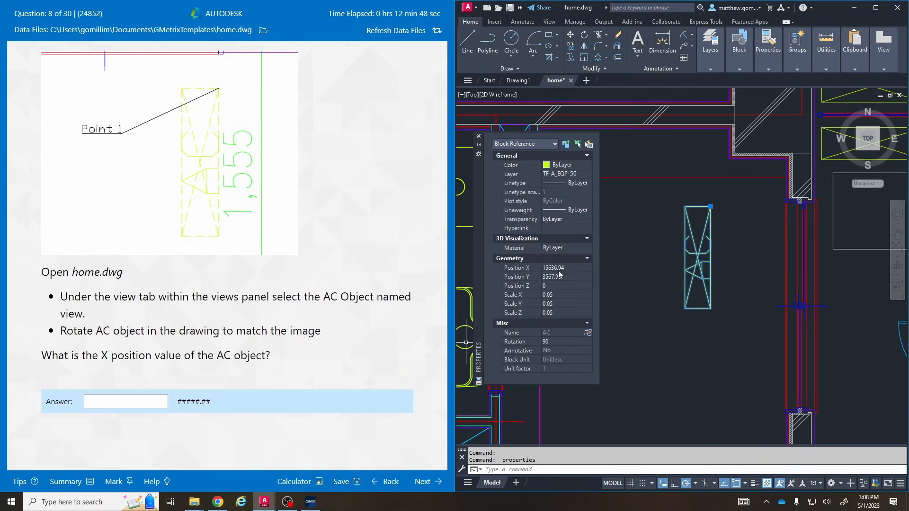
right_click(557, 267)
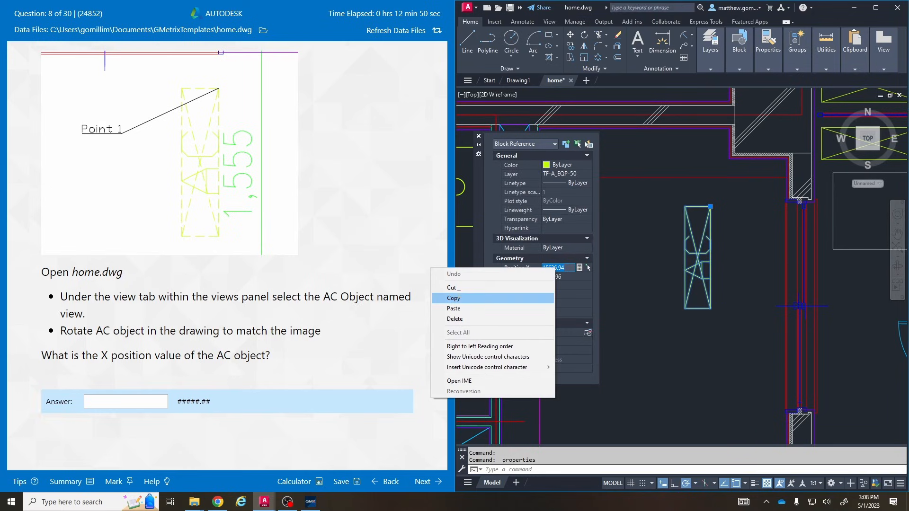
type("15636.94")
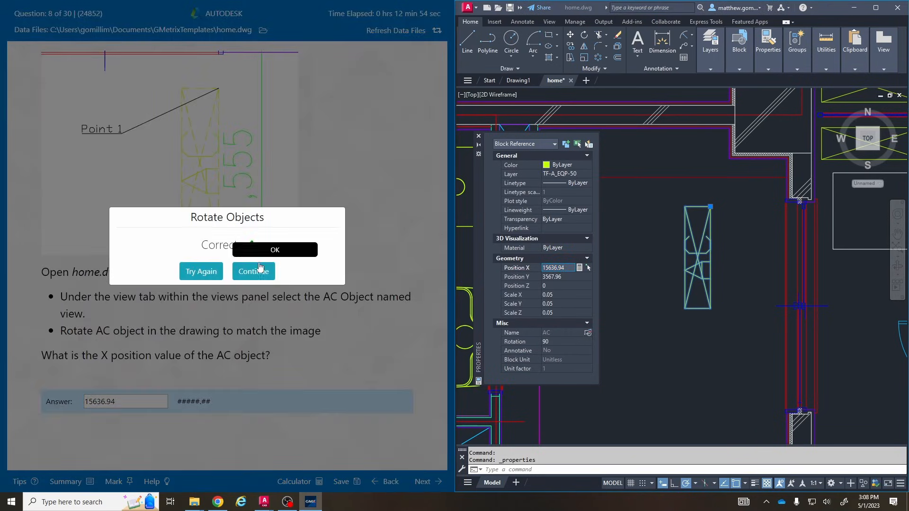
- Continue to question 9, close Properties and reload a fresh home.dwg
left_click(254, 272)
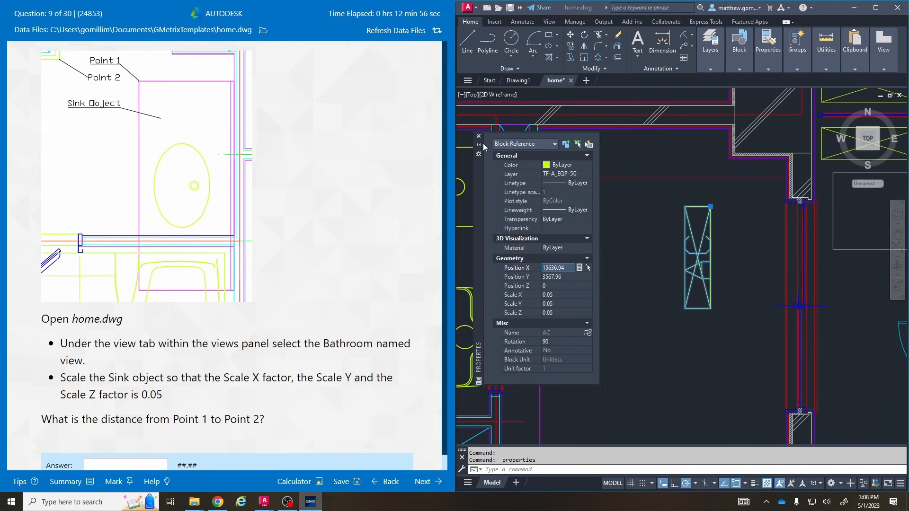
left_click(479, 135)
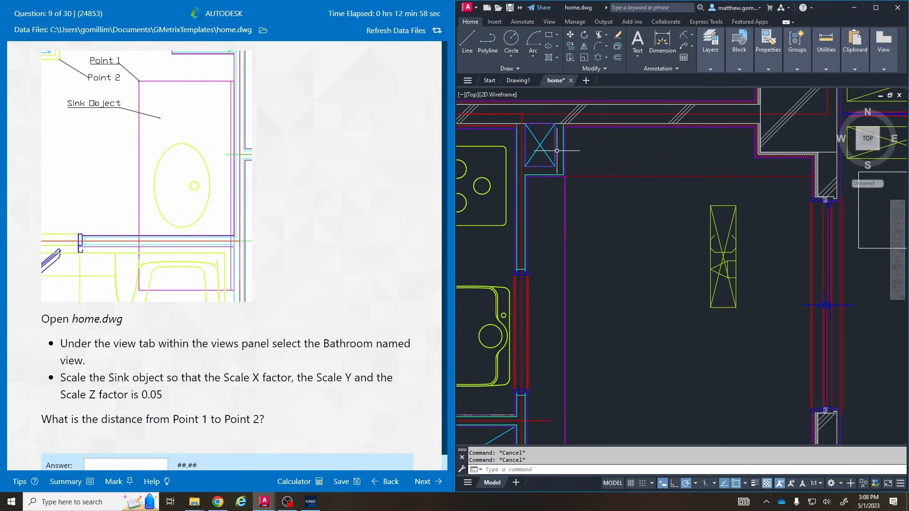
left_click(570, 79)
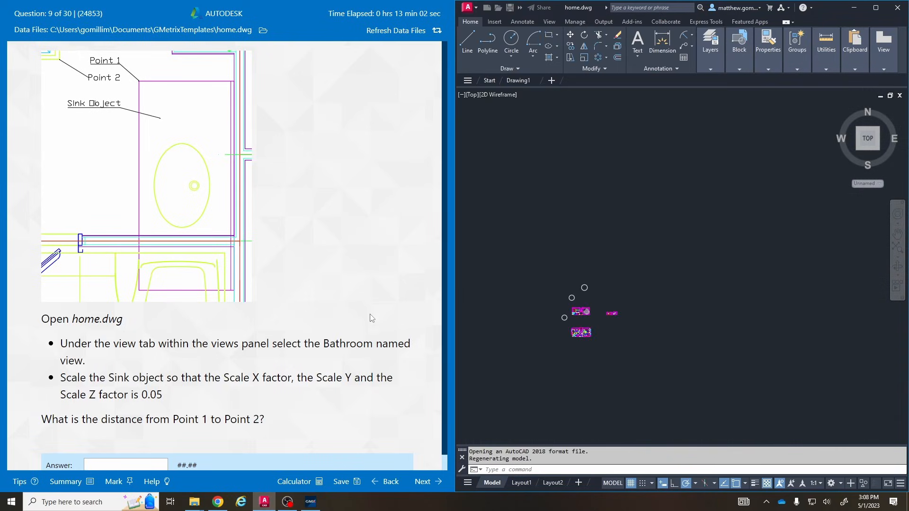
- Restore the Bathroom named view from the Custom Model Views list
left_click(471, 95)
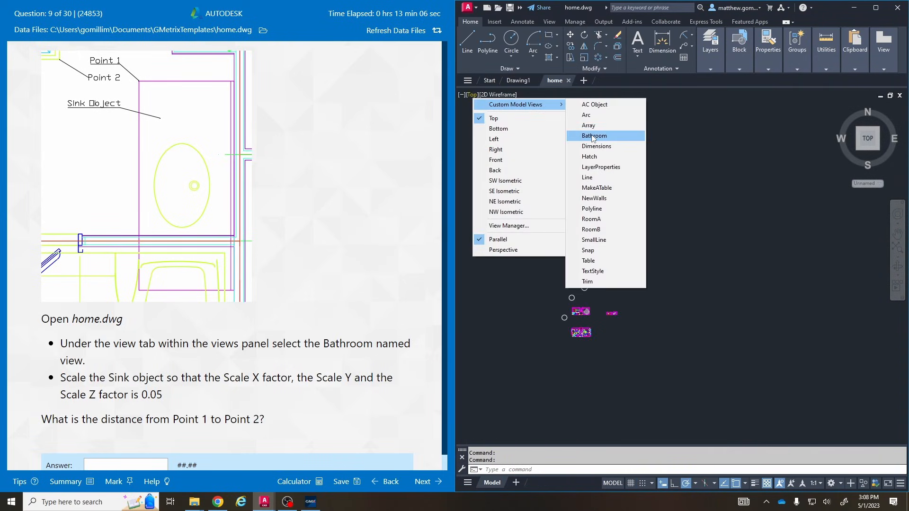
left_click(594, 135)
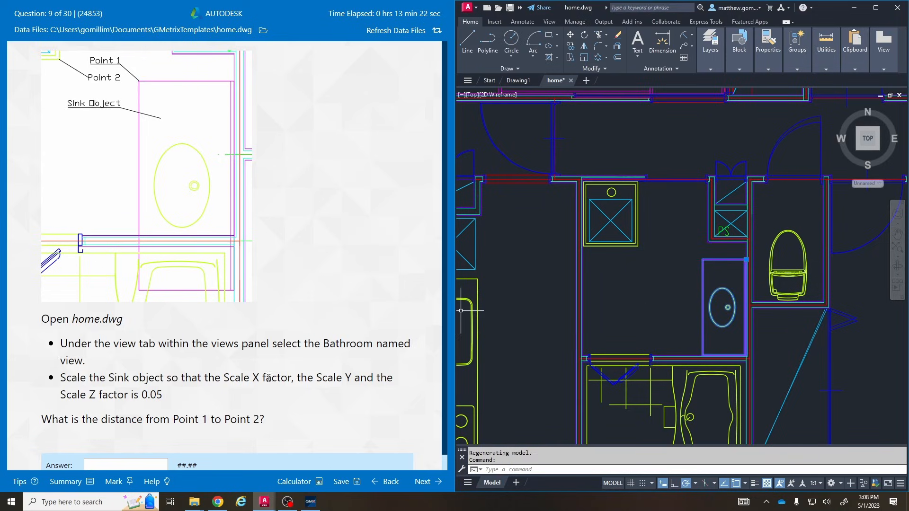
mouse_move(700, 274)
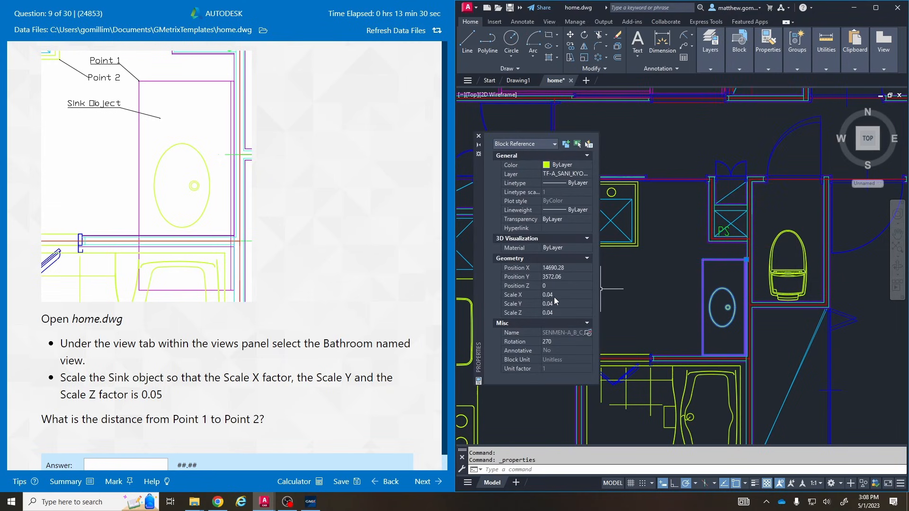
- Set the sink's Scale X, Y and Z to 0.05 in Properties and close the palette
left_click(565, 295)
type("0.05")
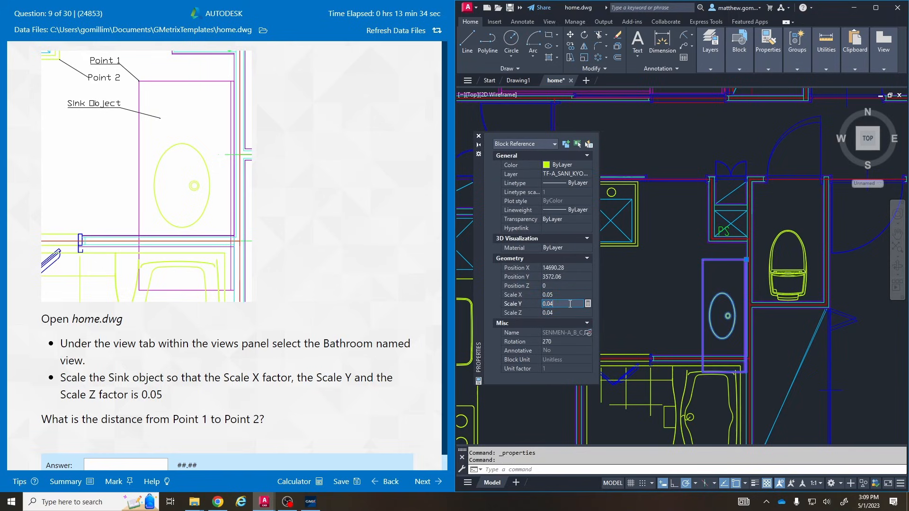
left_click(562, 313)
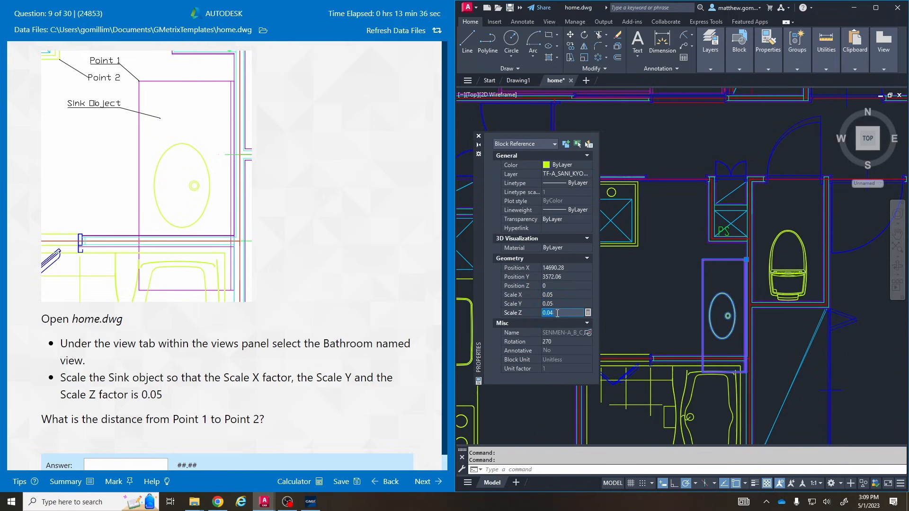
type("0.05")
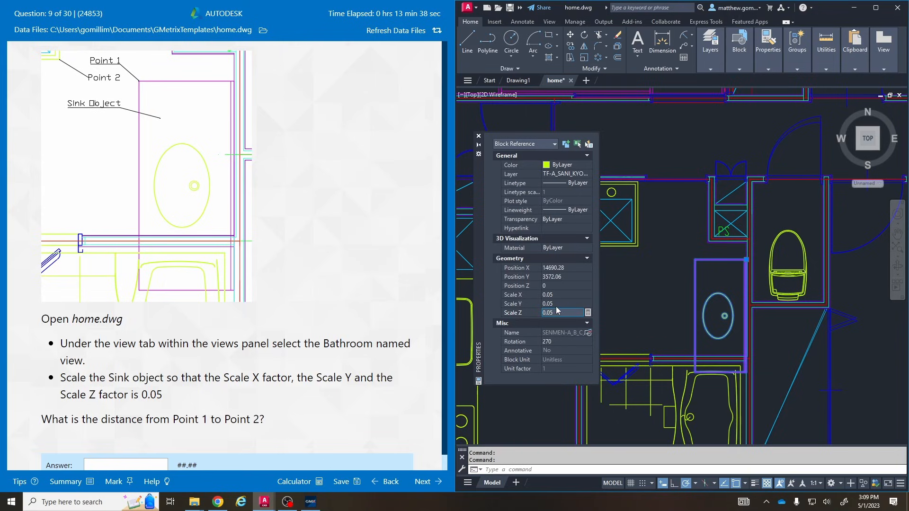
left_click(562, 303)
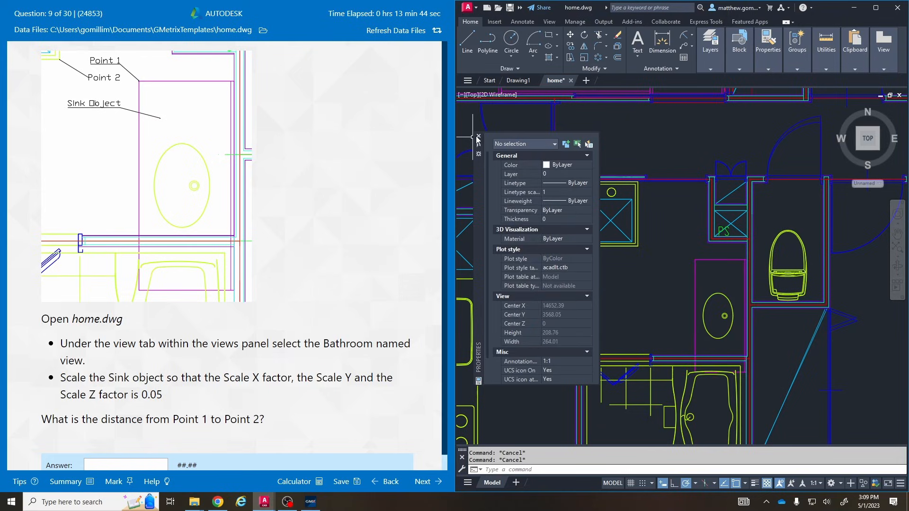
left_click(477, 137)
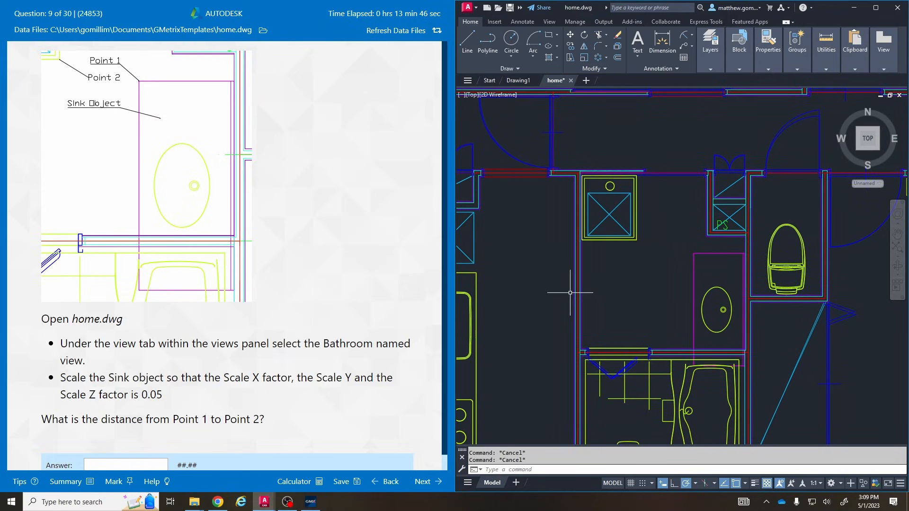
mouse_move(200, 399)
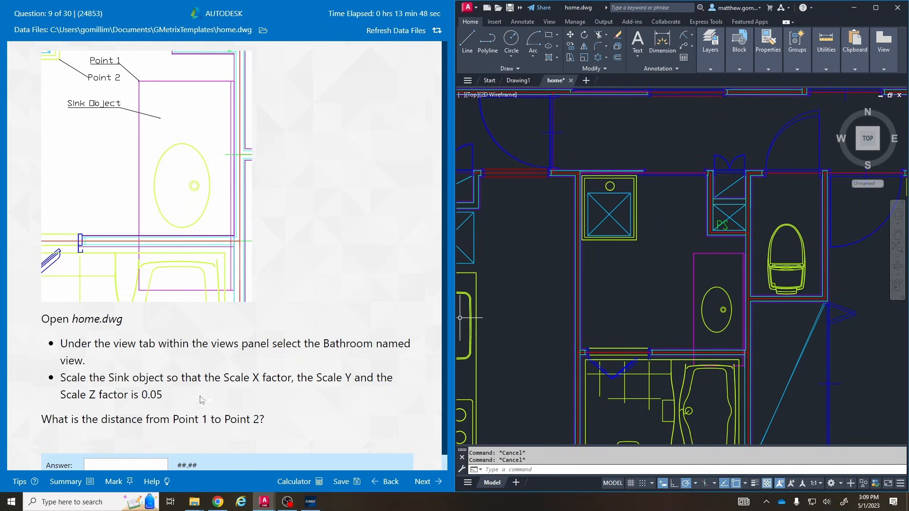
mouse_move(140, 86)
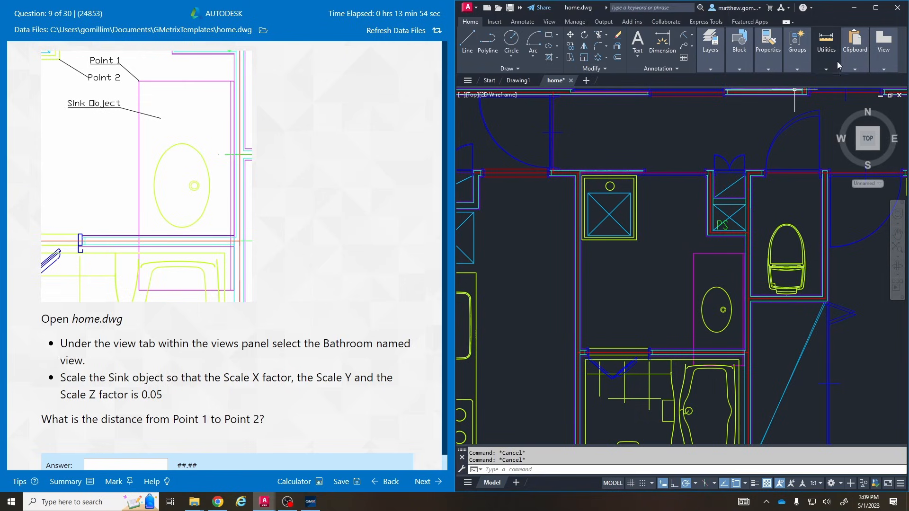
- Measure the Point 1 to Point 2 distance, answer 34.39 and move to question 10
left_click(809, 88)
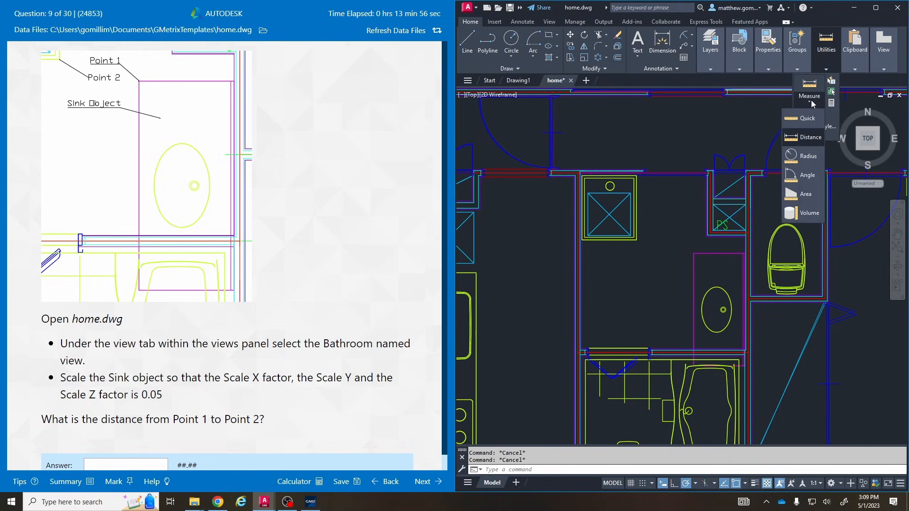
left_click(810, 137)
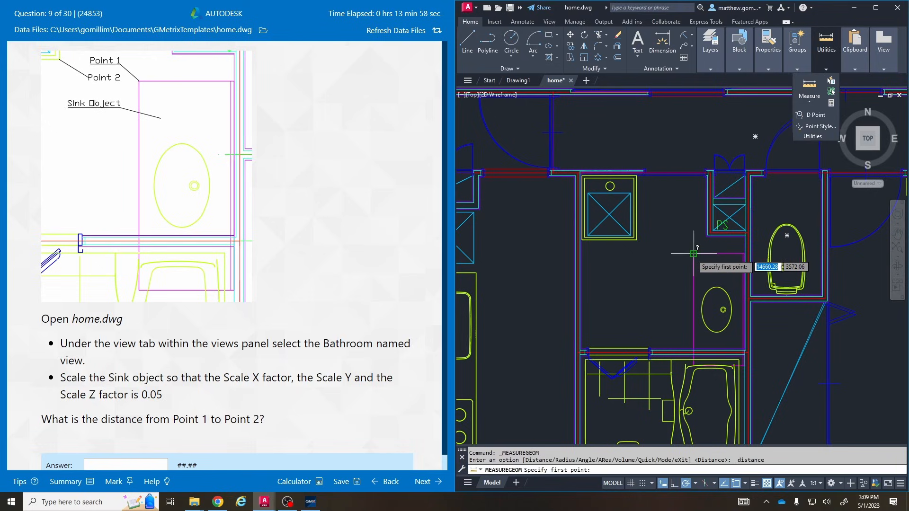
left_click(693, 253)
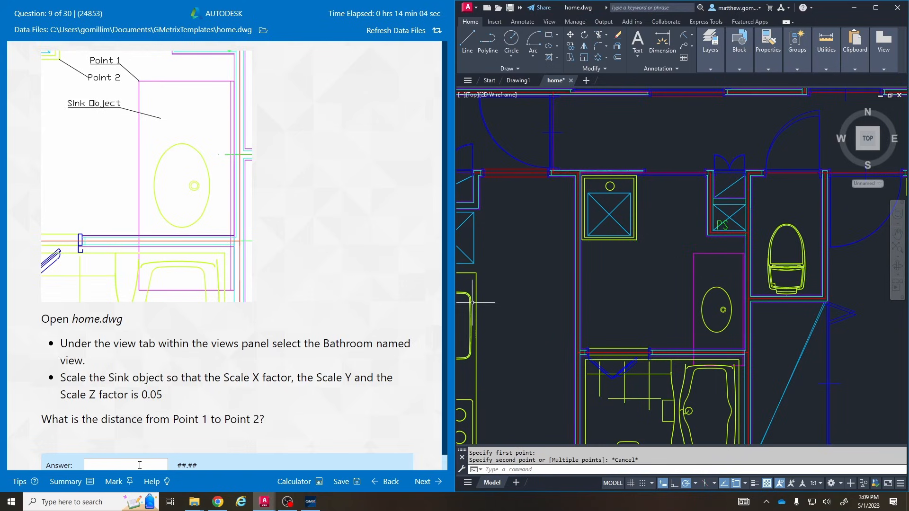
type("34.39")
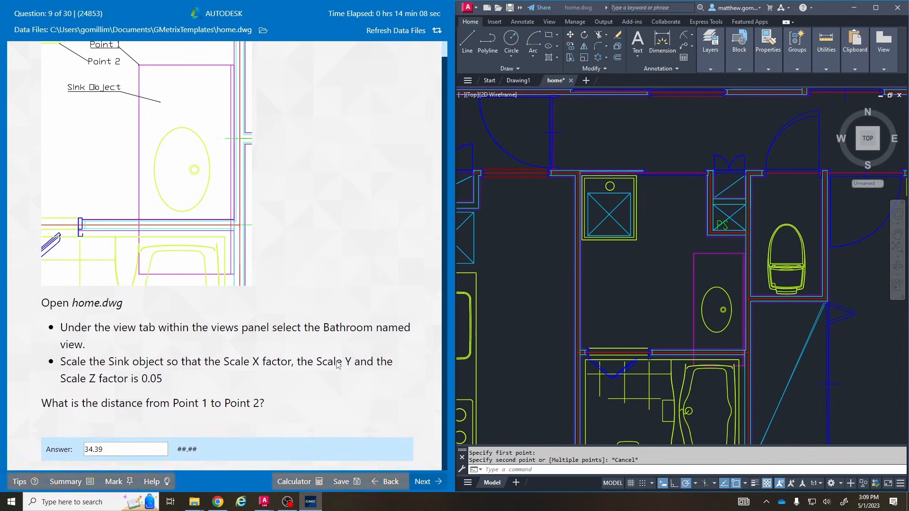
left_click(422, 482)
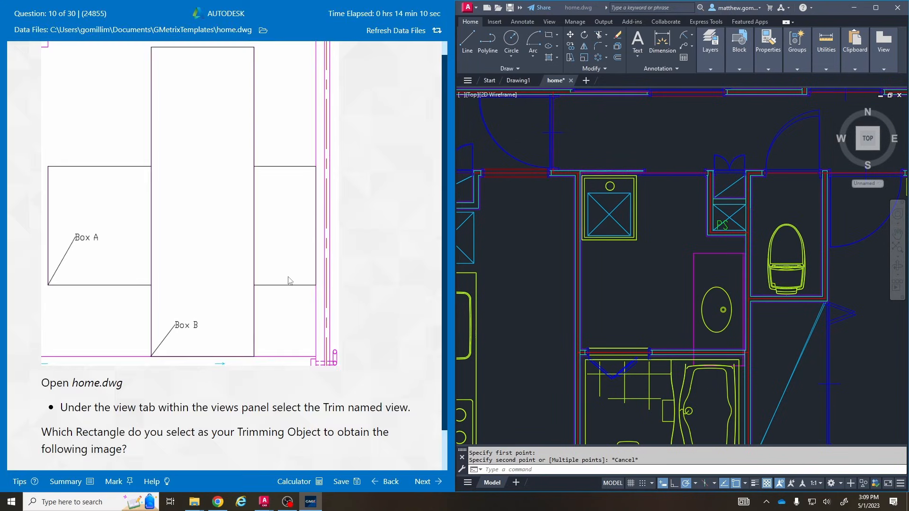
mouse_move(585, 268)
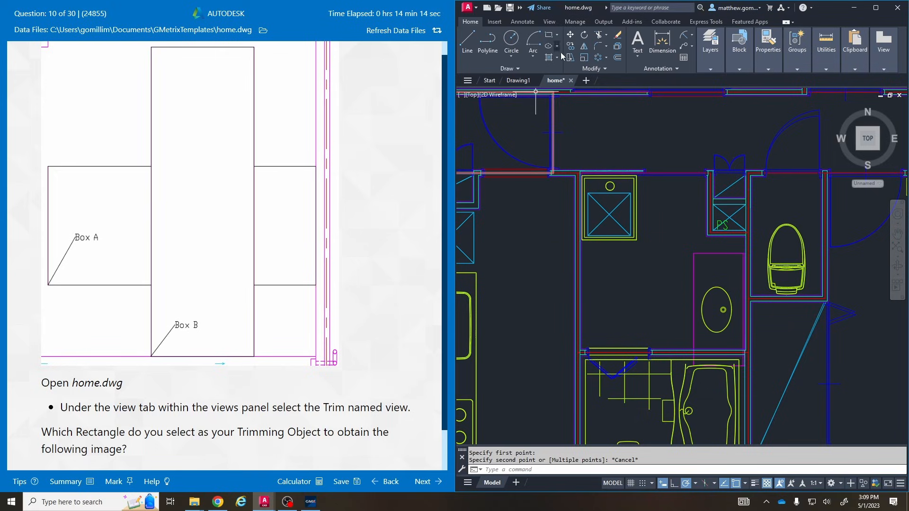
- Reload home.dwg and restore the Trim named view with the overlapping rectangles
left_click(569, 79)
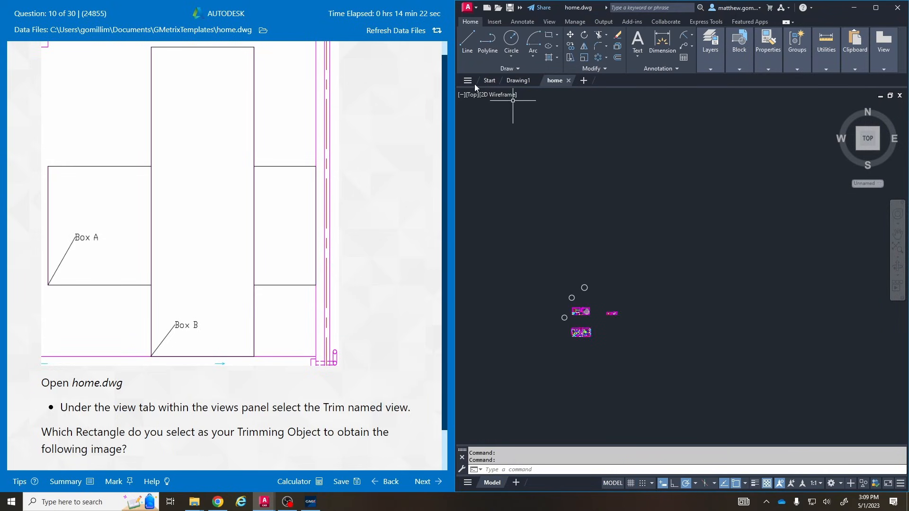
left_click(472, 95)
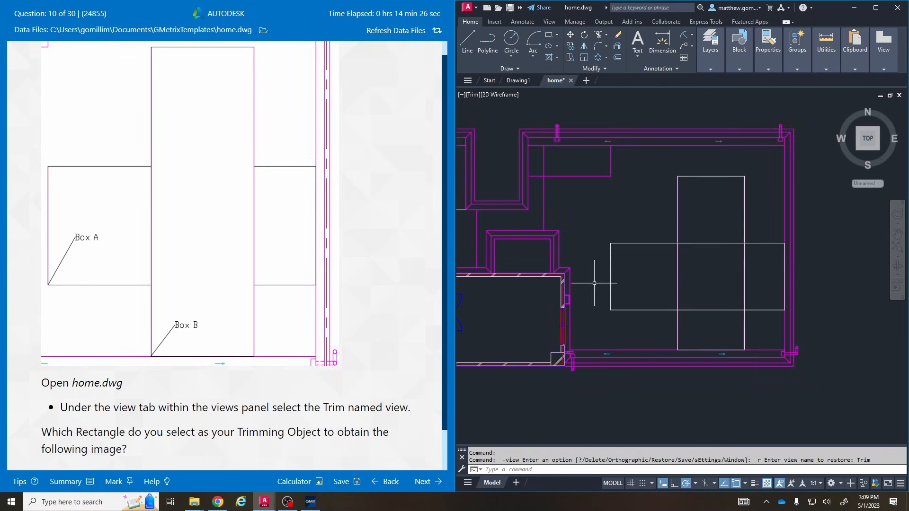
mouse_move(470, 287)
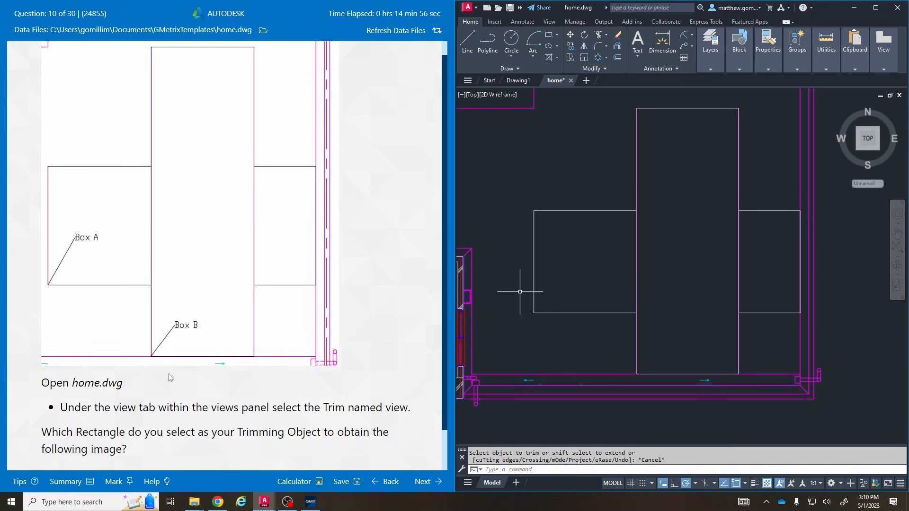
- Answer Box A, get it graded incorrect and choose Try Again
type("Box A")
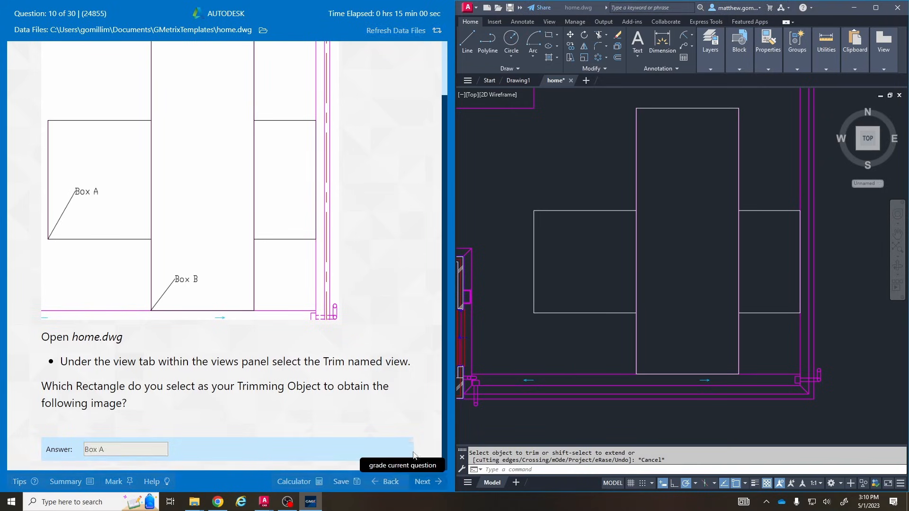
left_click(401, 465)
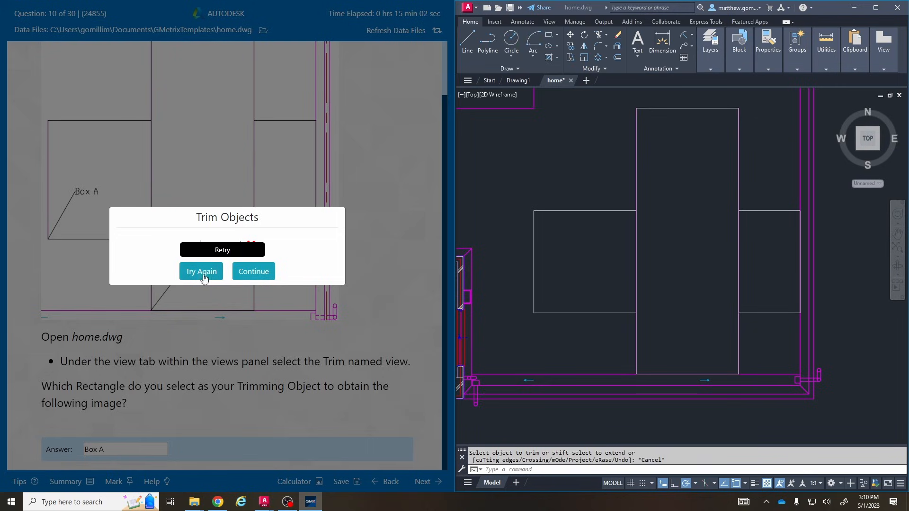
left_click(201, 271)
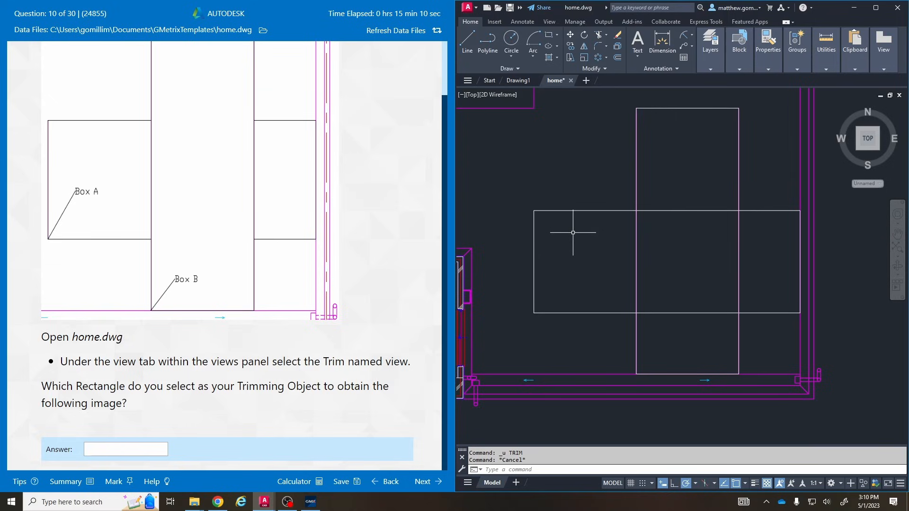
mouse_move(564, 102)
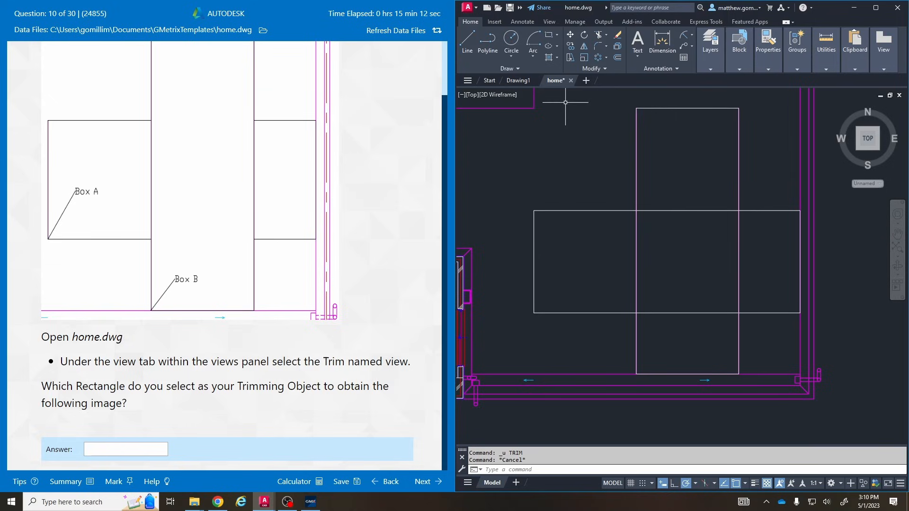
- Trim the wide rectangle's edge inside the tall rectangle and end the TRIM command
left_click(599, 35)
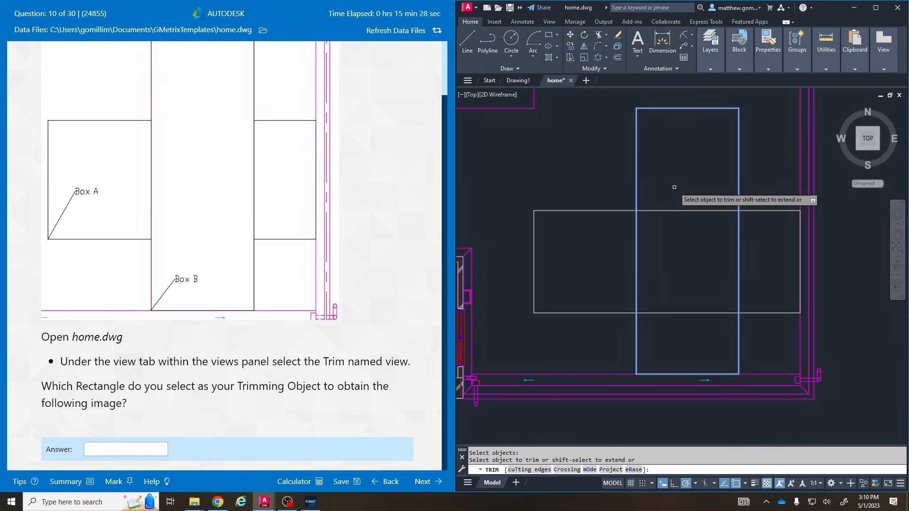
mouse_move(670, 208)
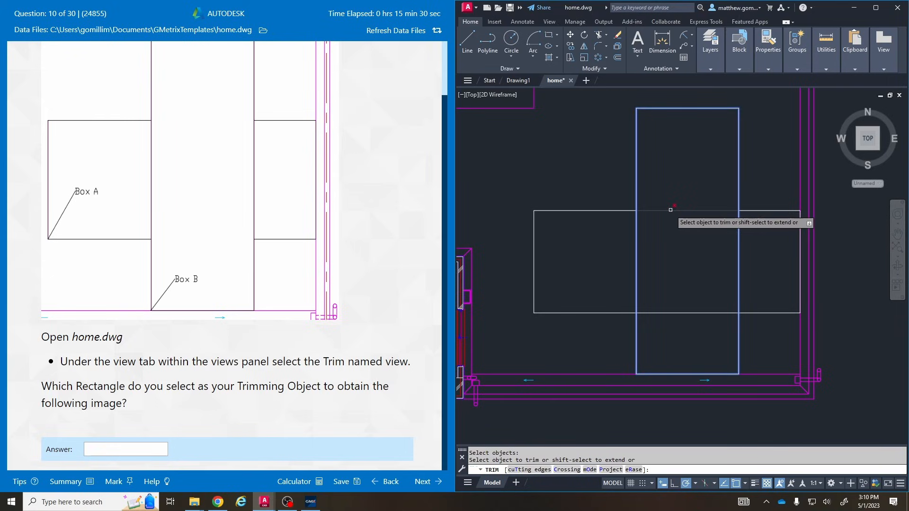
left_click(673, 209)
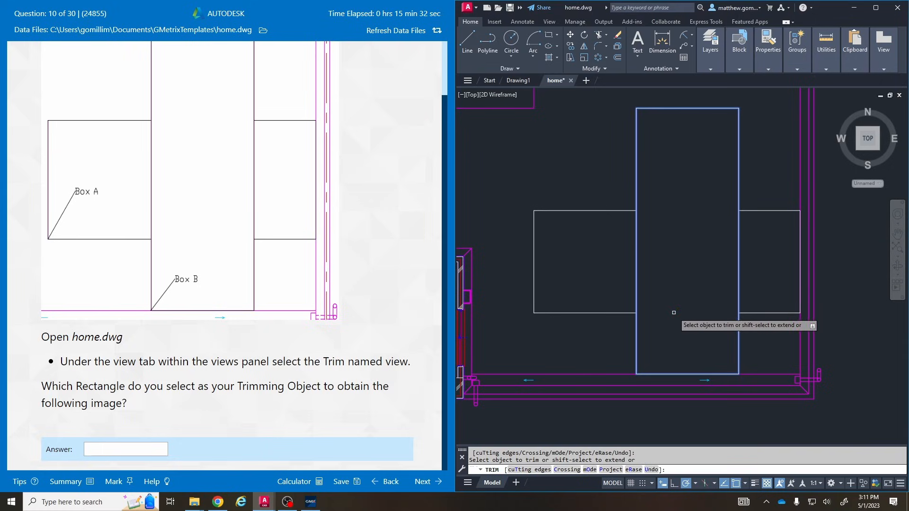
key("Escape")
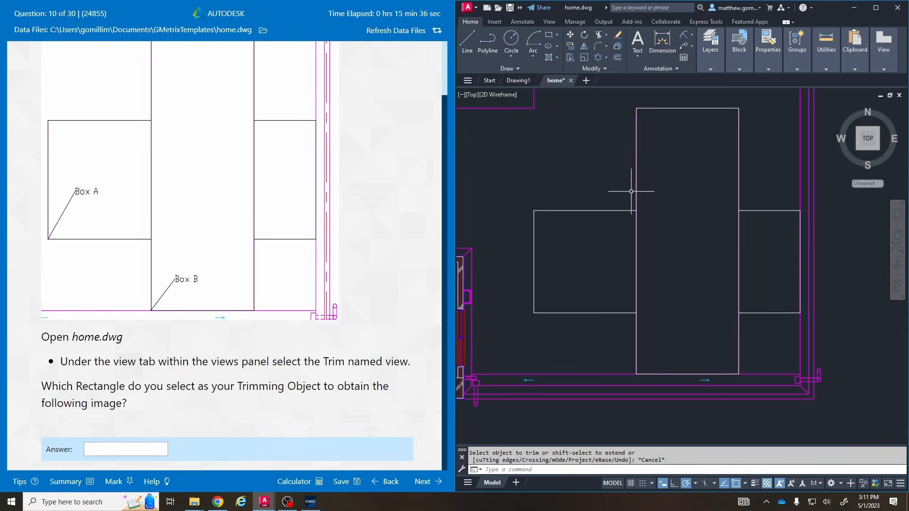
mouse_move(628, 204)
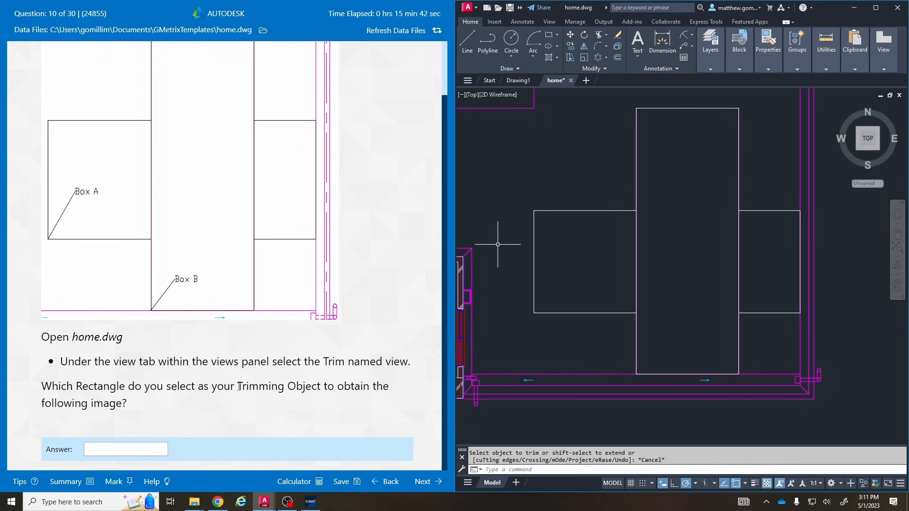
- Enter Box B as the answer and advance to question 11
double_click(277, 386)
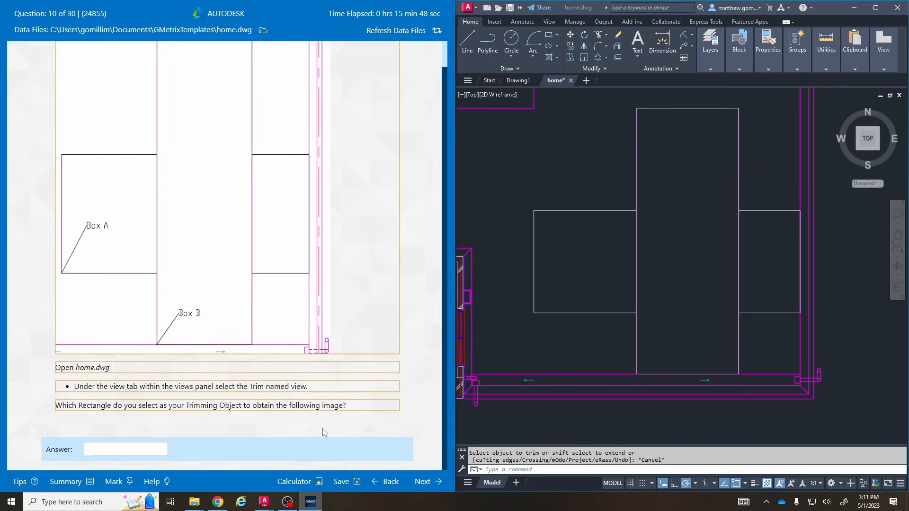
mouse_move(268, 250)
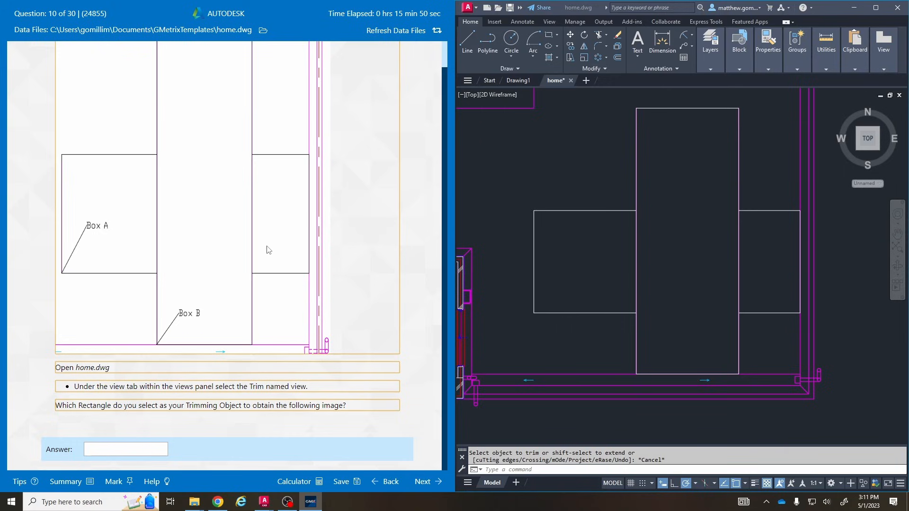
mouse_move(500, 217)
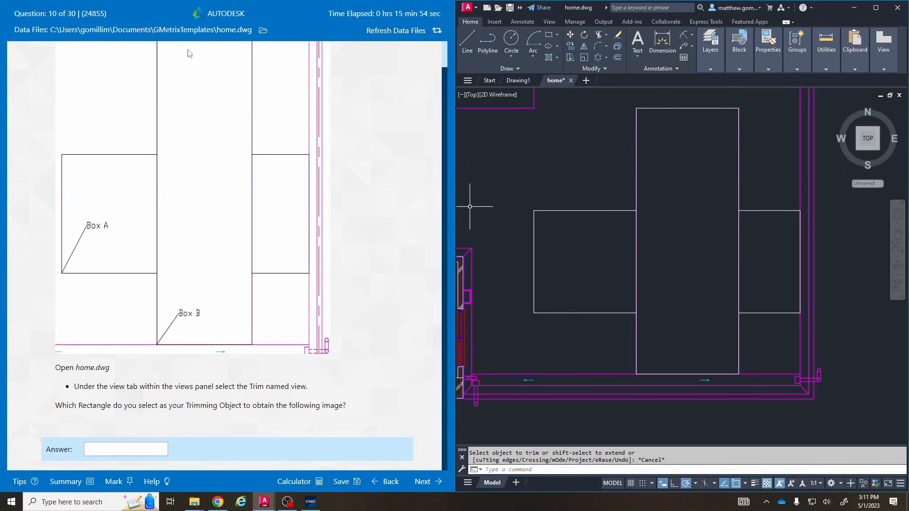
mouse_move(161, 74)
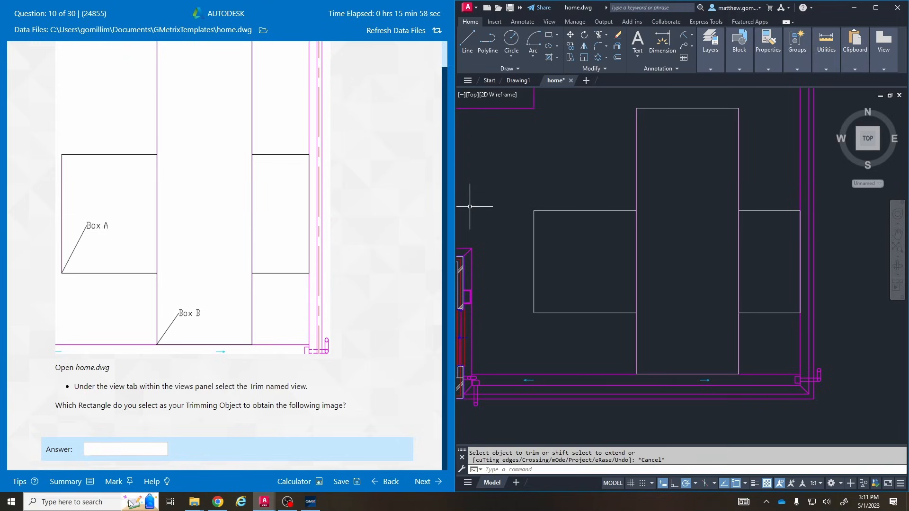
type("Box B")
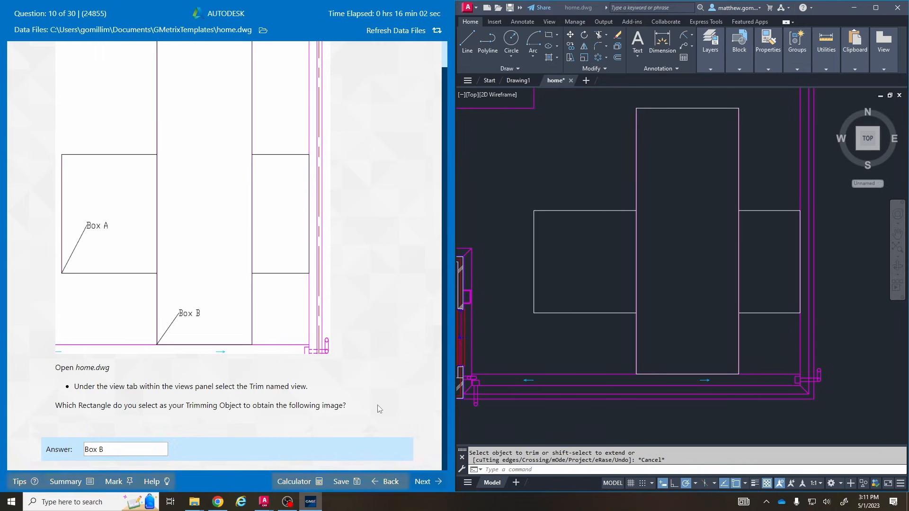
left_click(427, 482)
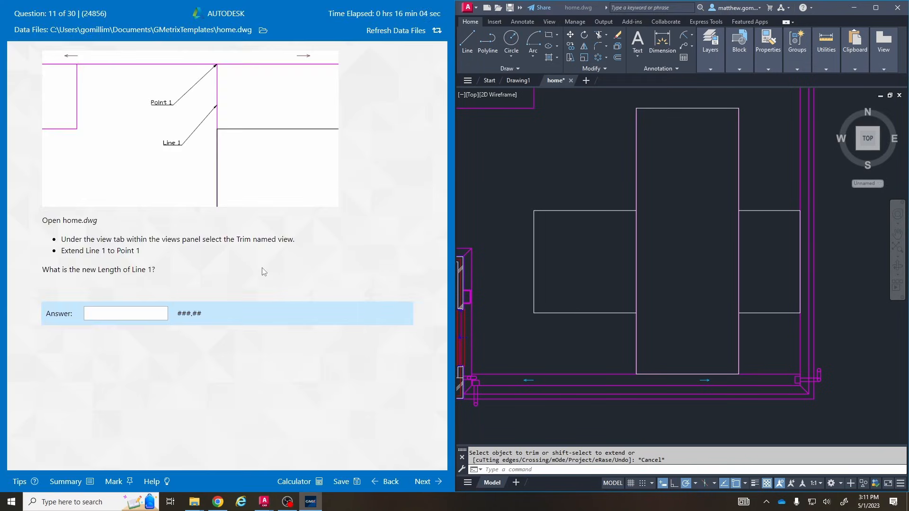
mouse_move(267, 286)
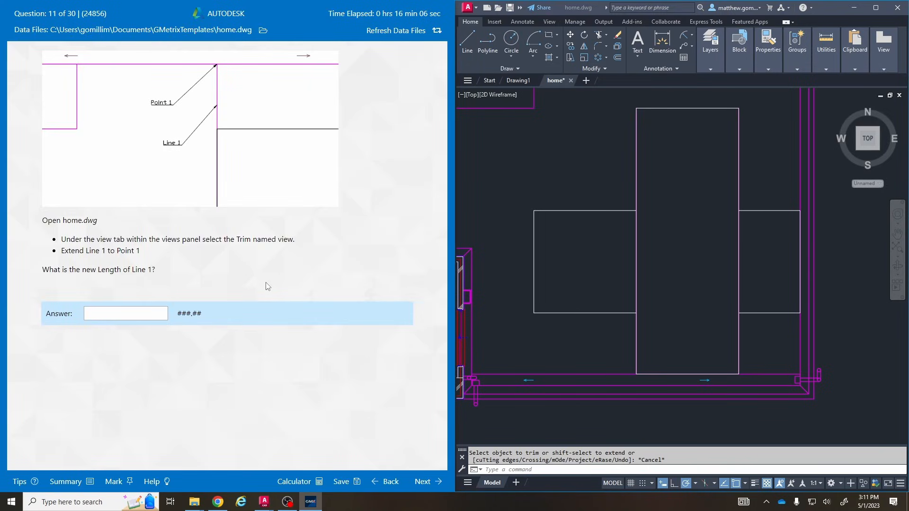